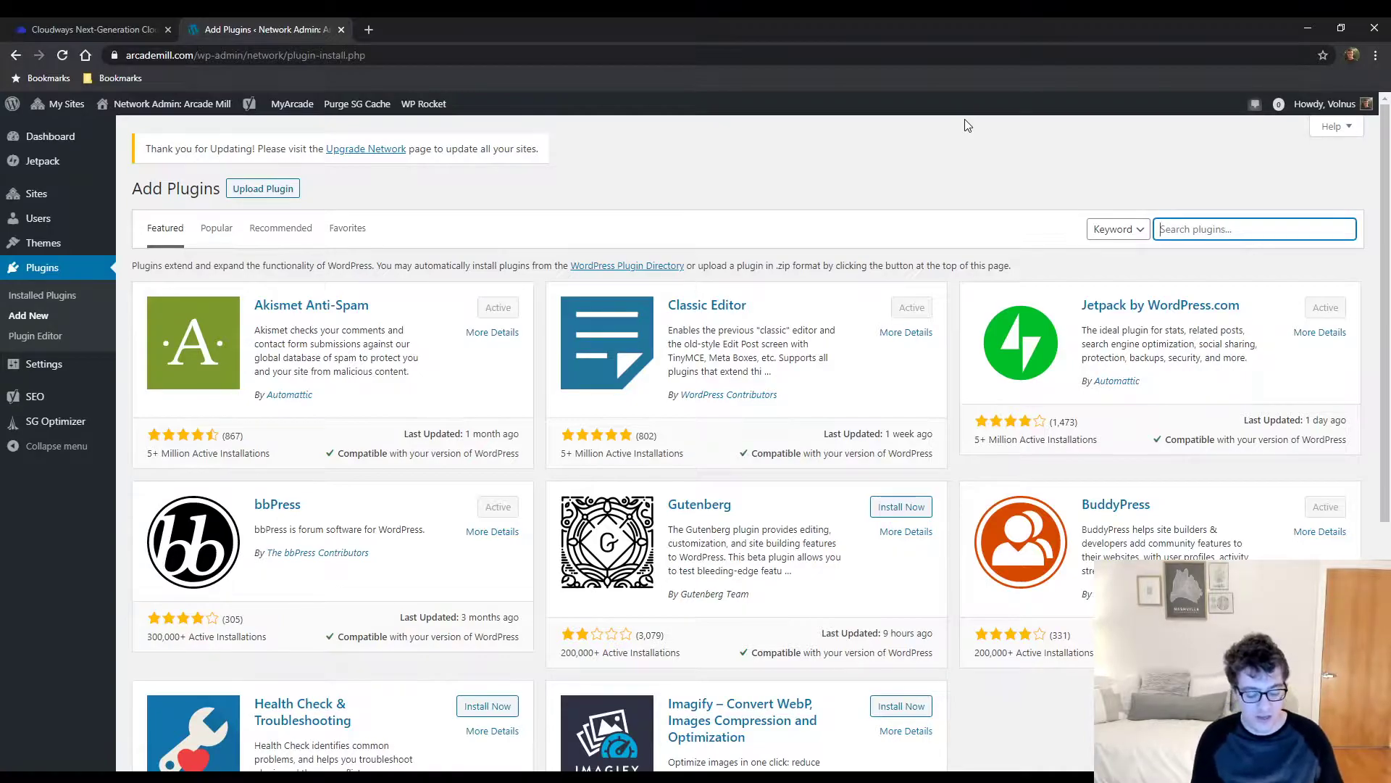
Step: Search for 'site kit', install Site Kit by Google network-wide, and view installed plugins
{"action": "type", "text": "site kit"}
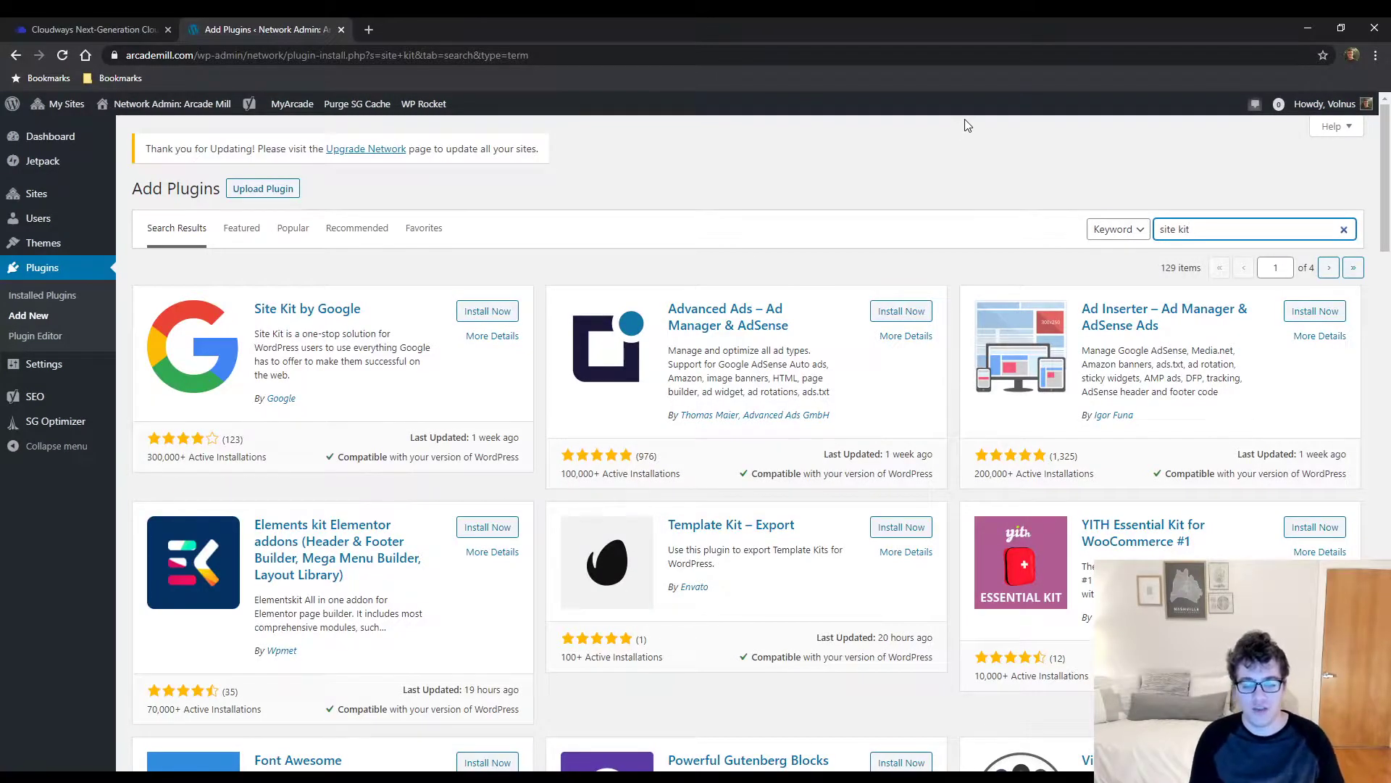
{"action": "mouse_move", "coordinate": [213, 221]}
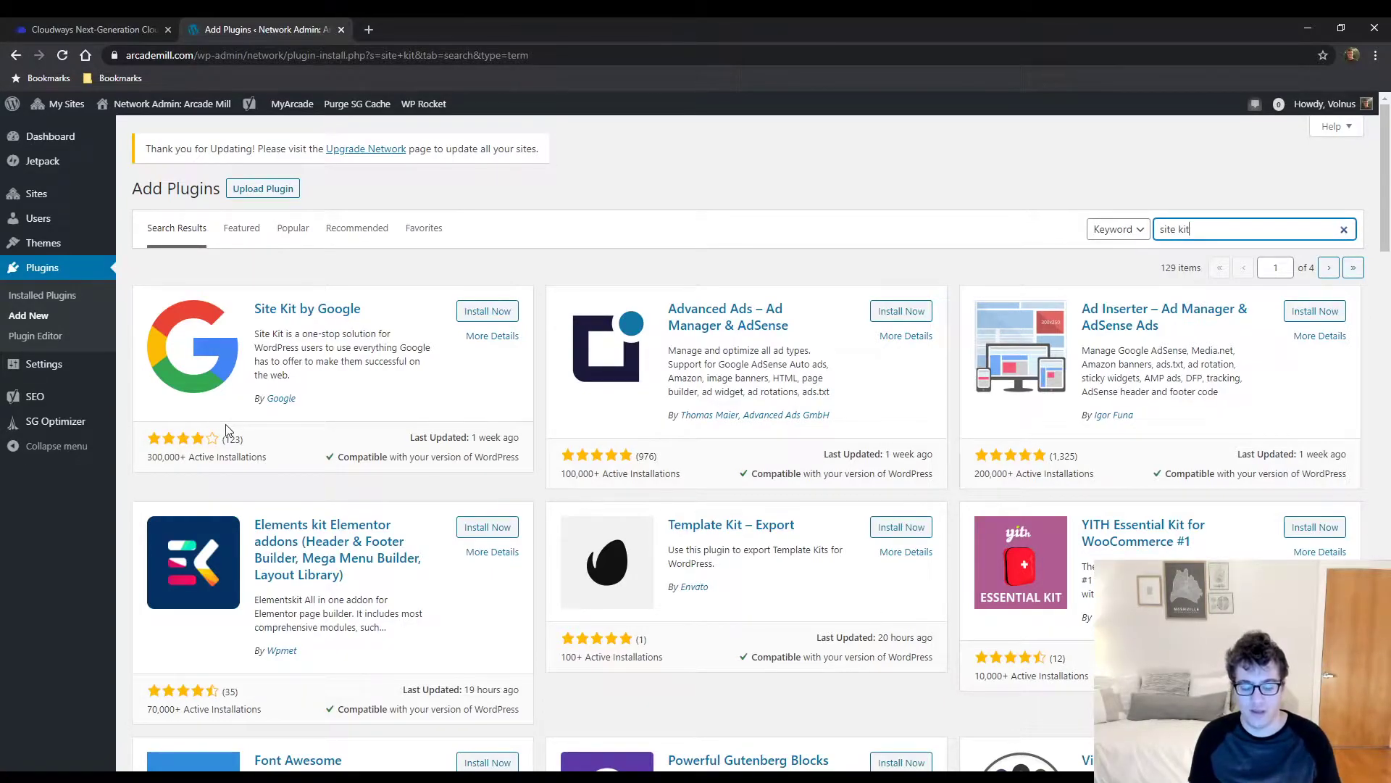
{"action": "mouse_move", "coordinate": [486, 311]}
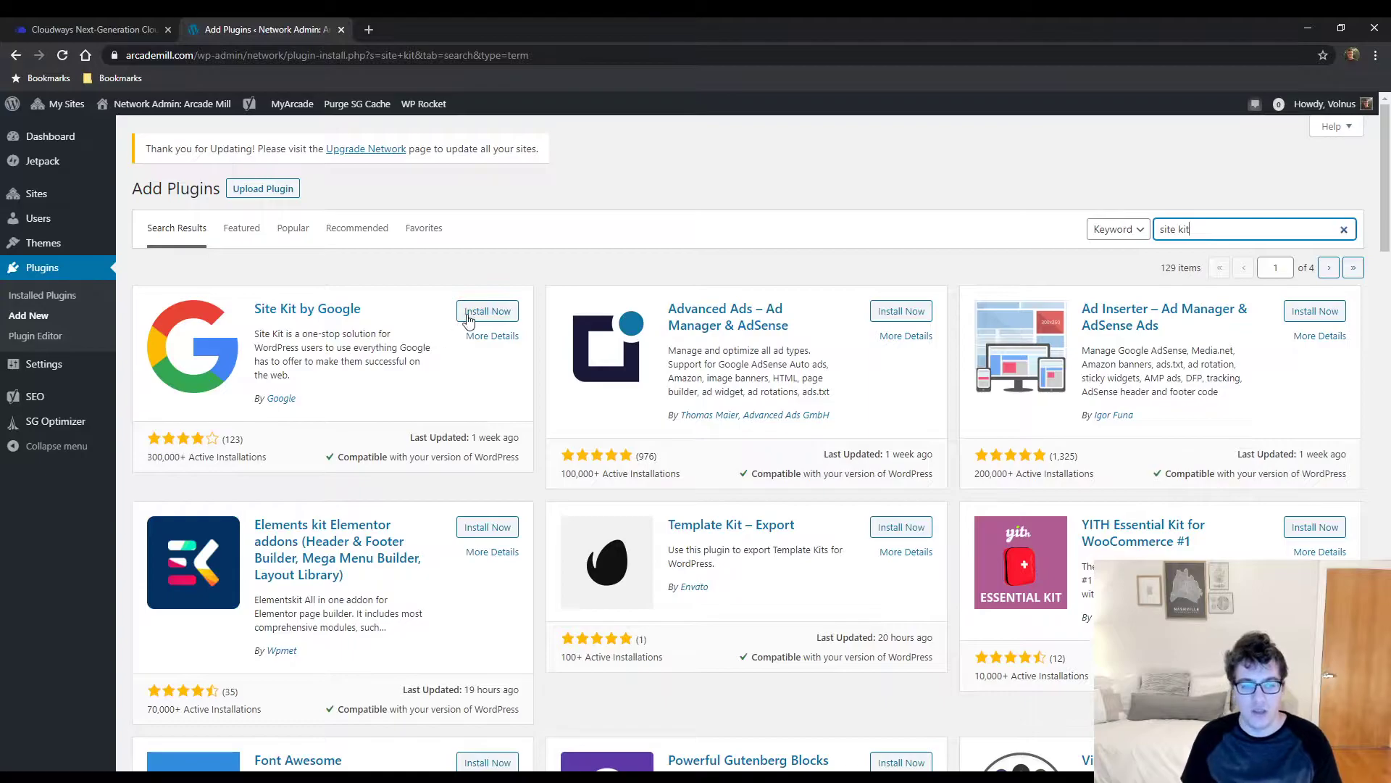
{"action": "left_click", "coordinate": [486, 311]}
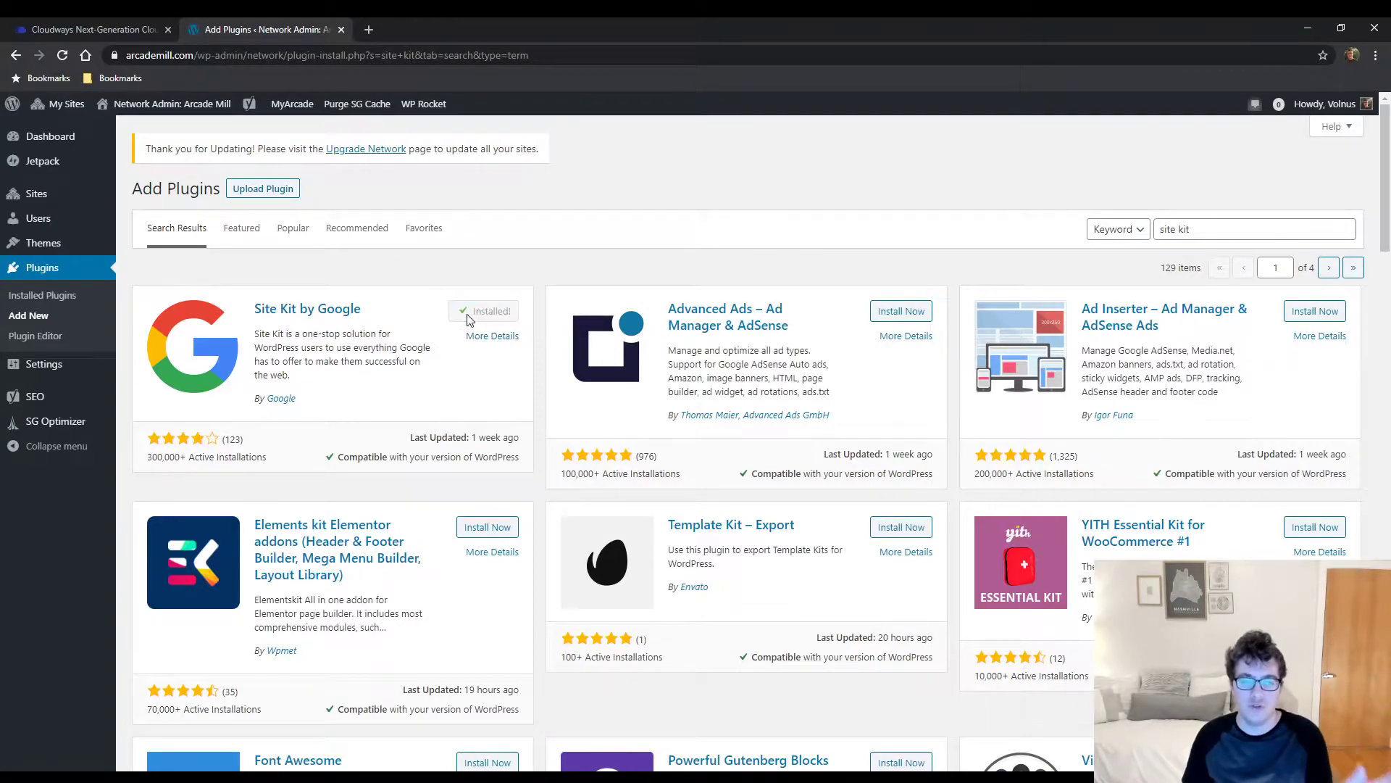
{"action": "left_click", "coordinate": [483, 311]}
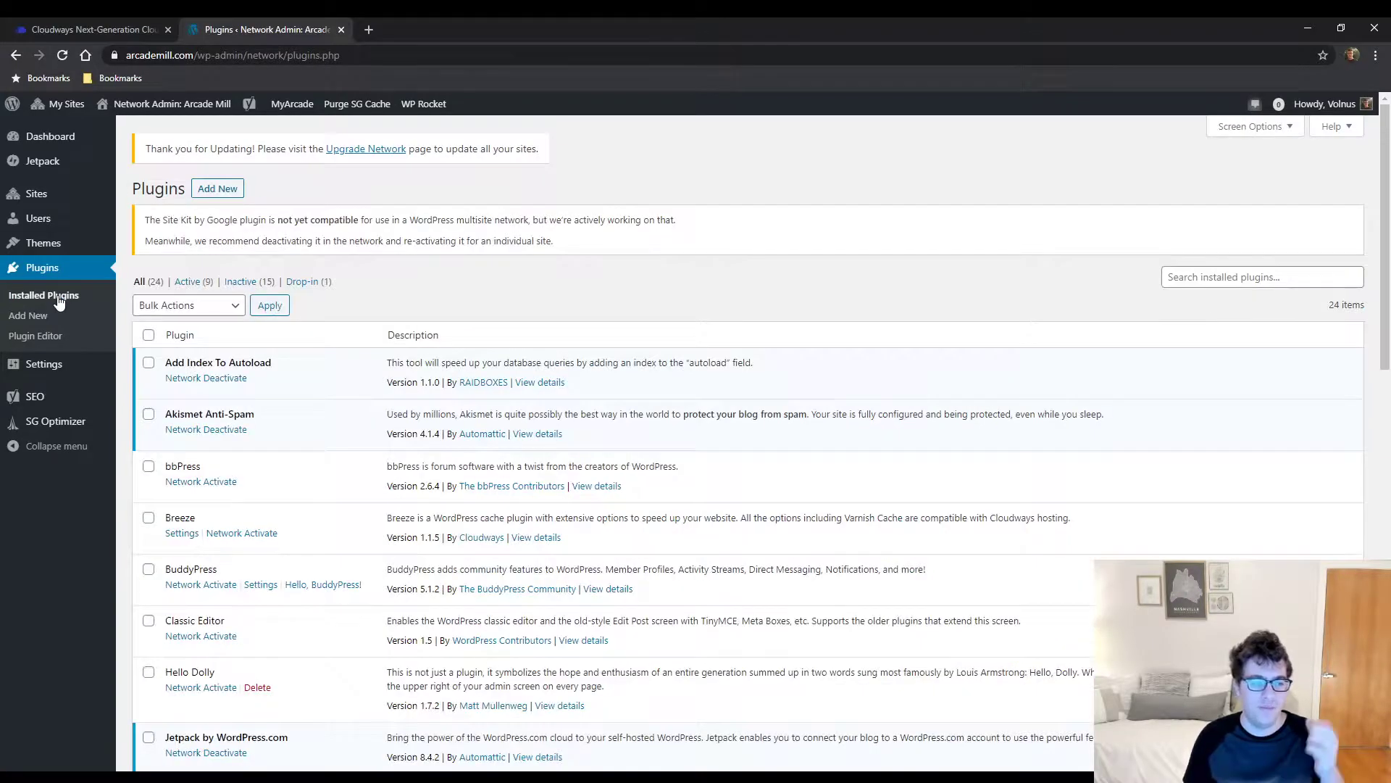
Step: Switch to the Arcade Mill site admin and activate Site Kit by Google there
{"action": "scroll", "scroll_direction": "down", "scroll_amount": 3}
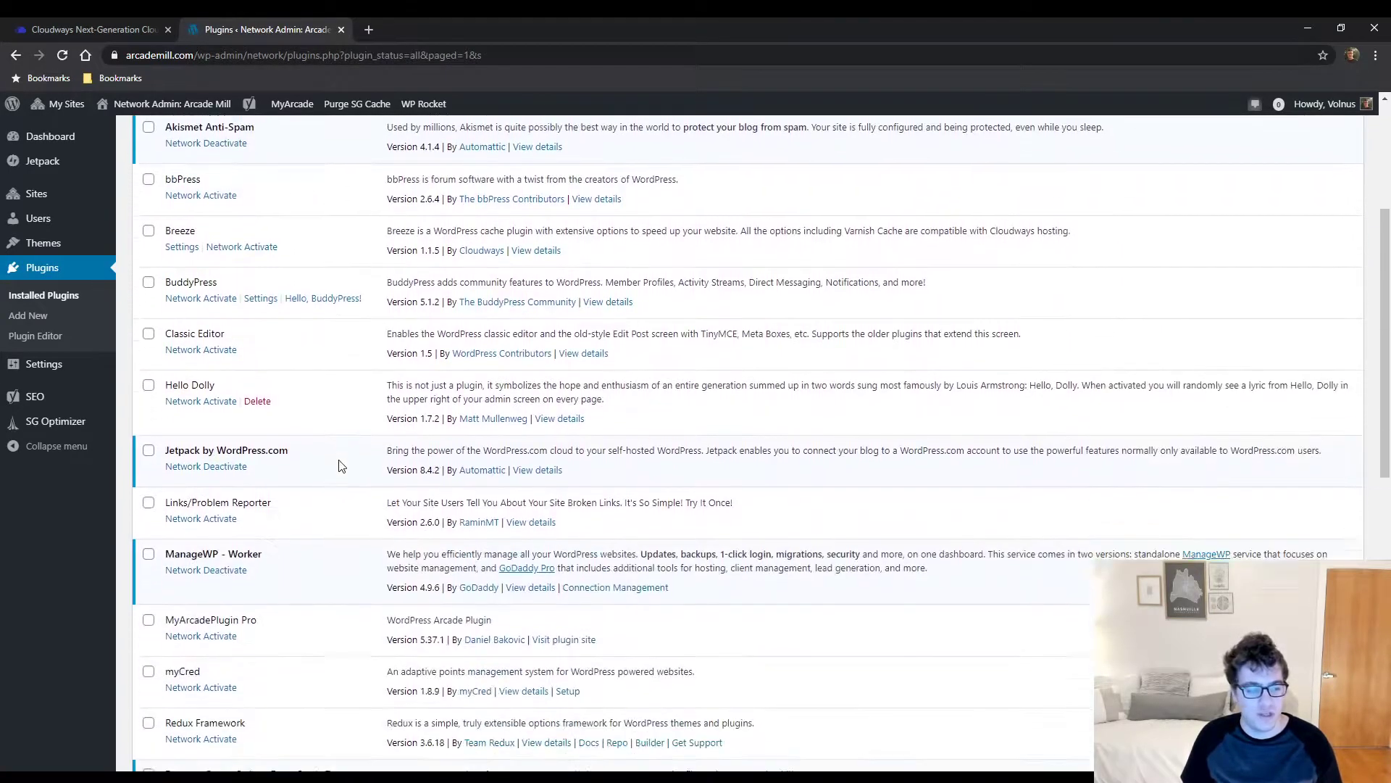
{"action": "scroll", "scroll_direction": "down", "scroll_amount": 3}
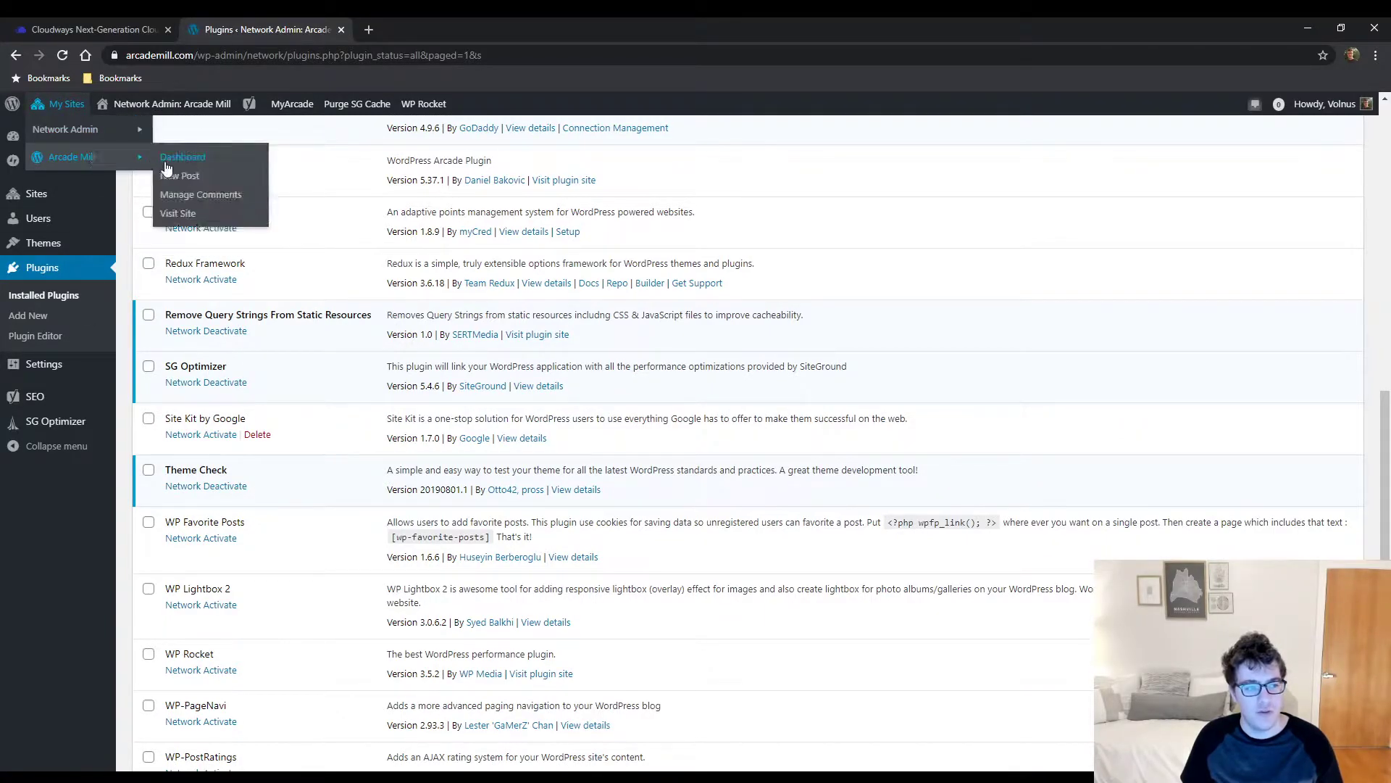
{"action": "left_click", "coordinate": [183, 157]}
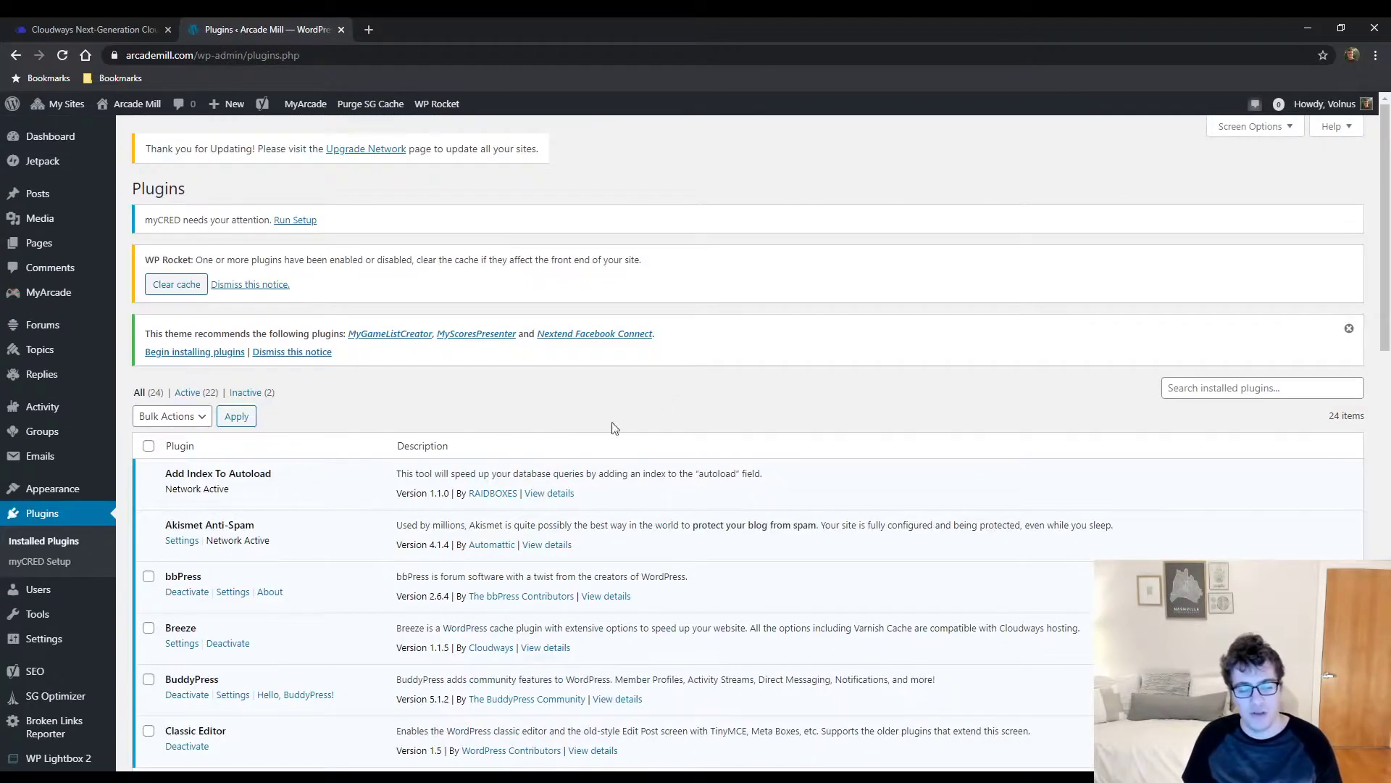
{"action": "scroll", "scroll_direction": "down", "scroll_amount": 3}
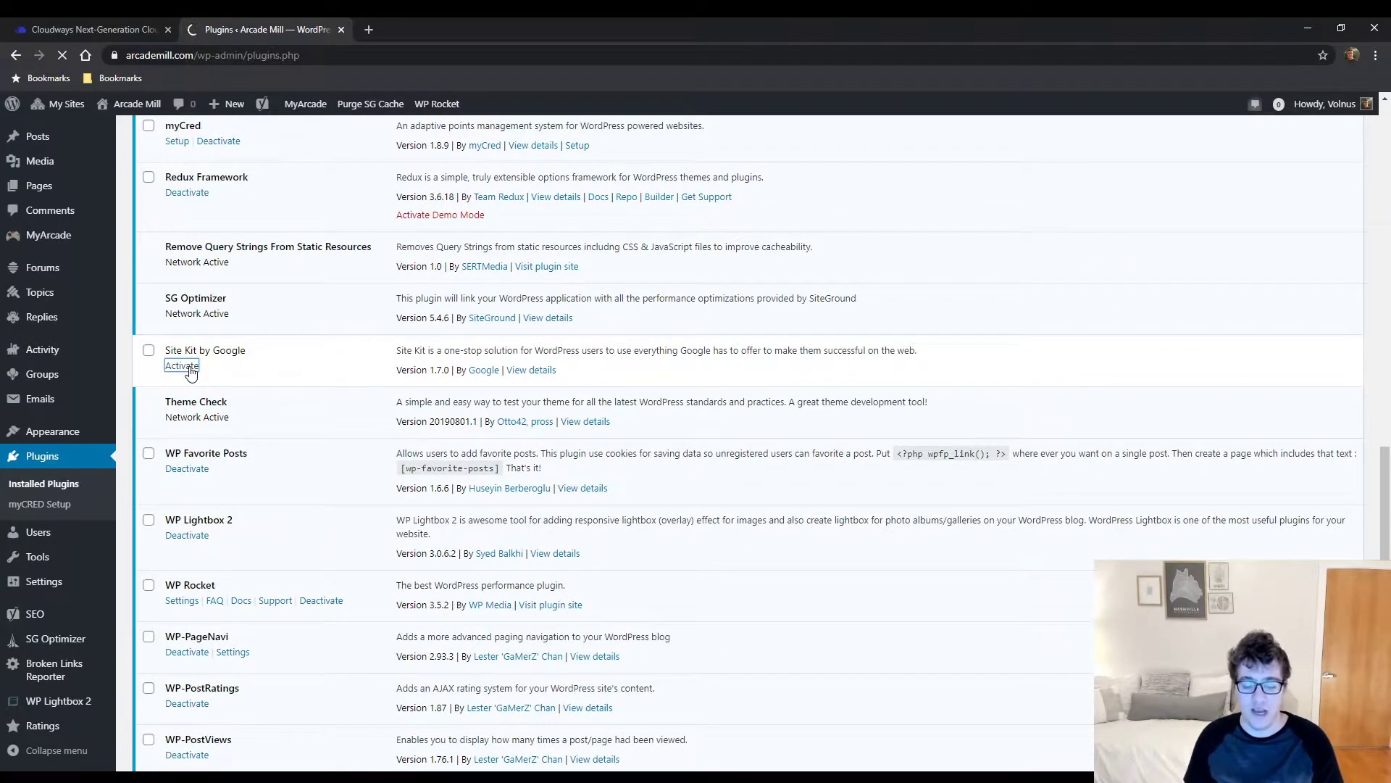
{"action": "left_click", "coordinate": [181, 365]}
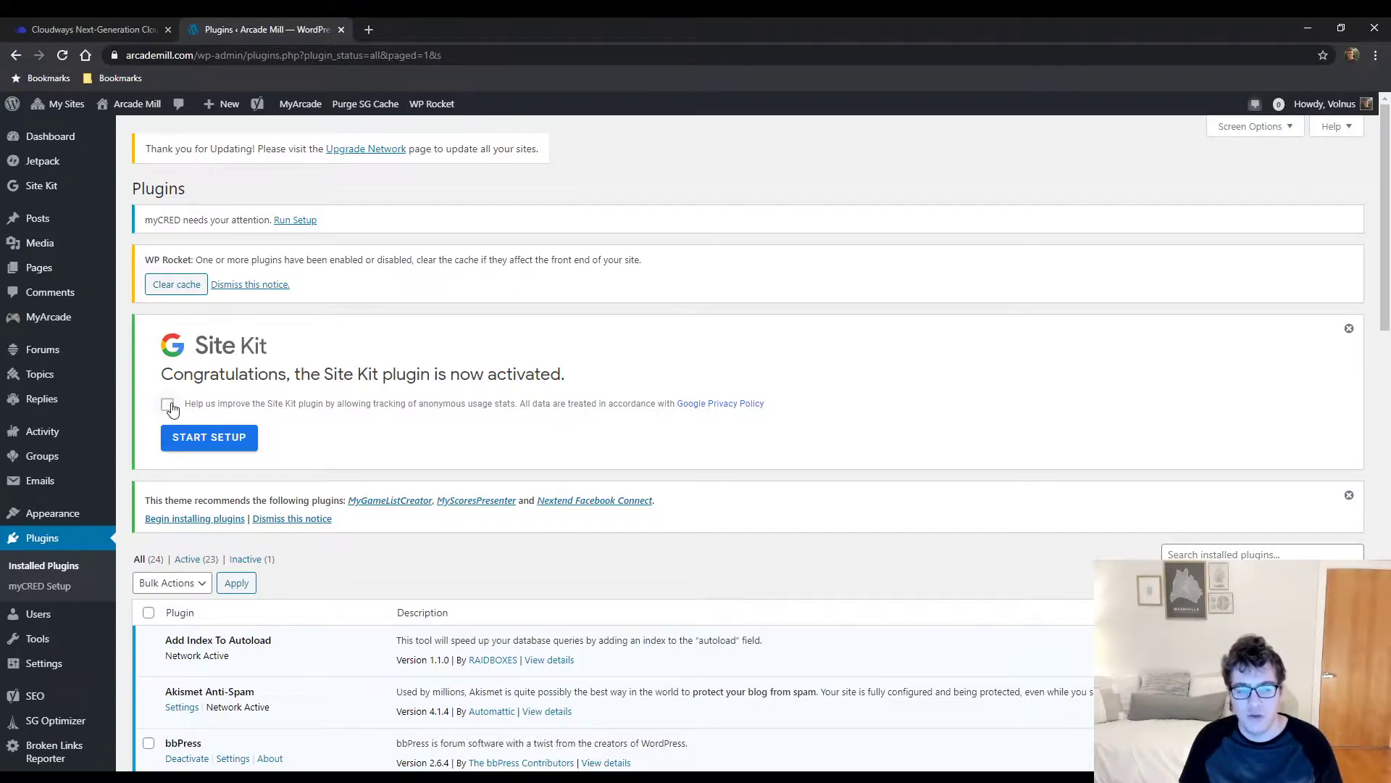
Step: Opt in to usage stats, sign in with Google, and grant arcademill.com account access
{"action": "left_click", "coordinate": [167, 404]}
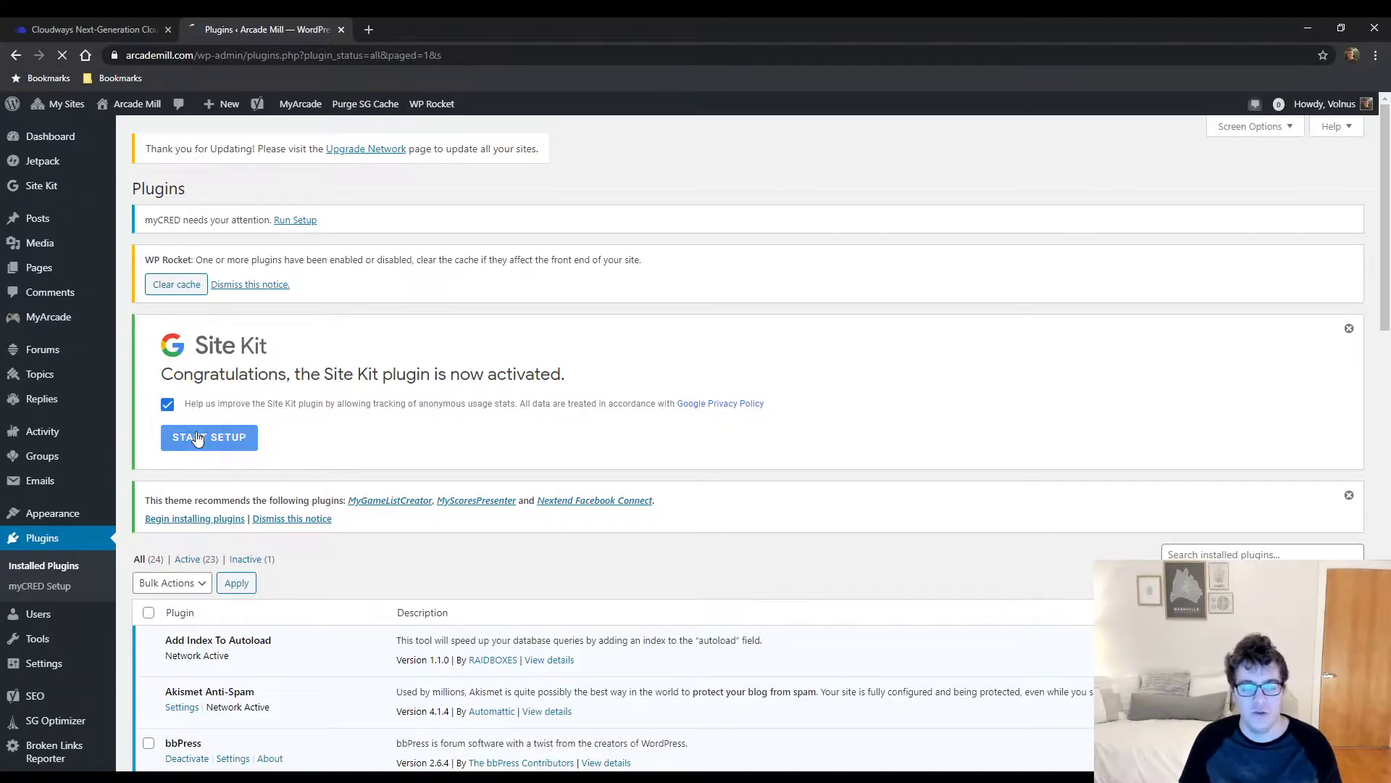
{"action": "left_click", "coordinate": [209, 436]}
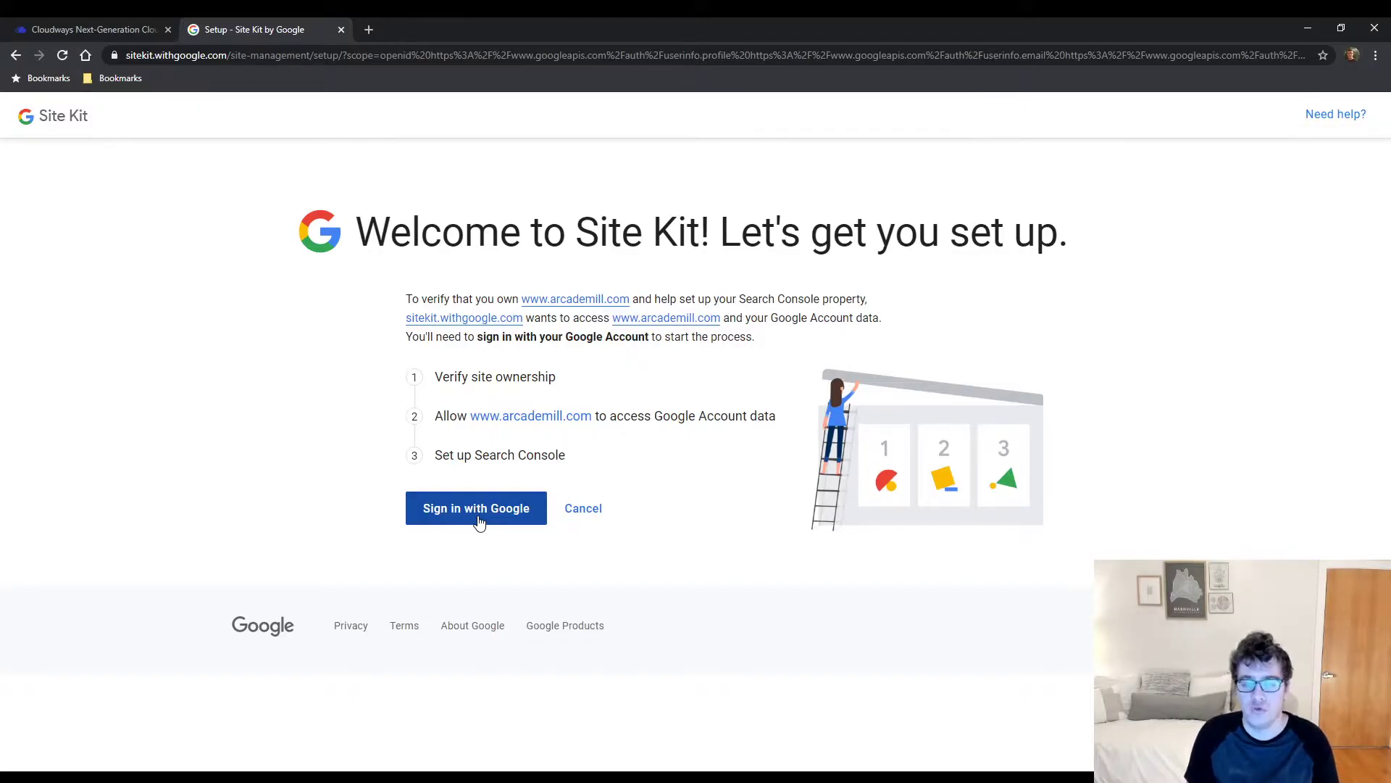
{"action": "left_click", "coordinate": [475, 508]}
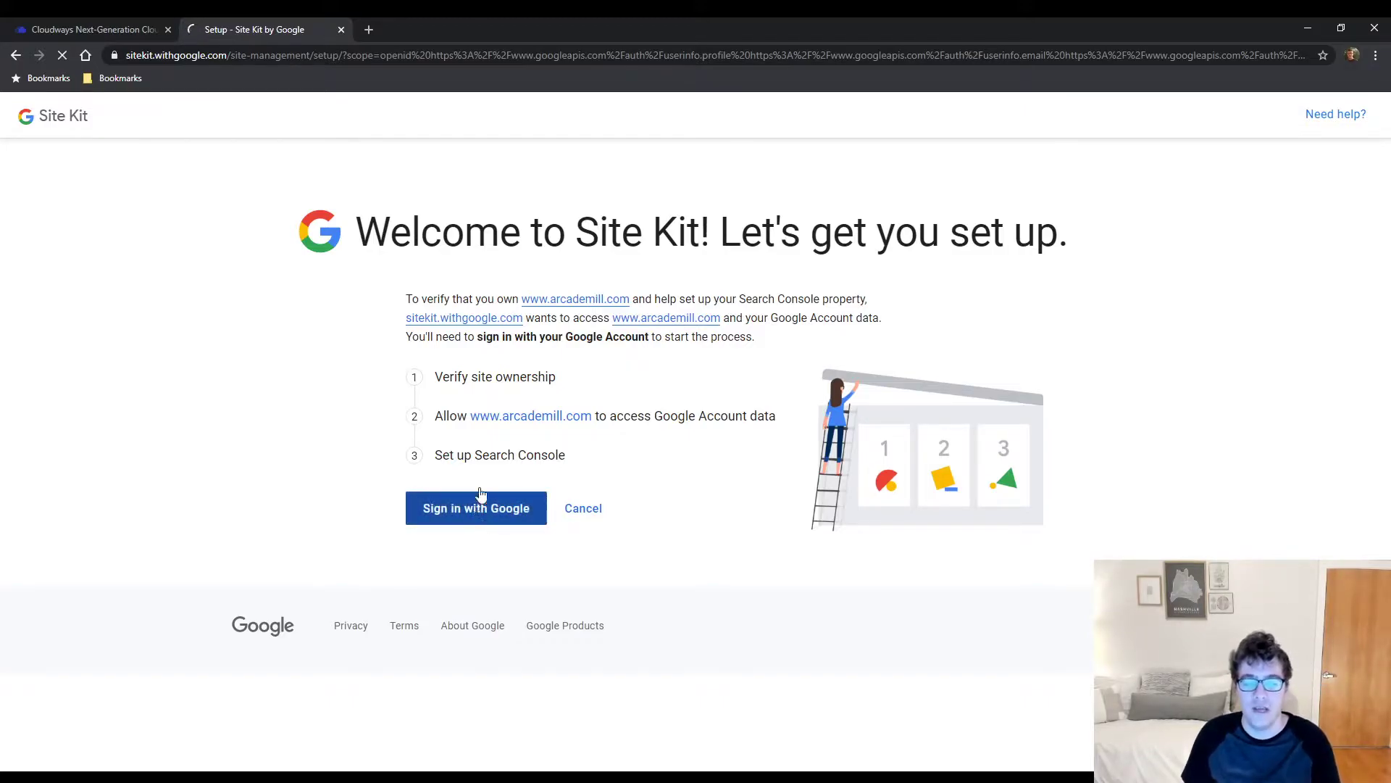
{"action": "left_click", "coordinate": [476, 508]}
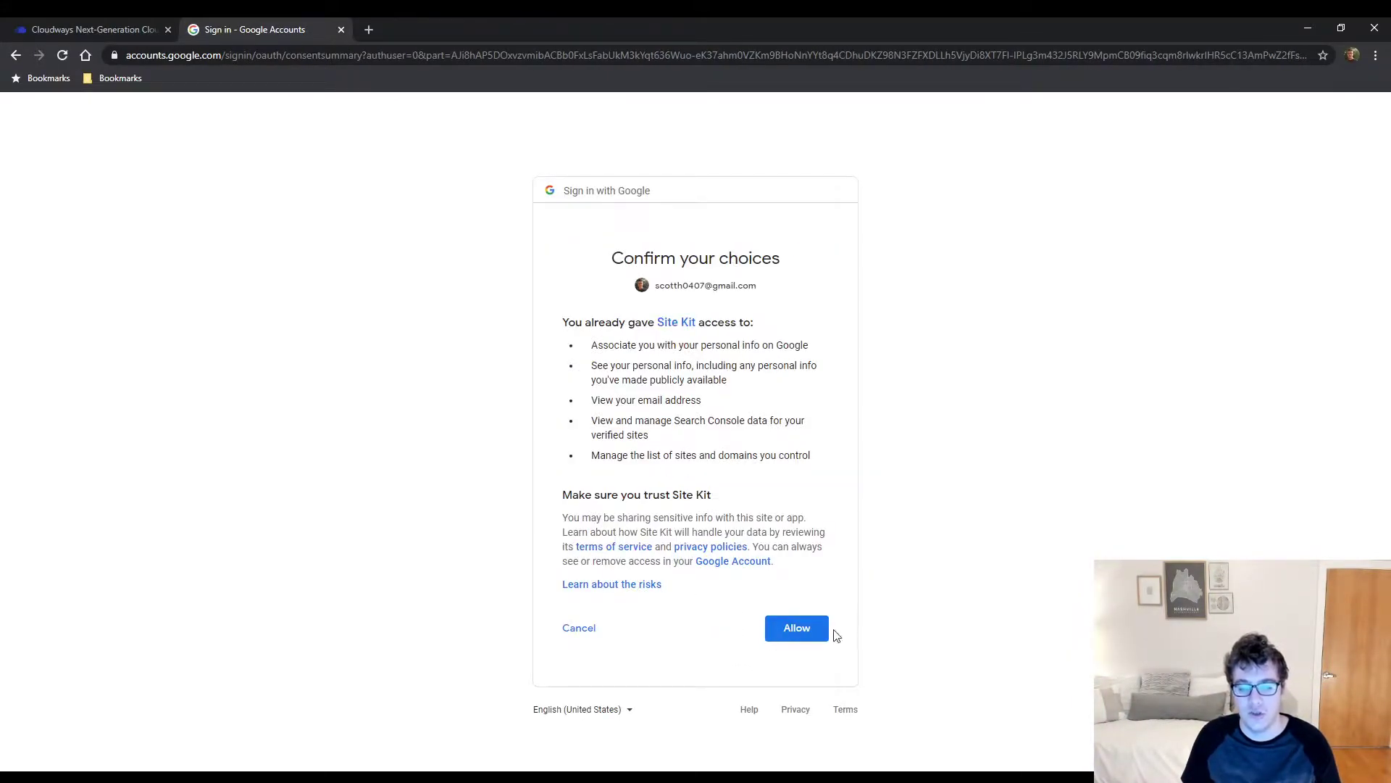
{"action": "left_click", "coordinate": [795, 627]}
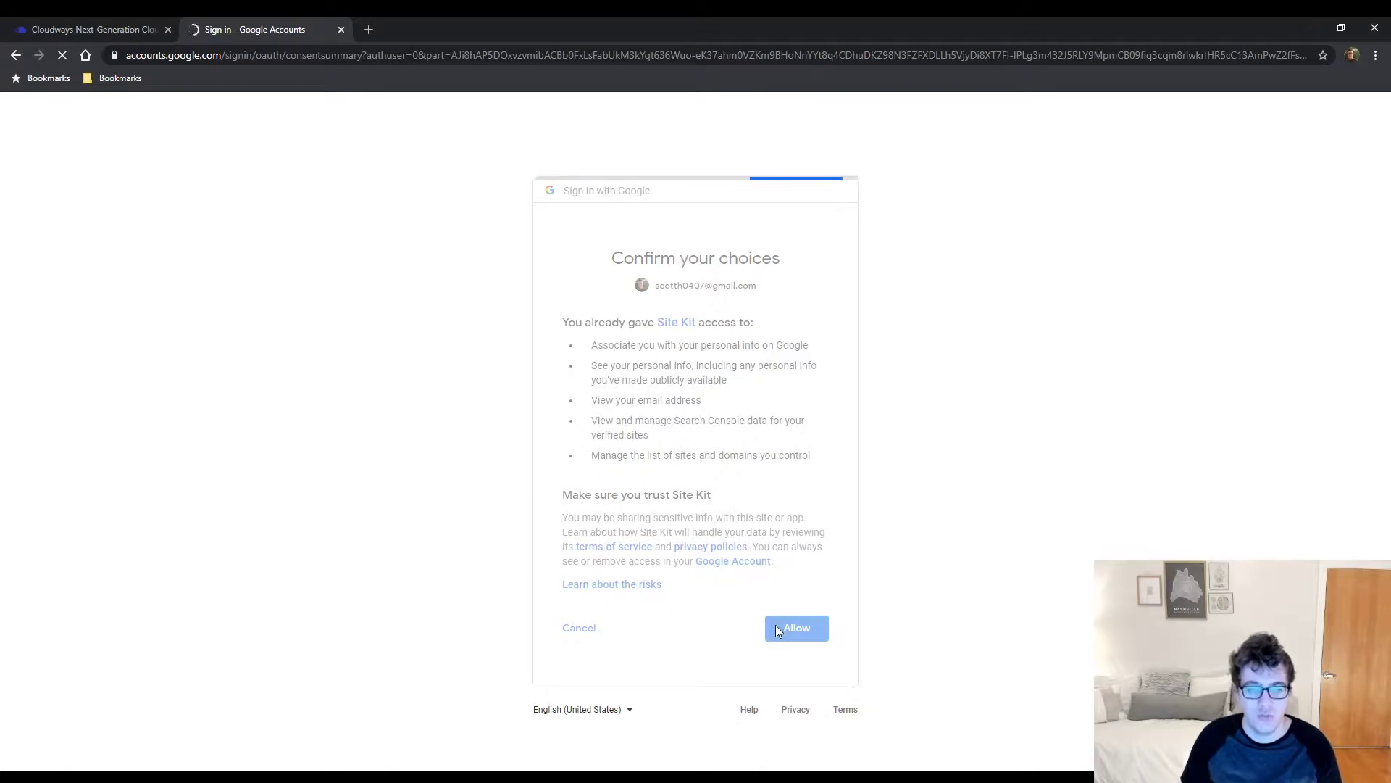
{"action": "left_click", "coordinate": [795, 628]}
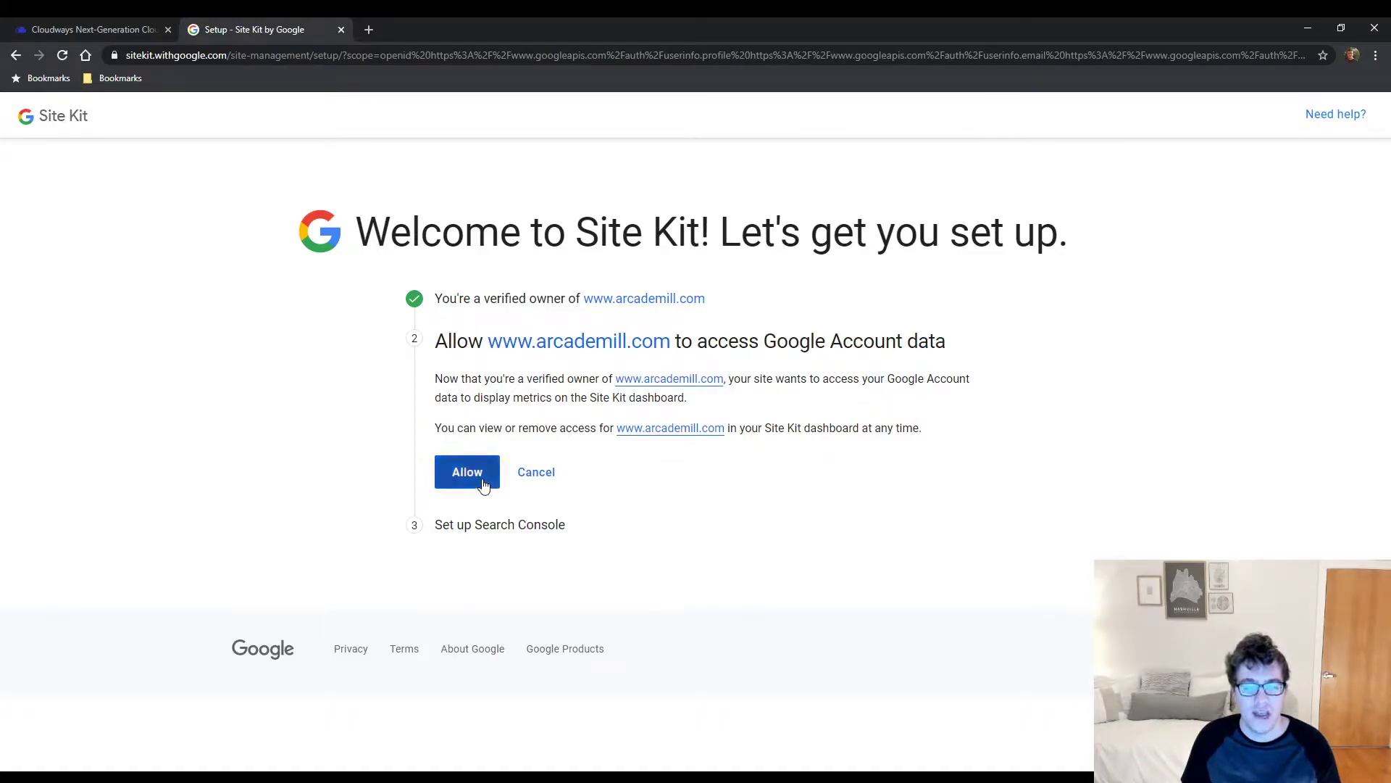
{"action": "left_click", "coordinate": [467, 471]}
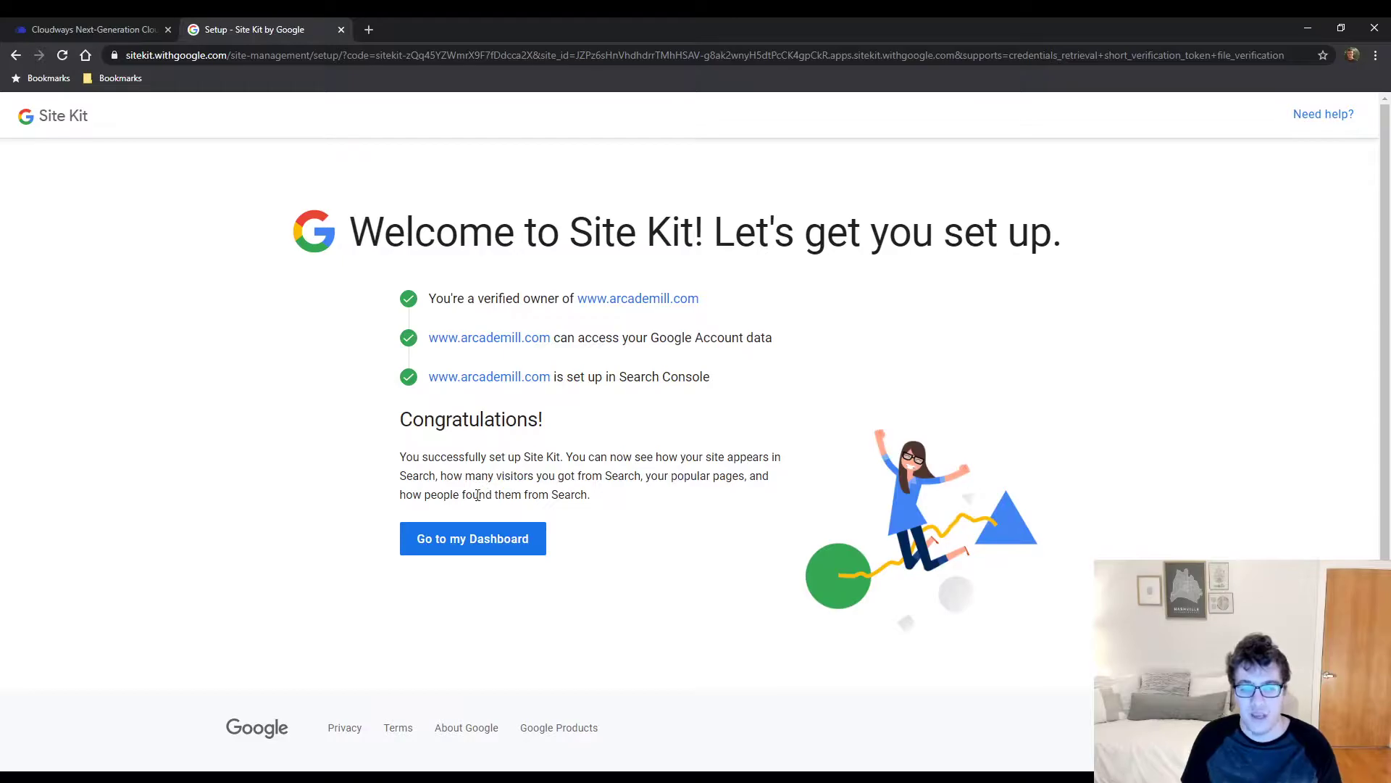
{"action": "mouse_move", "coordinate": [472, 539]}
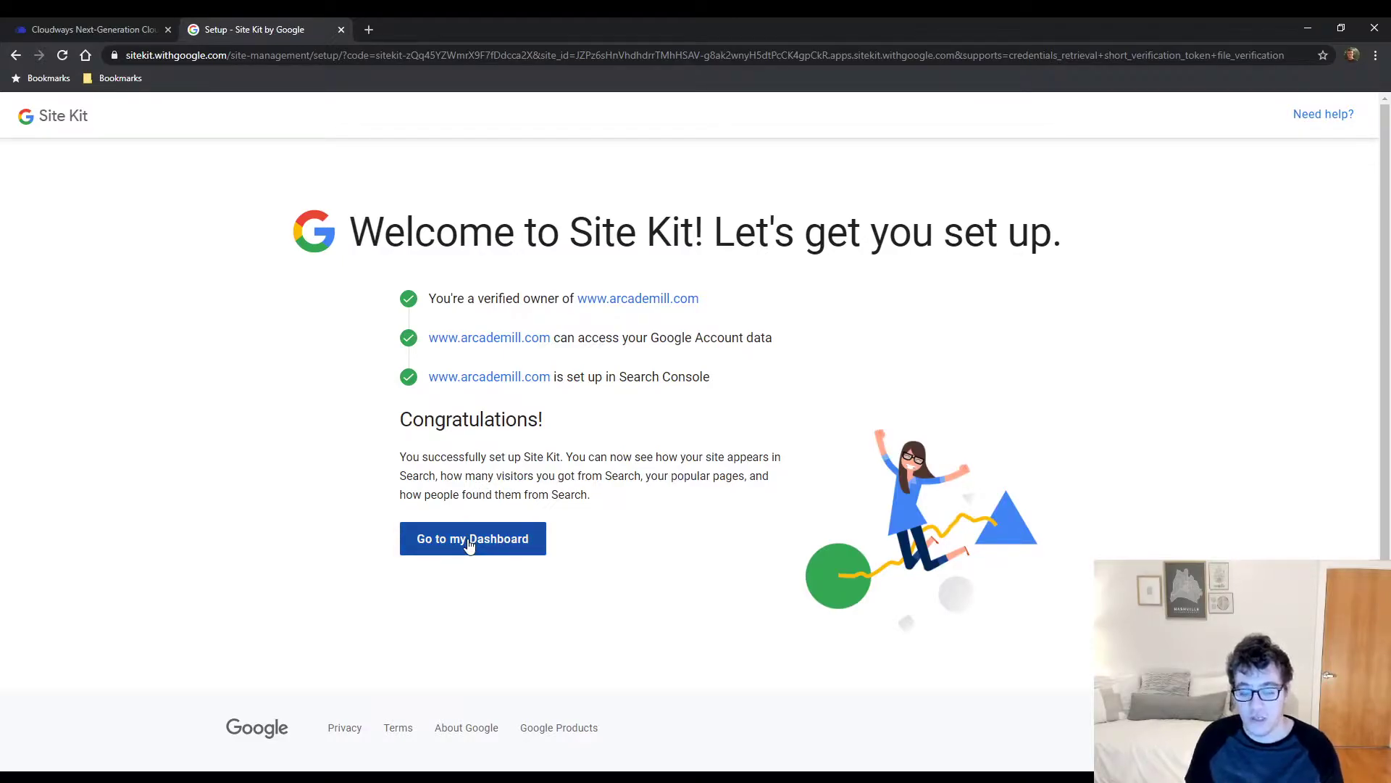
{"action": "left_click", "coordinate": [472, 538]}
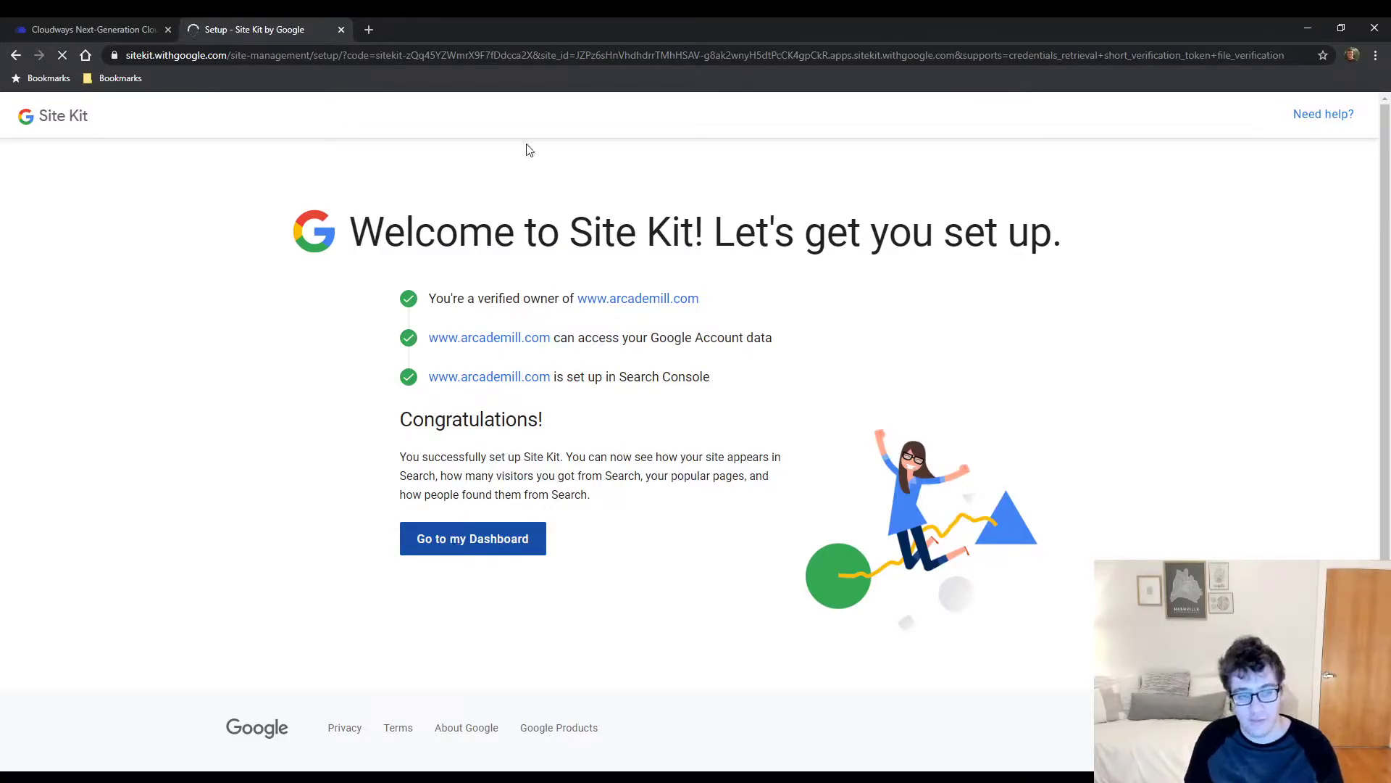
Step: Open the Arcade Mill Site Kit dashboard and scroll through the Site Overview
{"action": "left_click", "coordinate": [472, 538]}
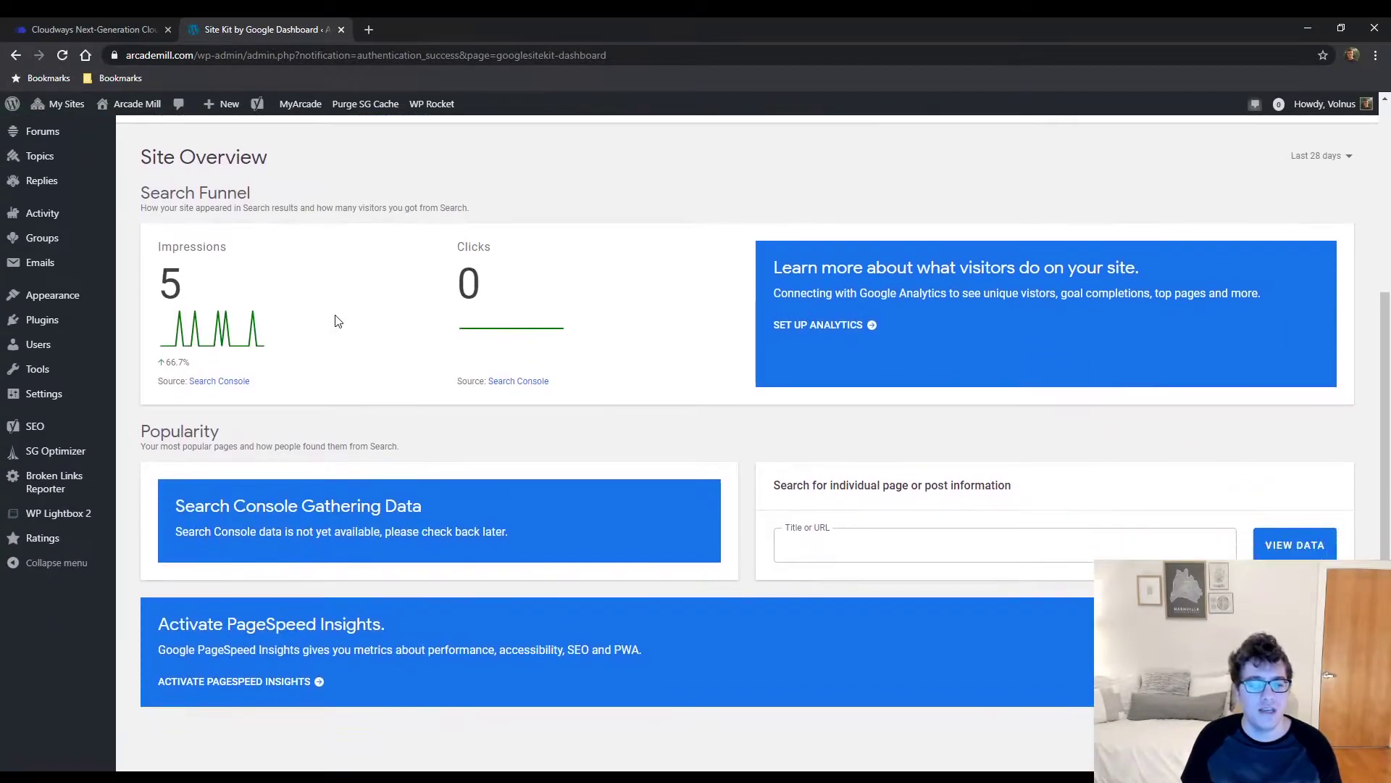
{"action": "mouse_move", "coordinate": [732, 310]}
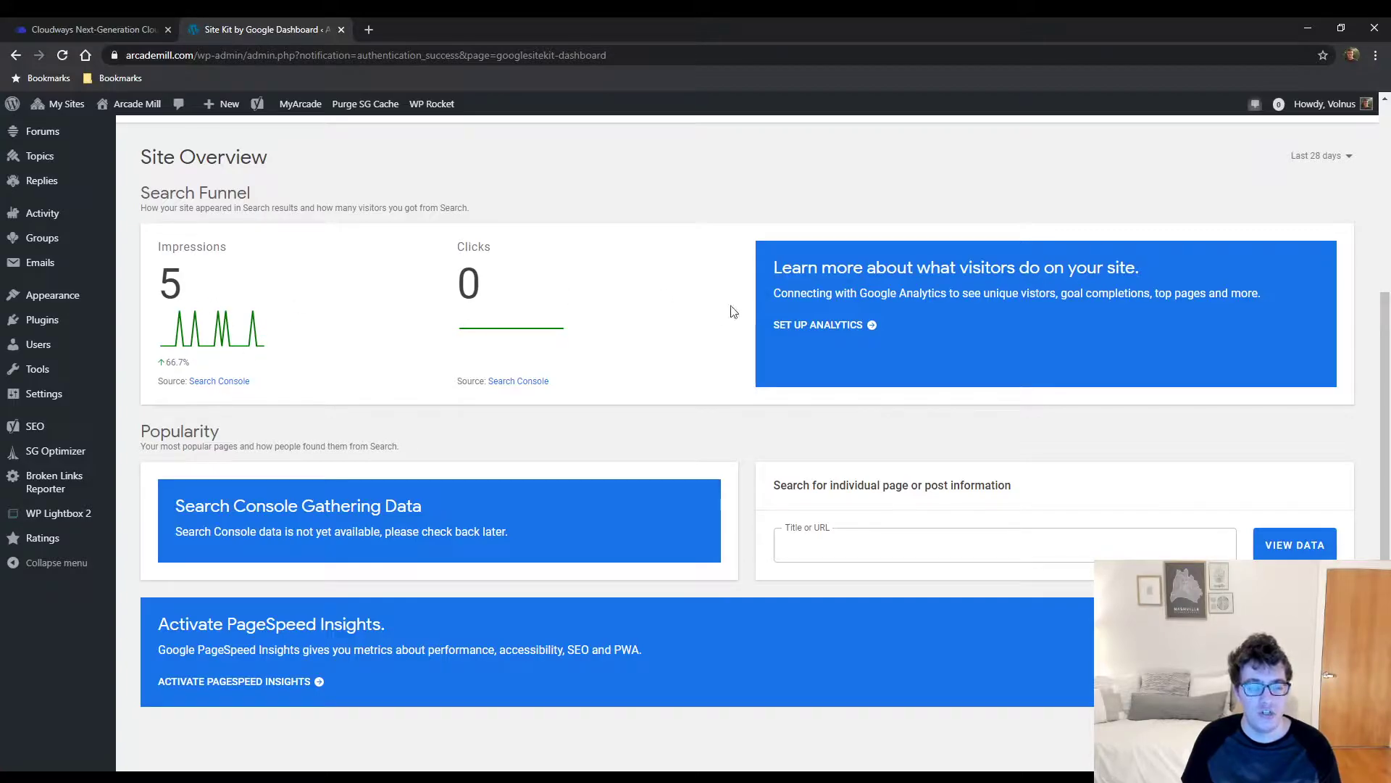
{"action": "scroll", "scroll_direction": "down", "scroll_amount": 3}
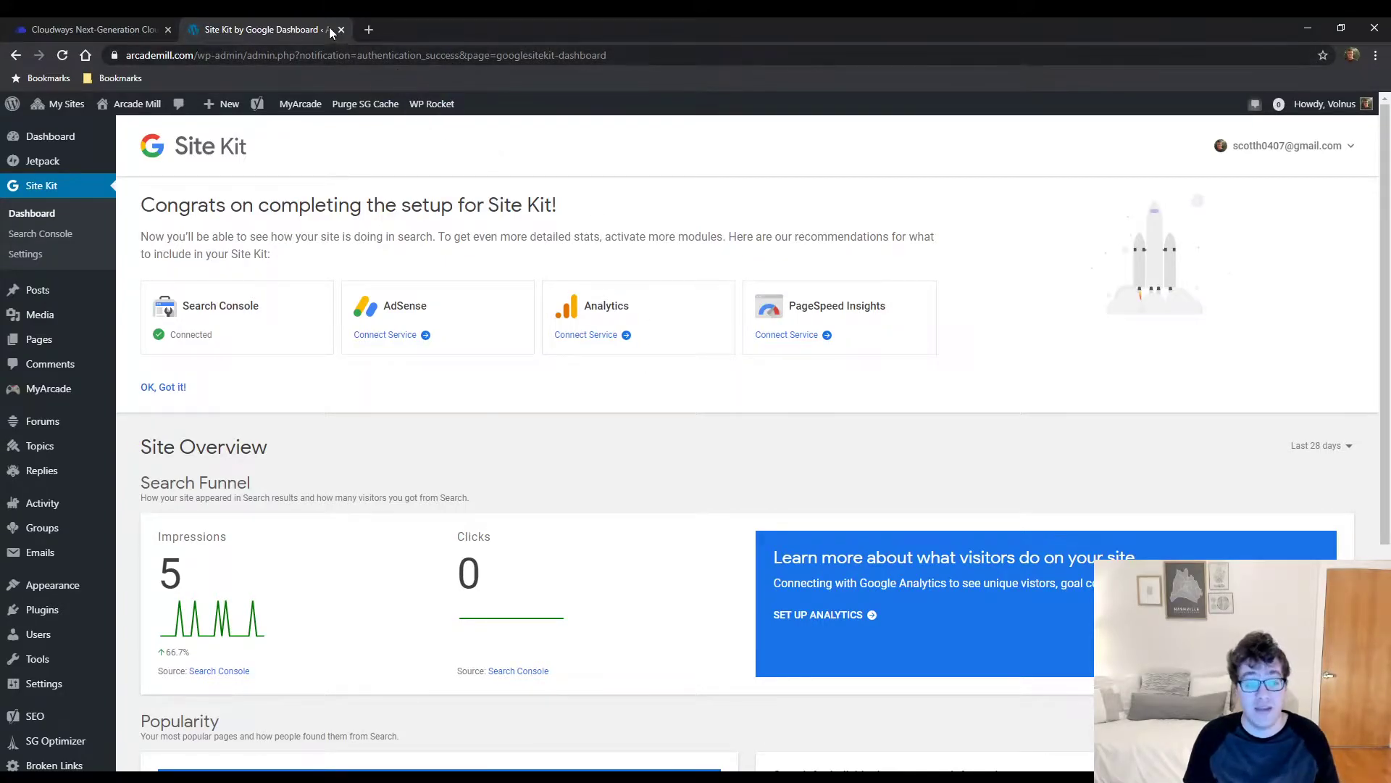
{"action": "mouse_move", "coordinate": [585, 334]}
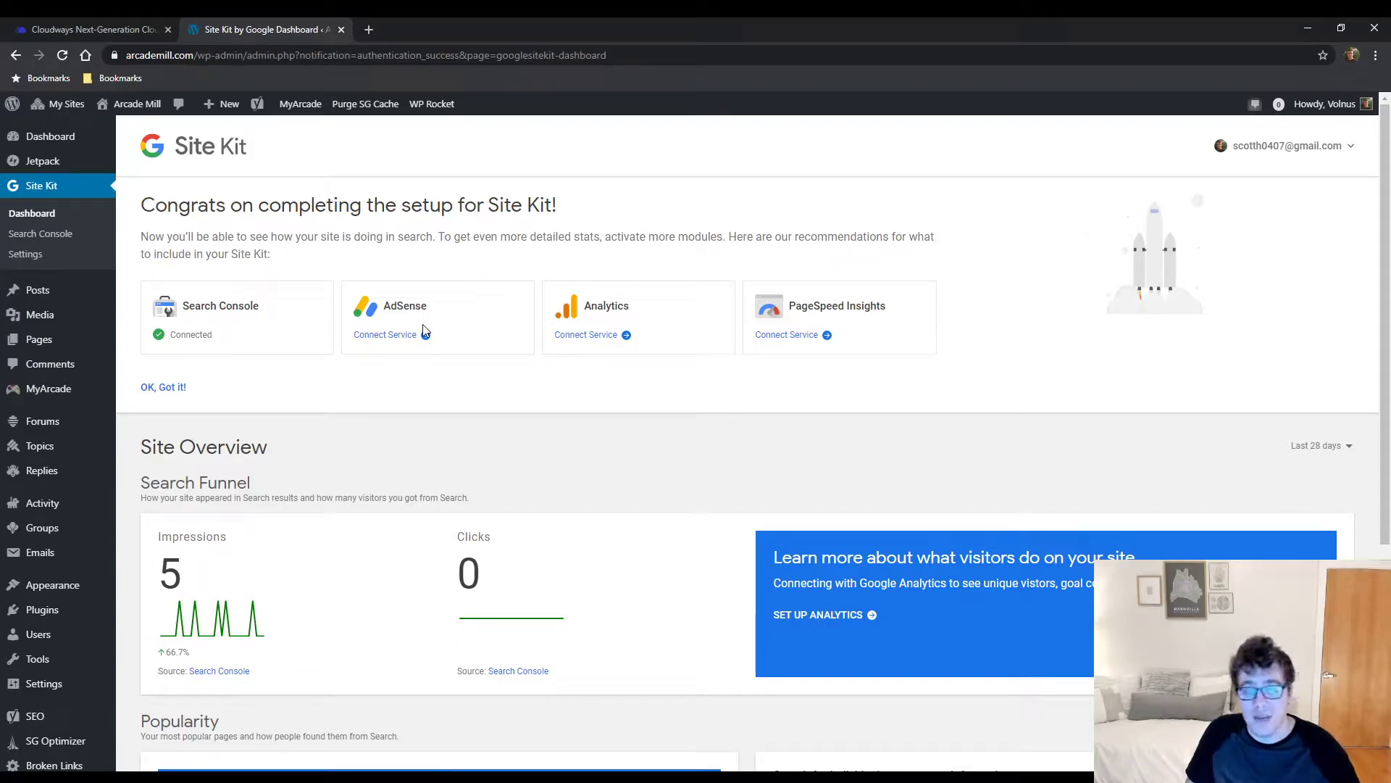
{"action": "mouse_move", "coordinate": [392, 286]}
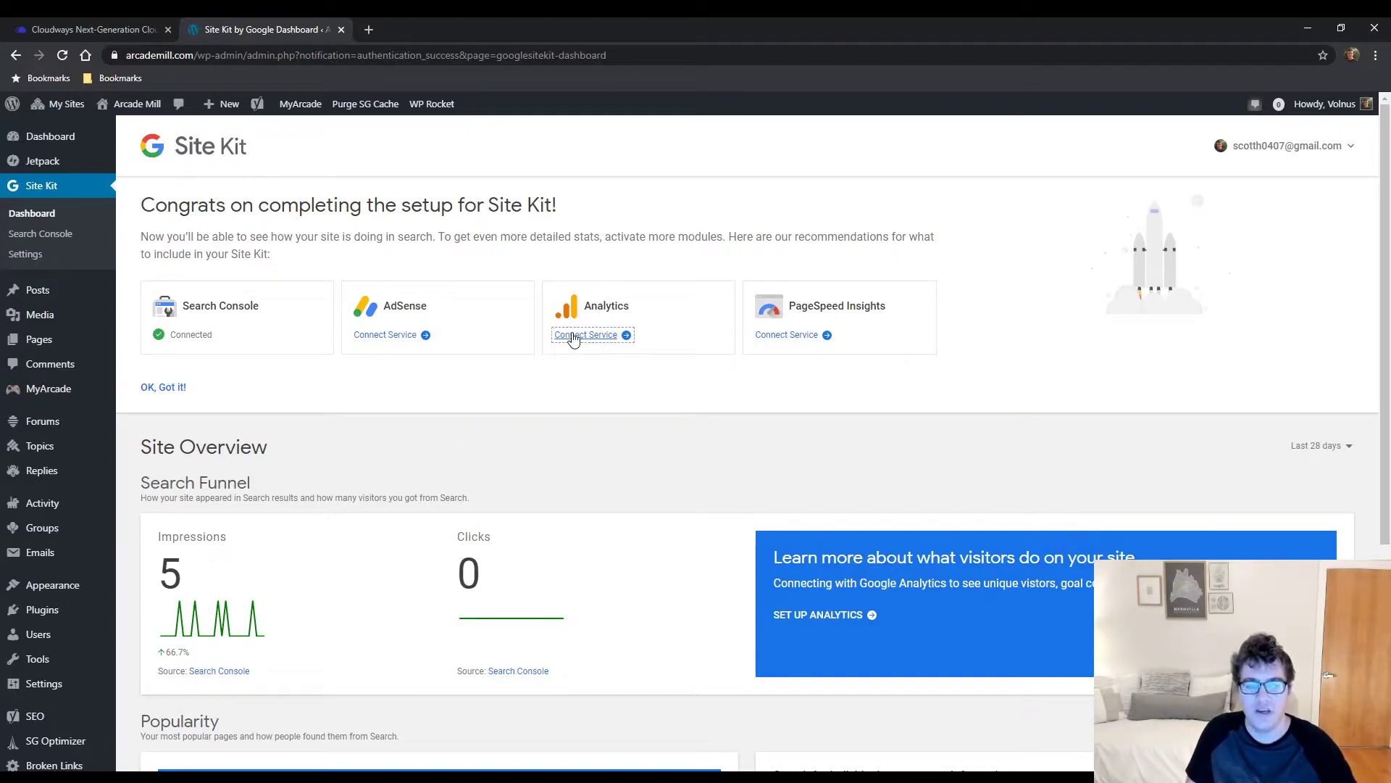
Step: Connect Analytics, granting access and choosing The Daily Exposition account
{"action": "left_click", "coordinate": [585, 335]}
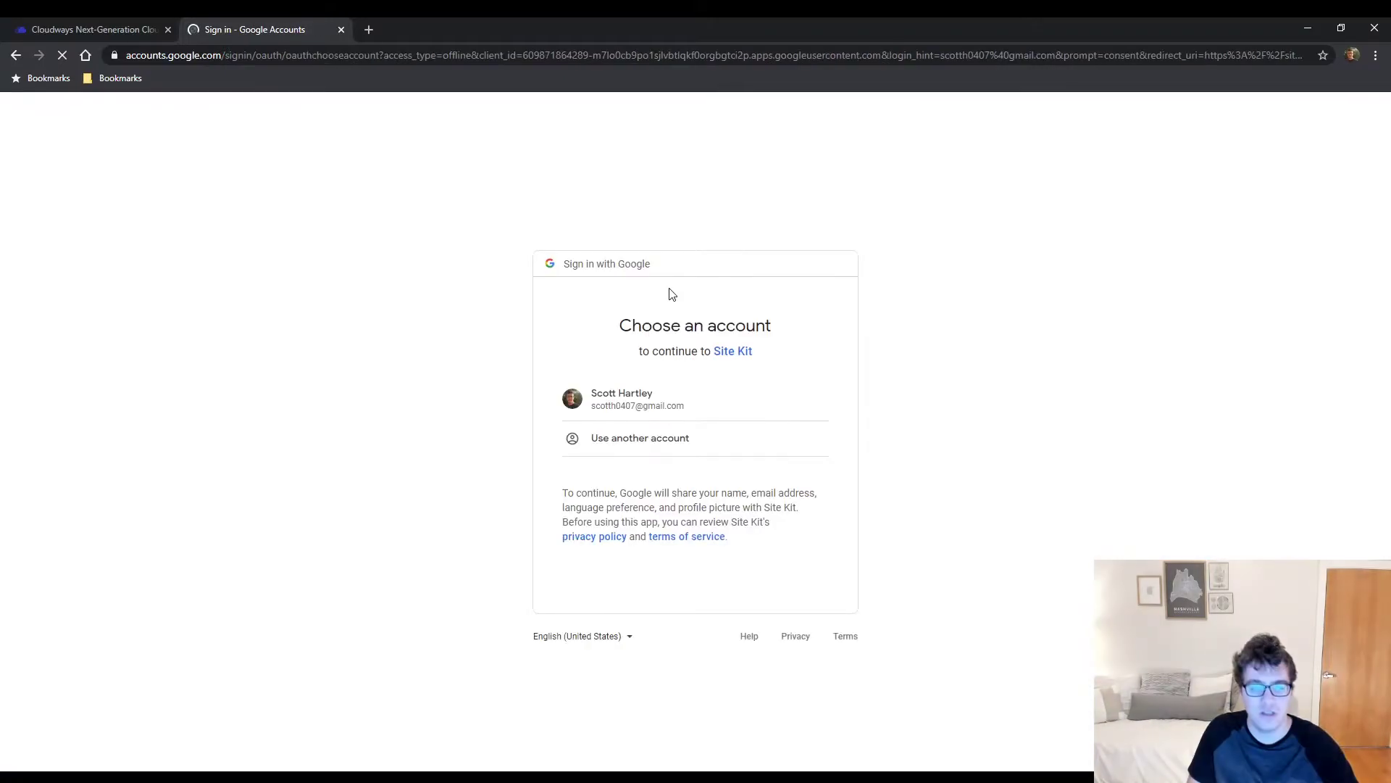
{"action": "mouse_move", "coordinate": [680, 408]}
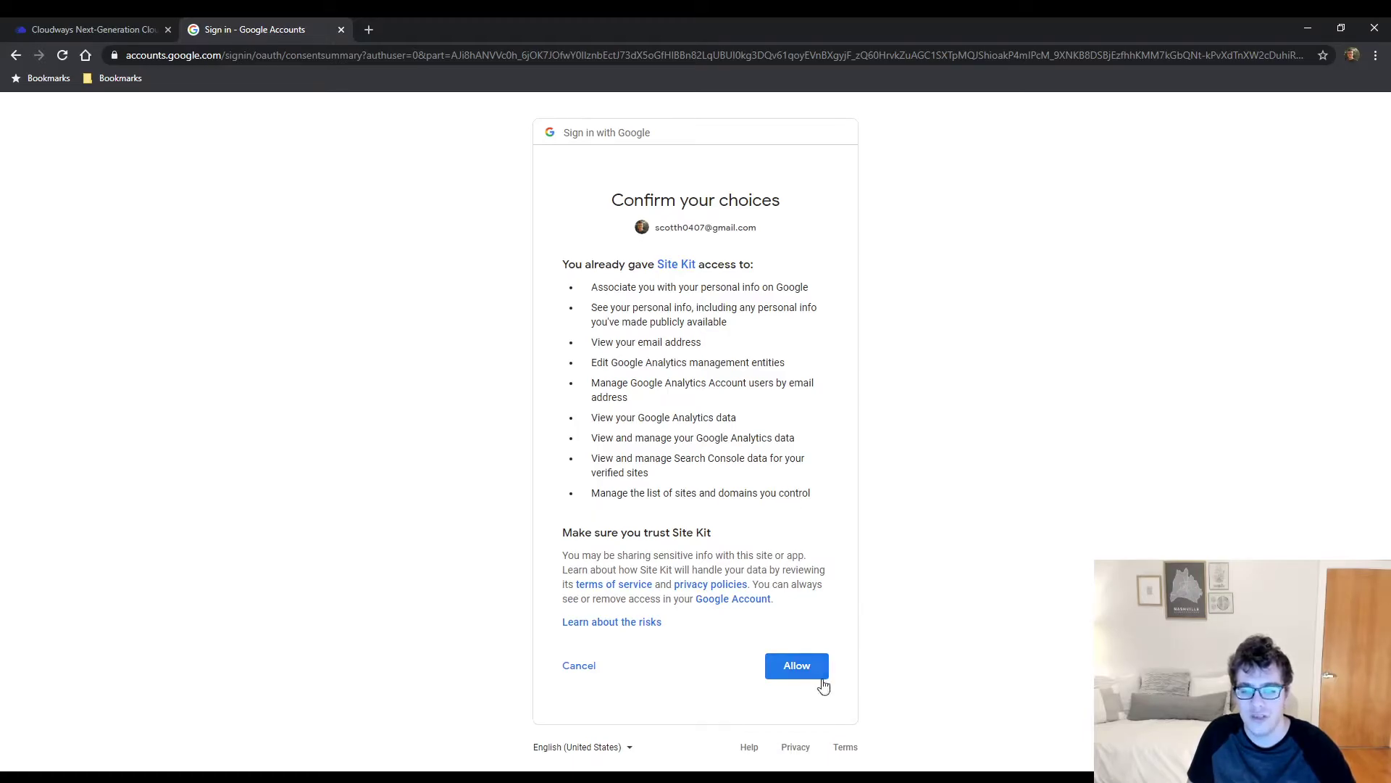
{"action": "left_click", "coordinate": [796, 666]}
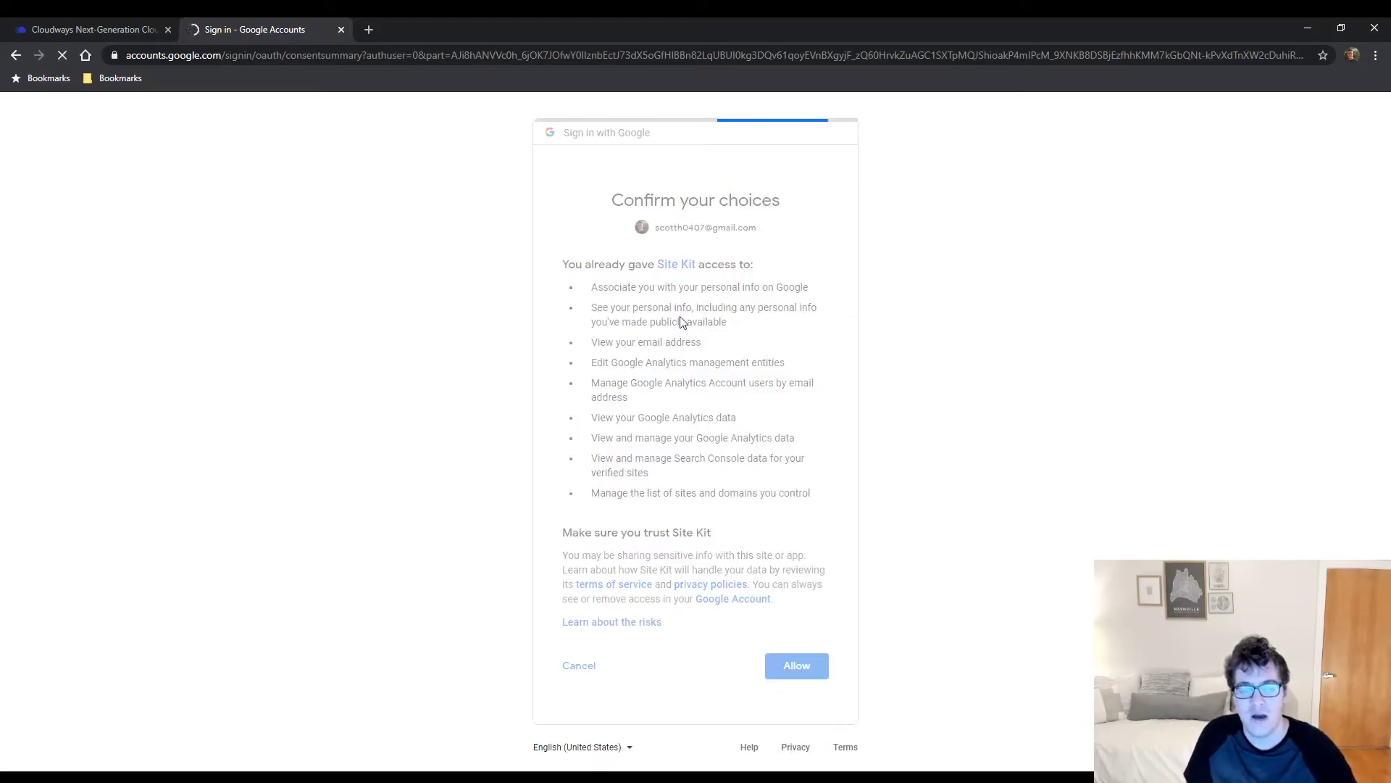
{"action": "left_click", "coordinate": [795, 665]}
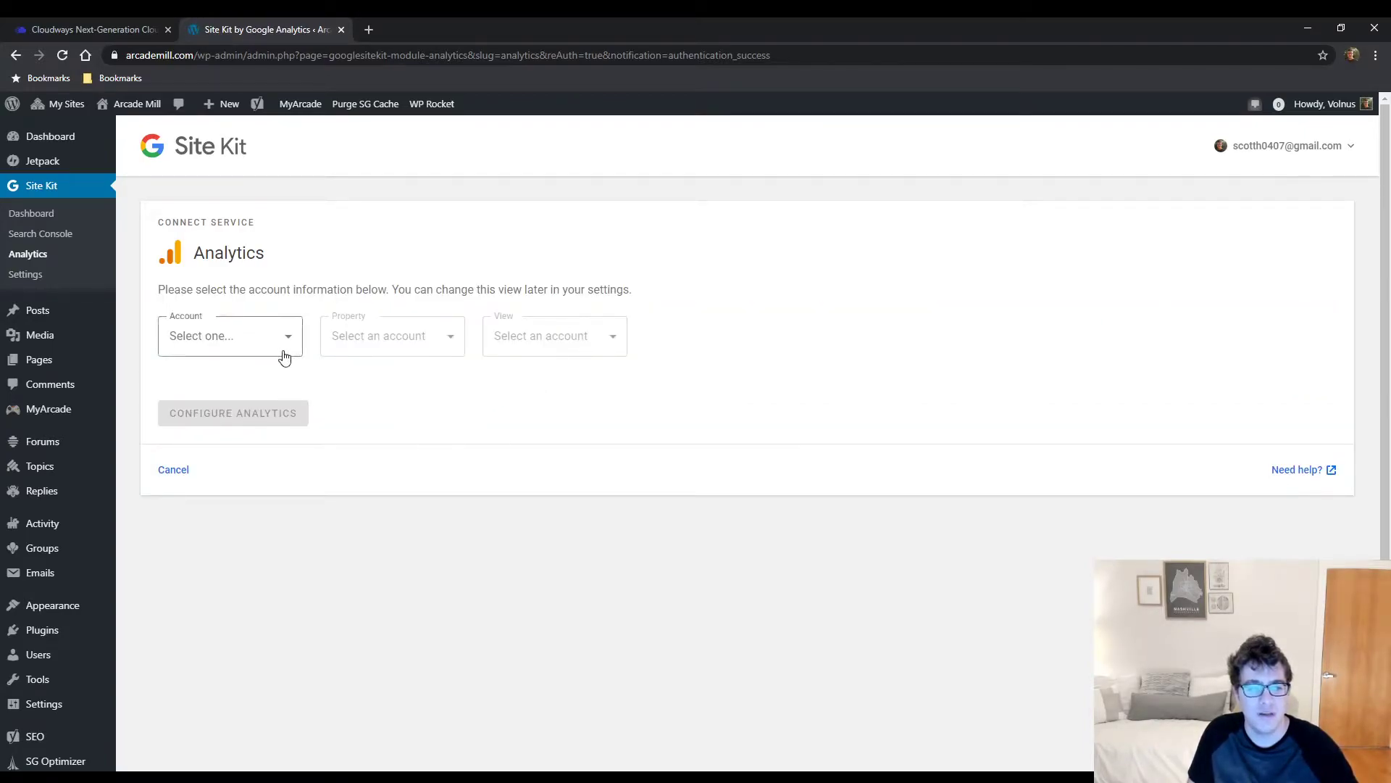
{"action": "left_click", "coordinate": [229, 335]}
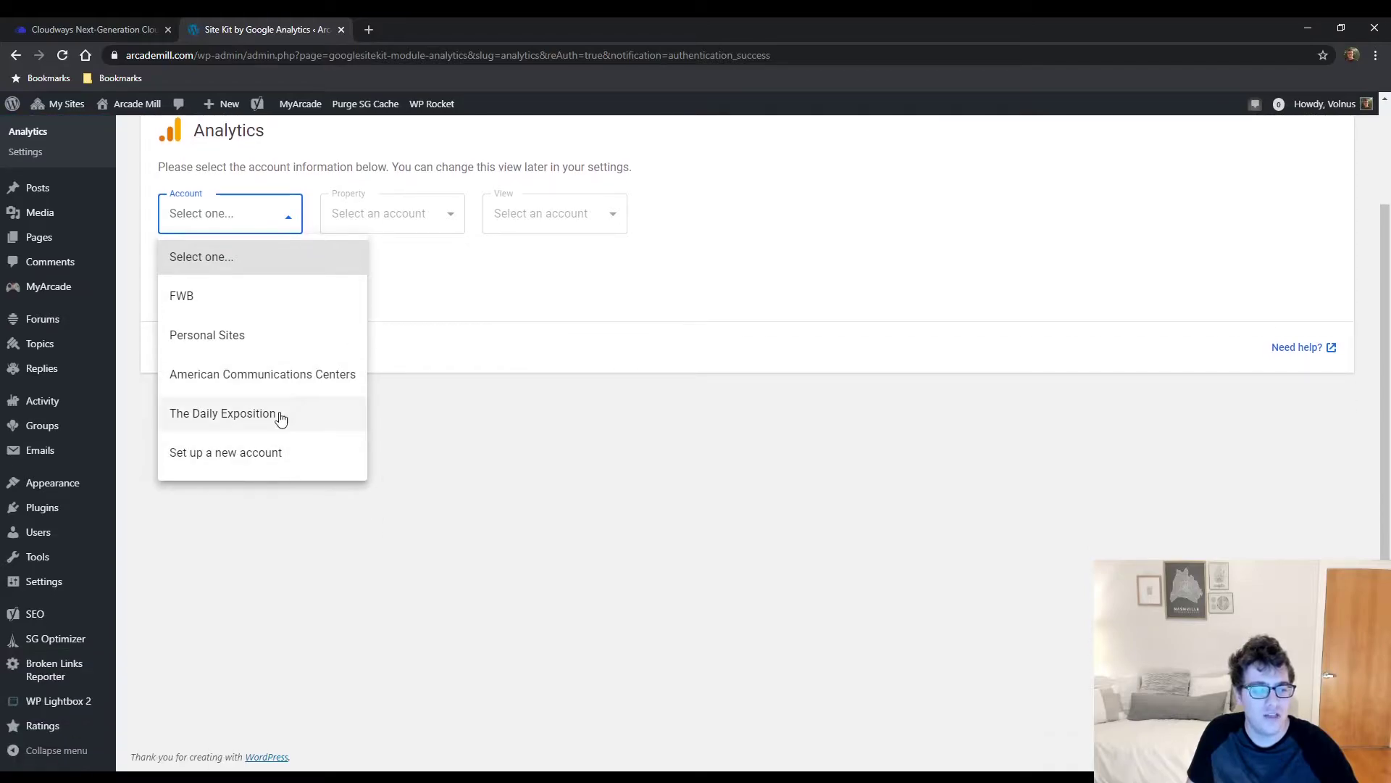
{"action": "left_click", "coordinate": [223, 412]}
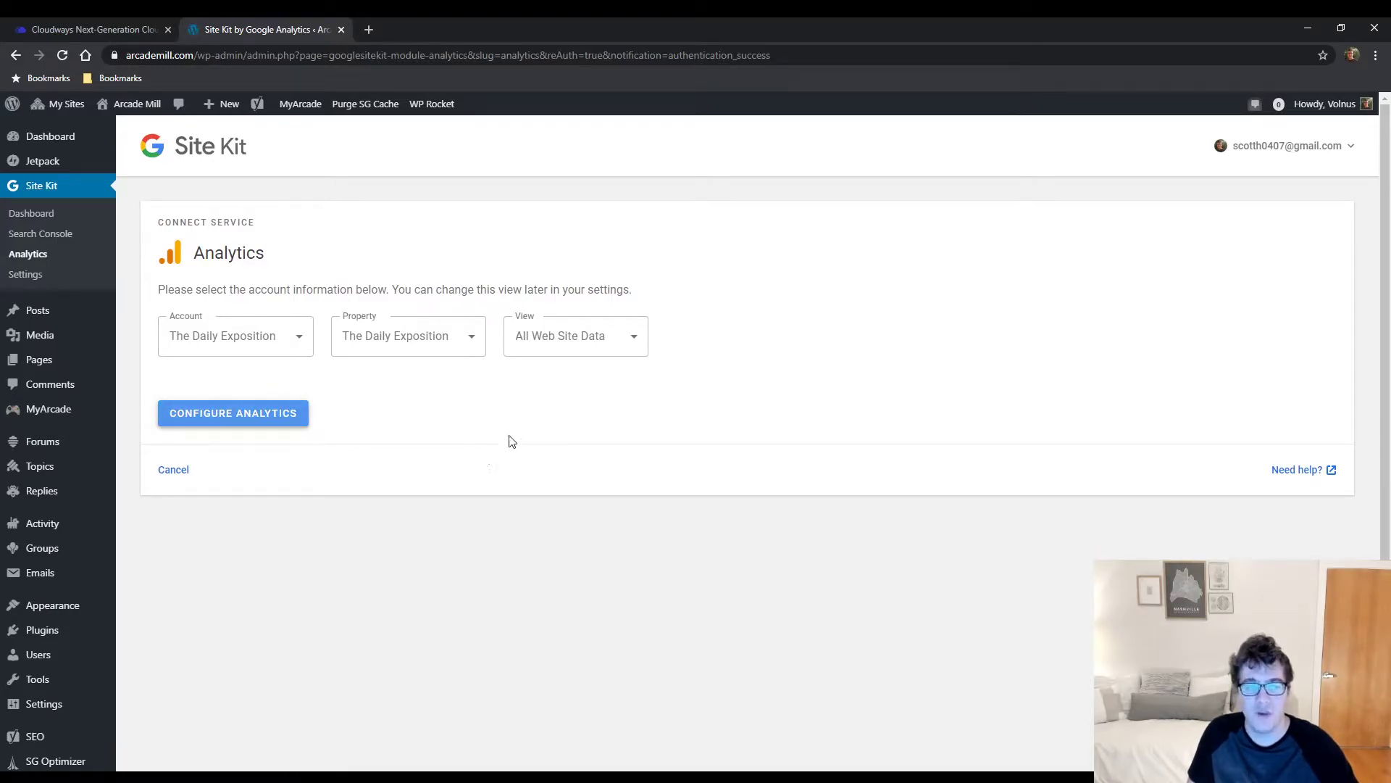
{"action": "left_click", "coordinate": [233, 412]}
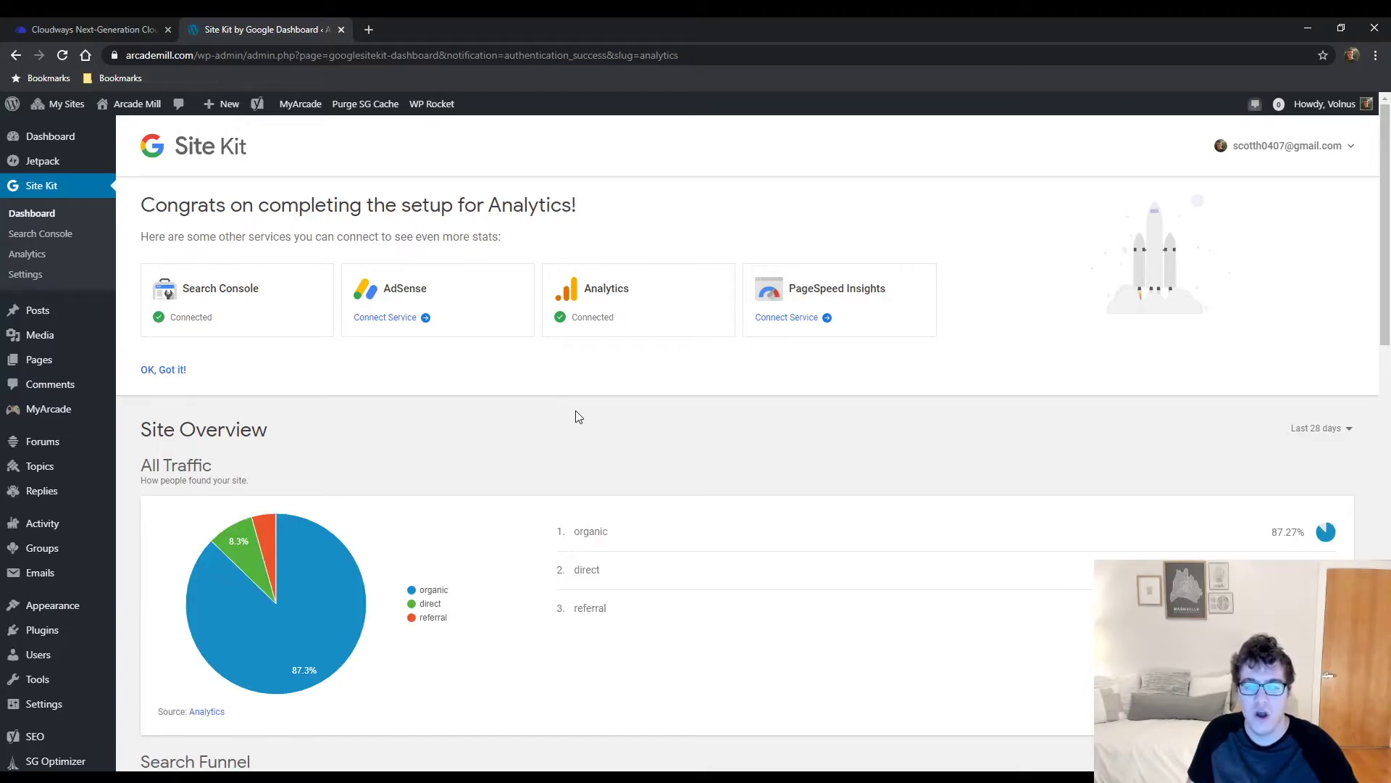
{"action": "scroll", "scroll_direction": "down", "scroll_amount": 3}
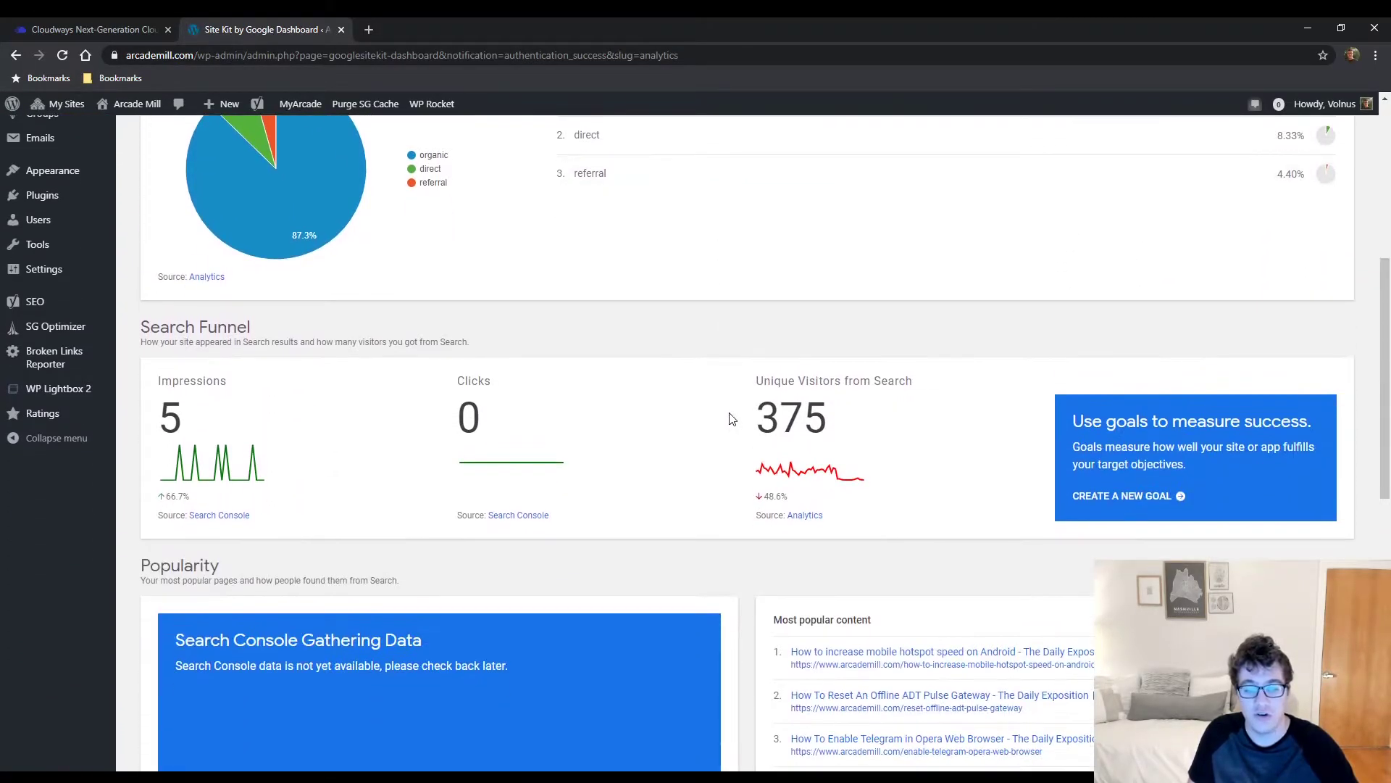
{"action": "scroll", "scroll_direction": "down", "scroll_amount": 3}
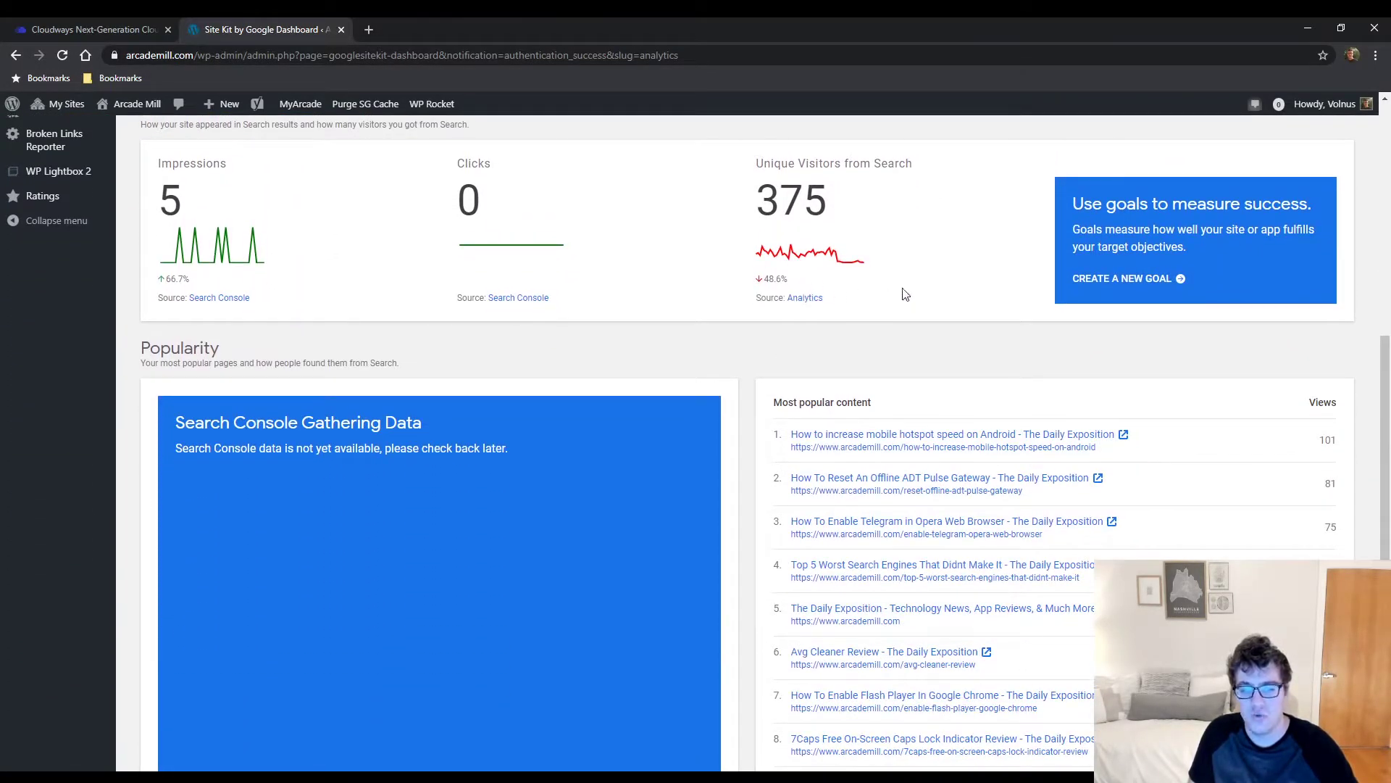
{"action": "scroll", "scroll_direction": "down", "scroll_amount": 3}
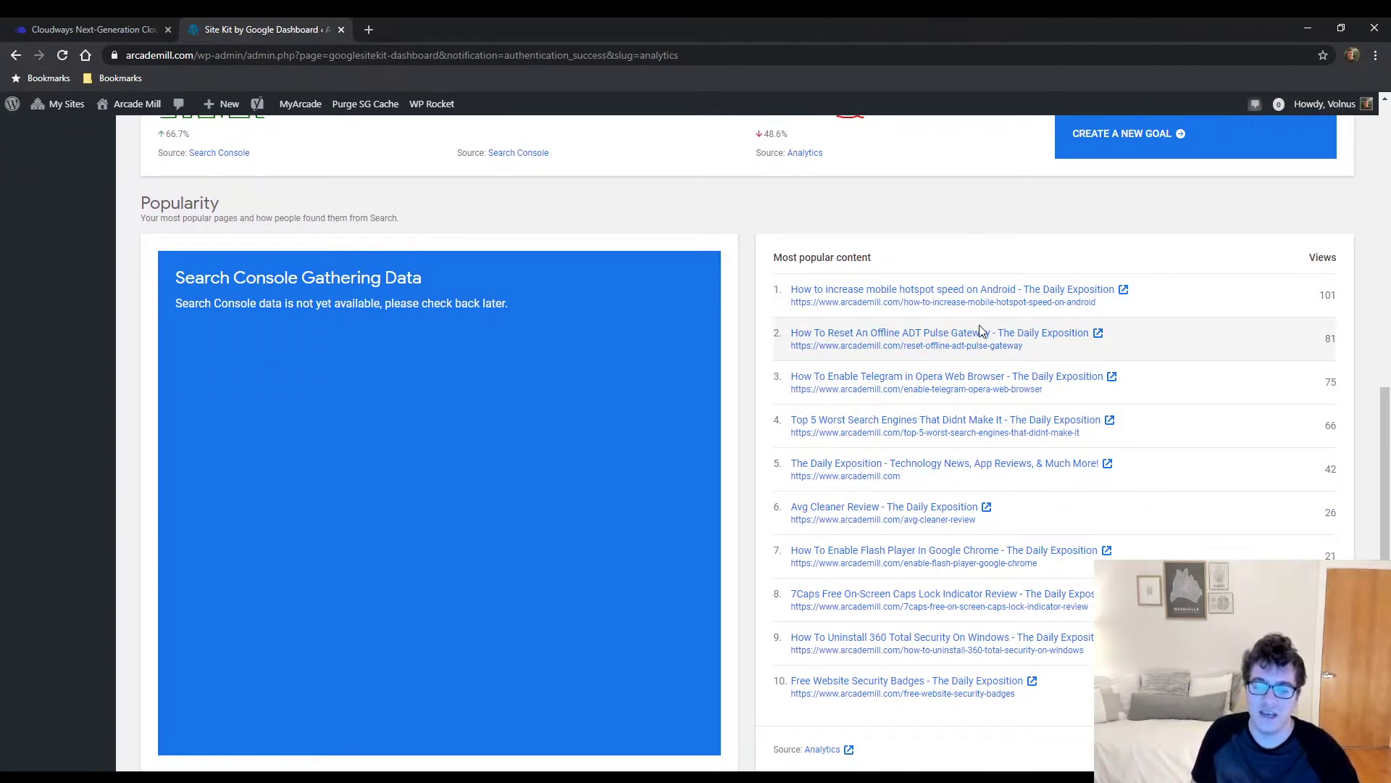
{"action": "scroll", "scroll_direction": "down", "scroll_amount": 3}
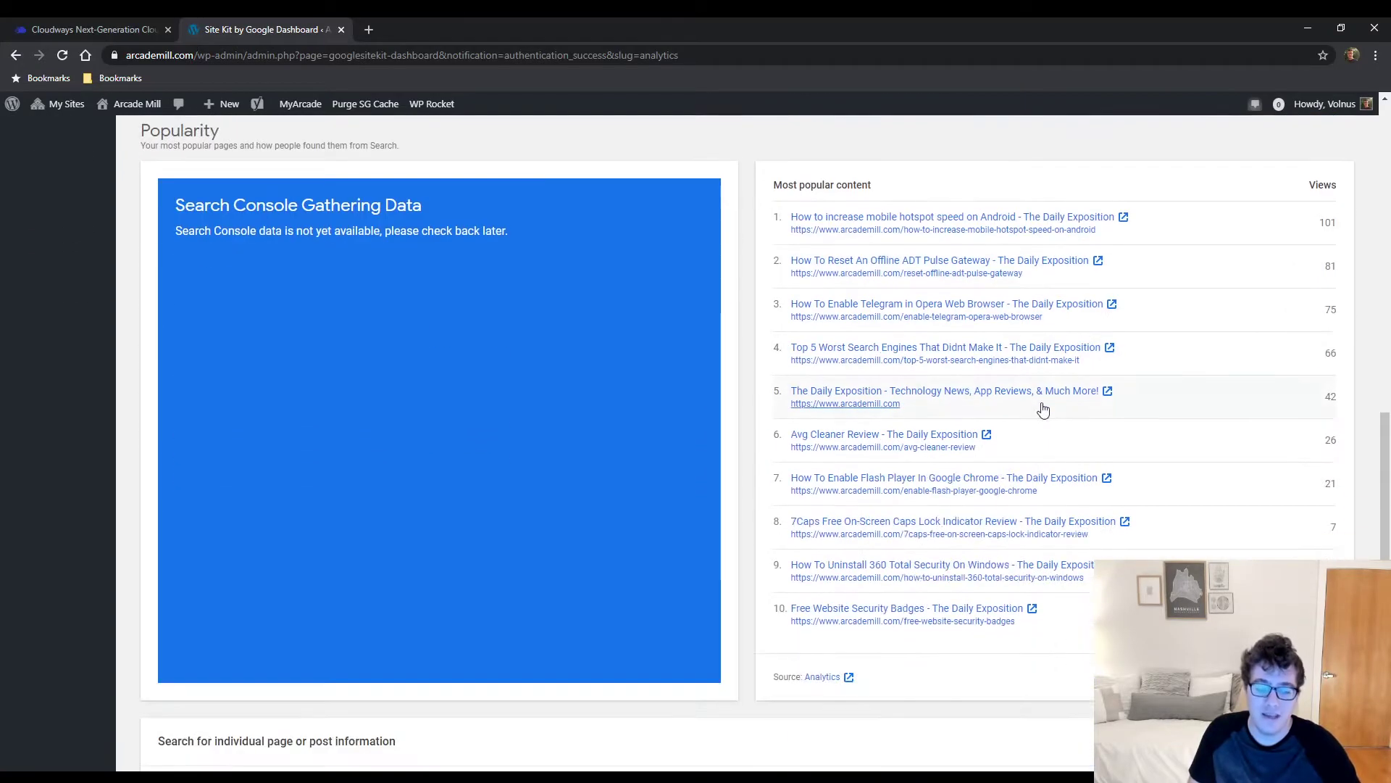
{"action": "scroll", "scroll_direction": "down", "scroll_amount": 3}
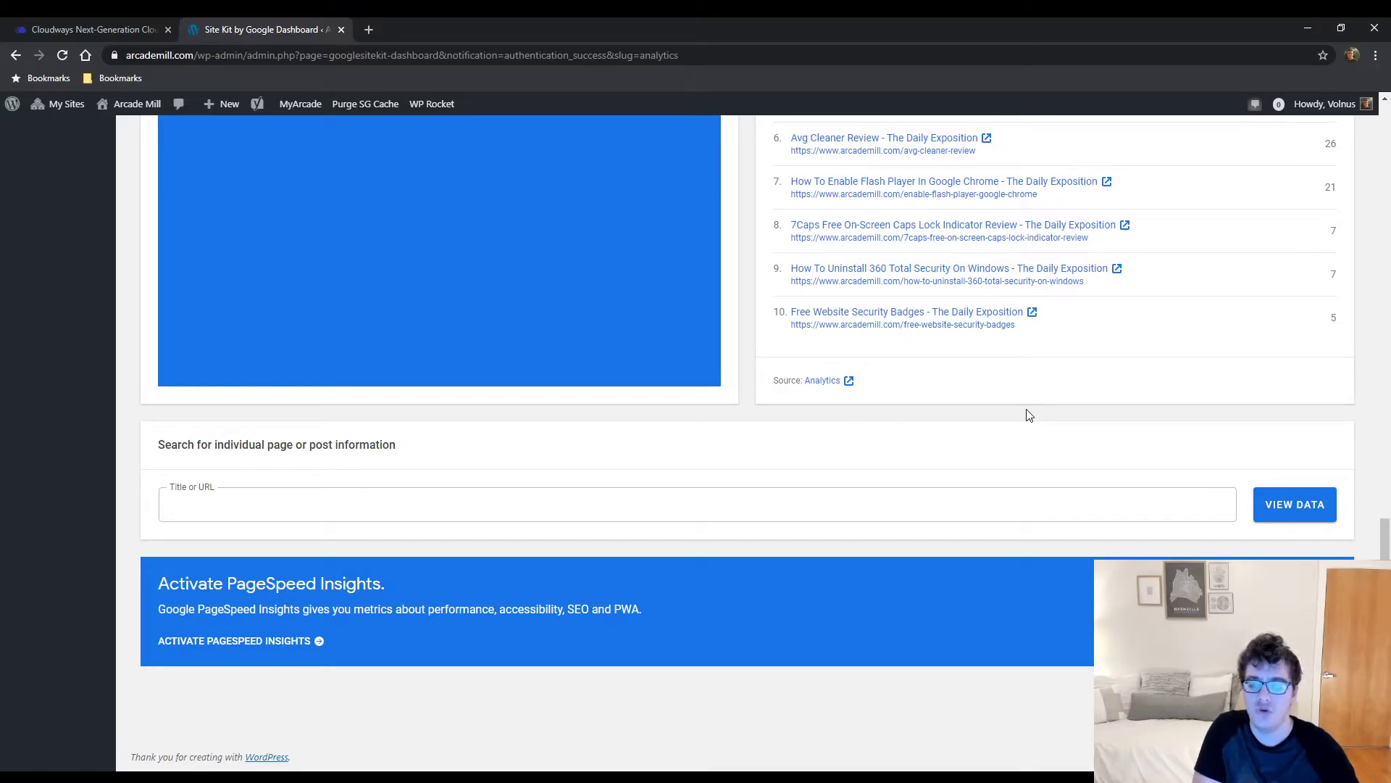
{"action": "scroll", "scroll_direction": "up", "scroll_amount": 3}
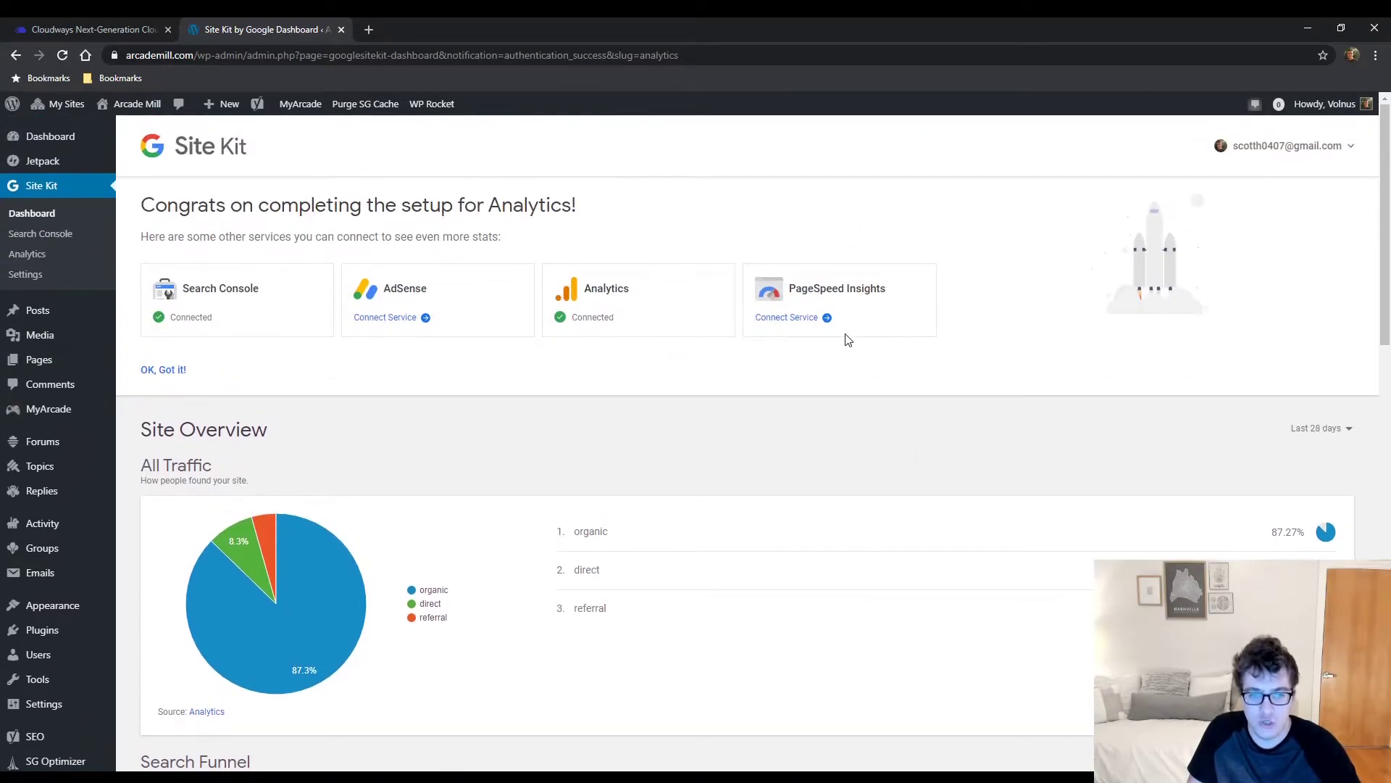
Step: Connect PageSpeed Insights and scroll down to its Speed section
{"action": "left_click", "coordinate": [786, 317]}
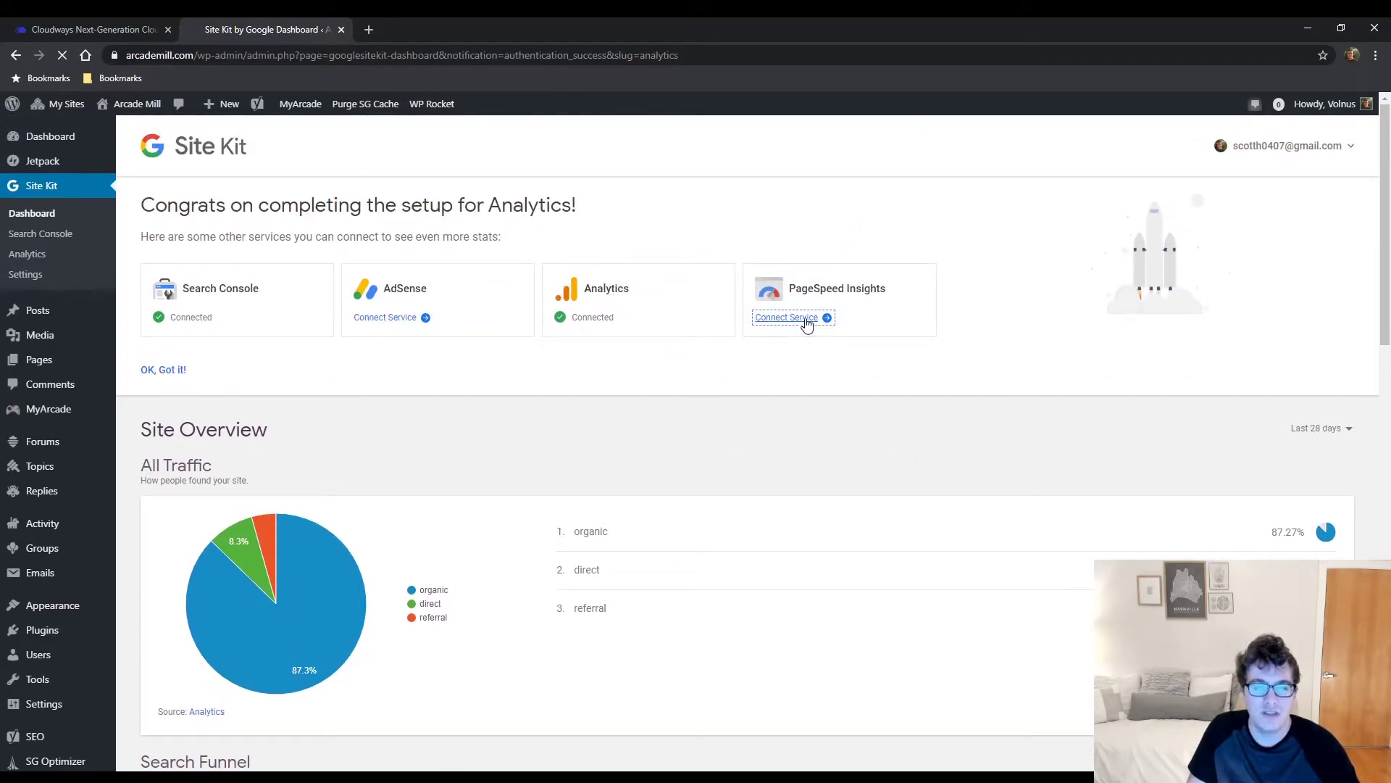
{"action": "left_click", "coordinate": [786, 317]}
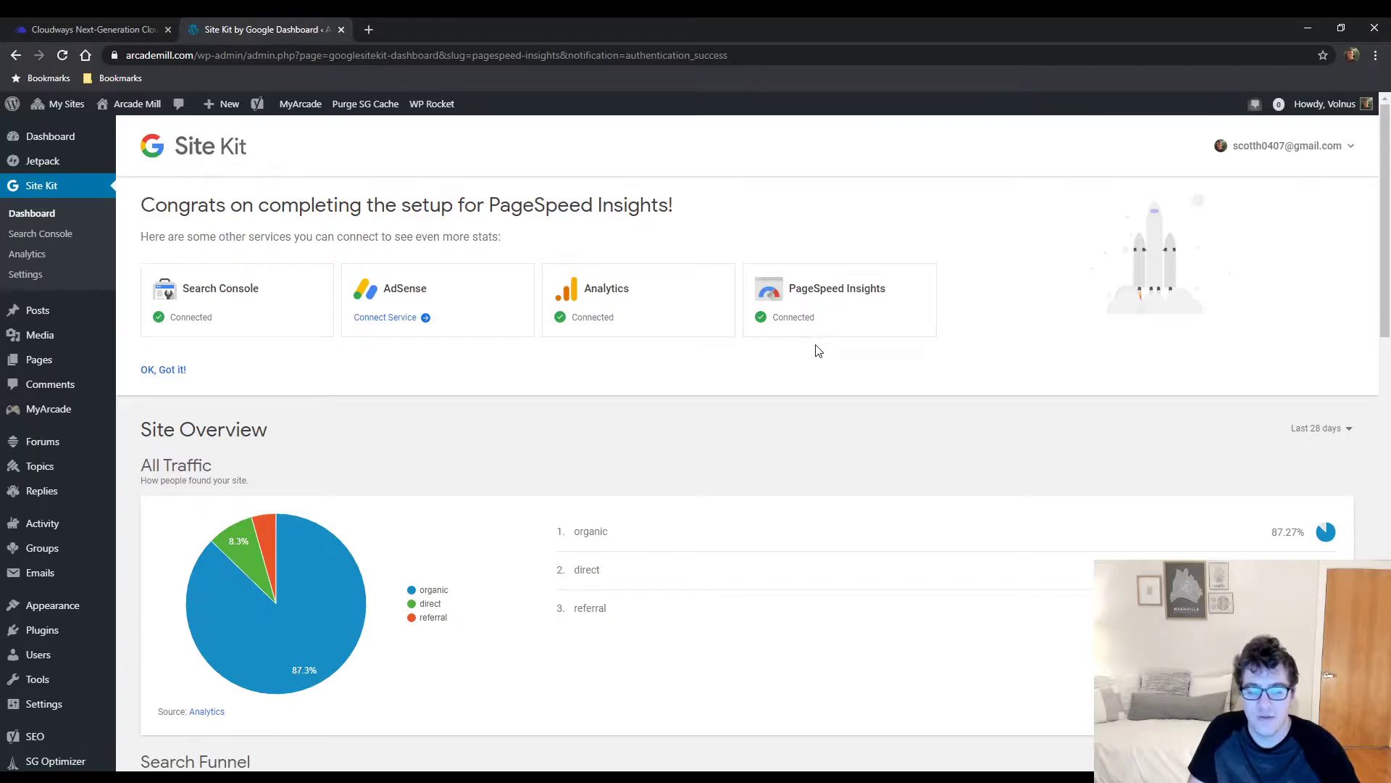
{"action": "scroll", "scroll_direction": "down", "scroll_amount": 3}
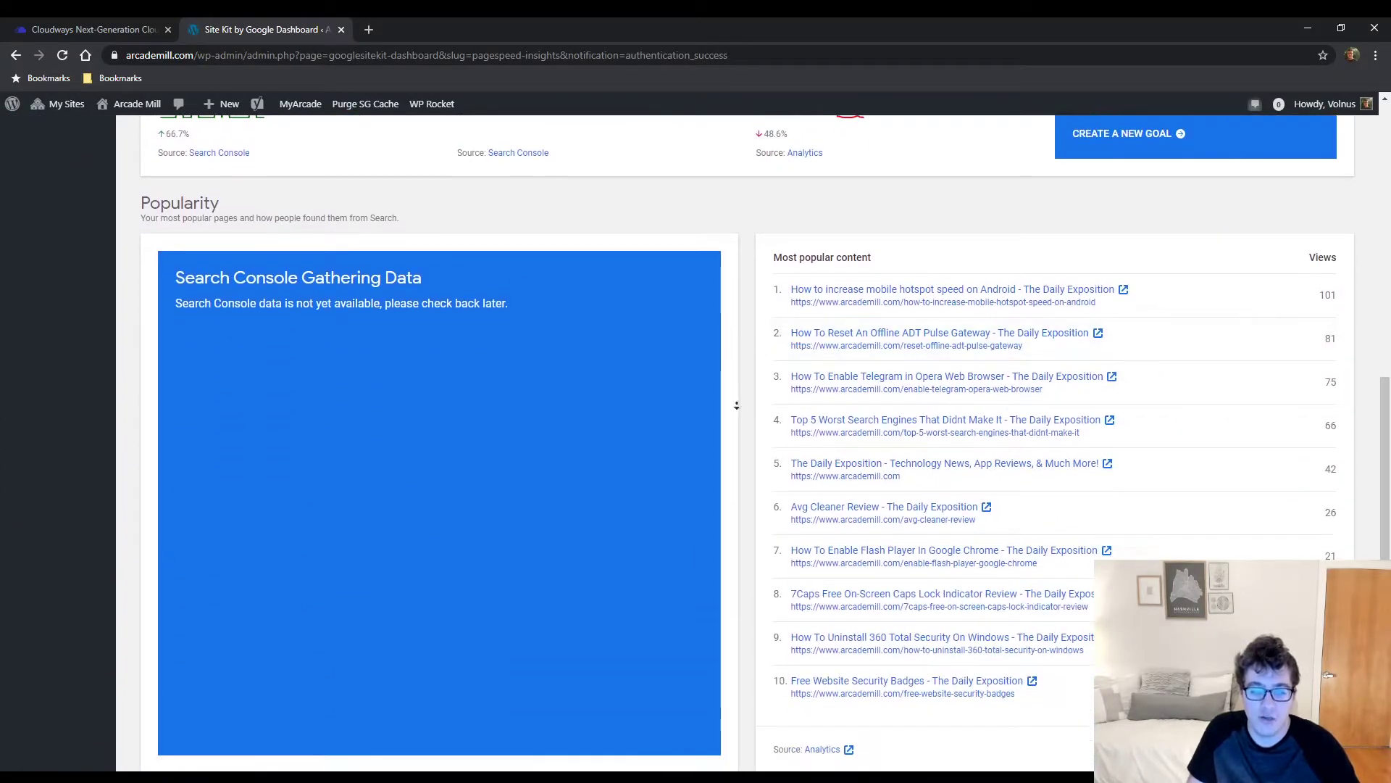
{"action": "scroll", "scroll_direction": "down", "scroll_amount": 3}
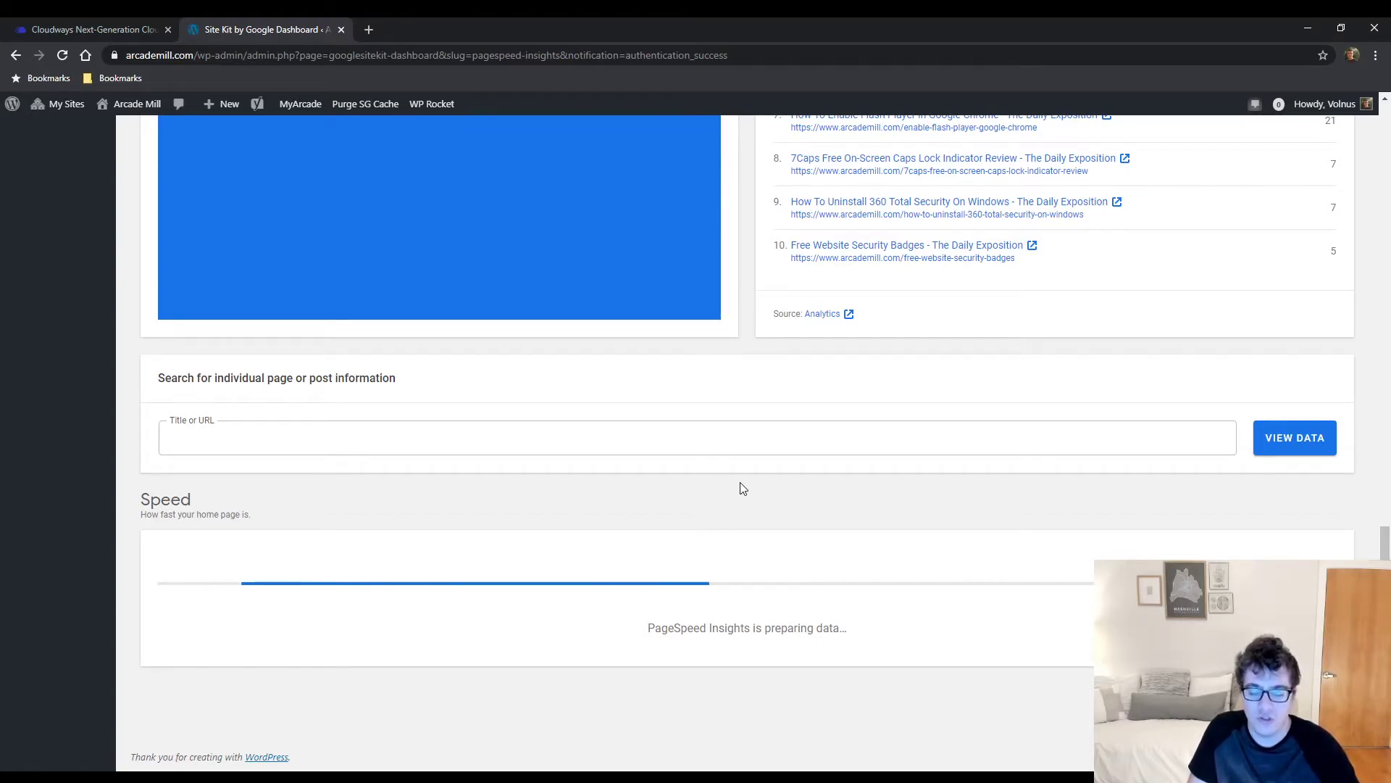
Step: Review mobile speed results (time to interactive 14.2 s), then go to dailydrivertips.com
{"action": "left_click", "coordinate": [673, 437]}
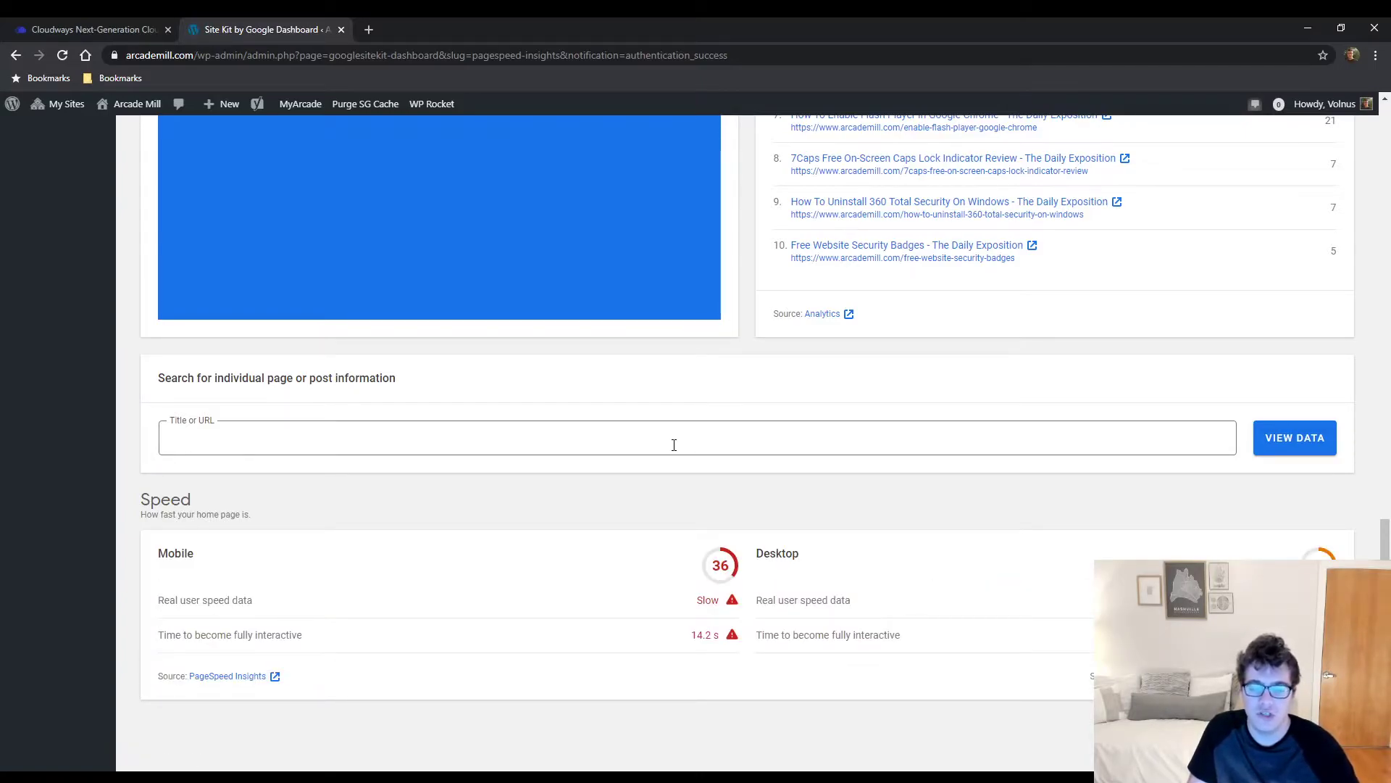
{"action": "double_click", "coordinate": [204, 600]}
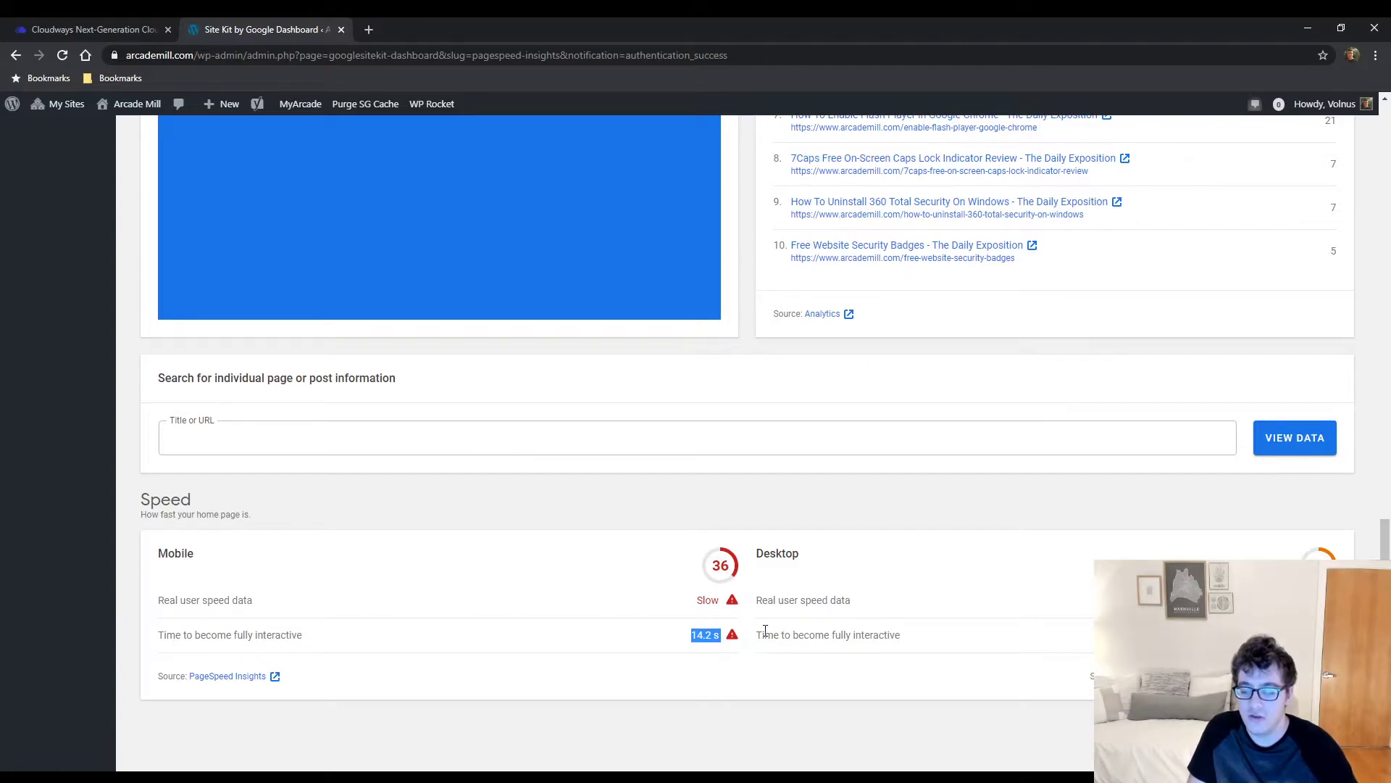
{"action": "mouse_move", "coordinate": [772, 615]}
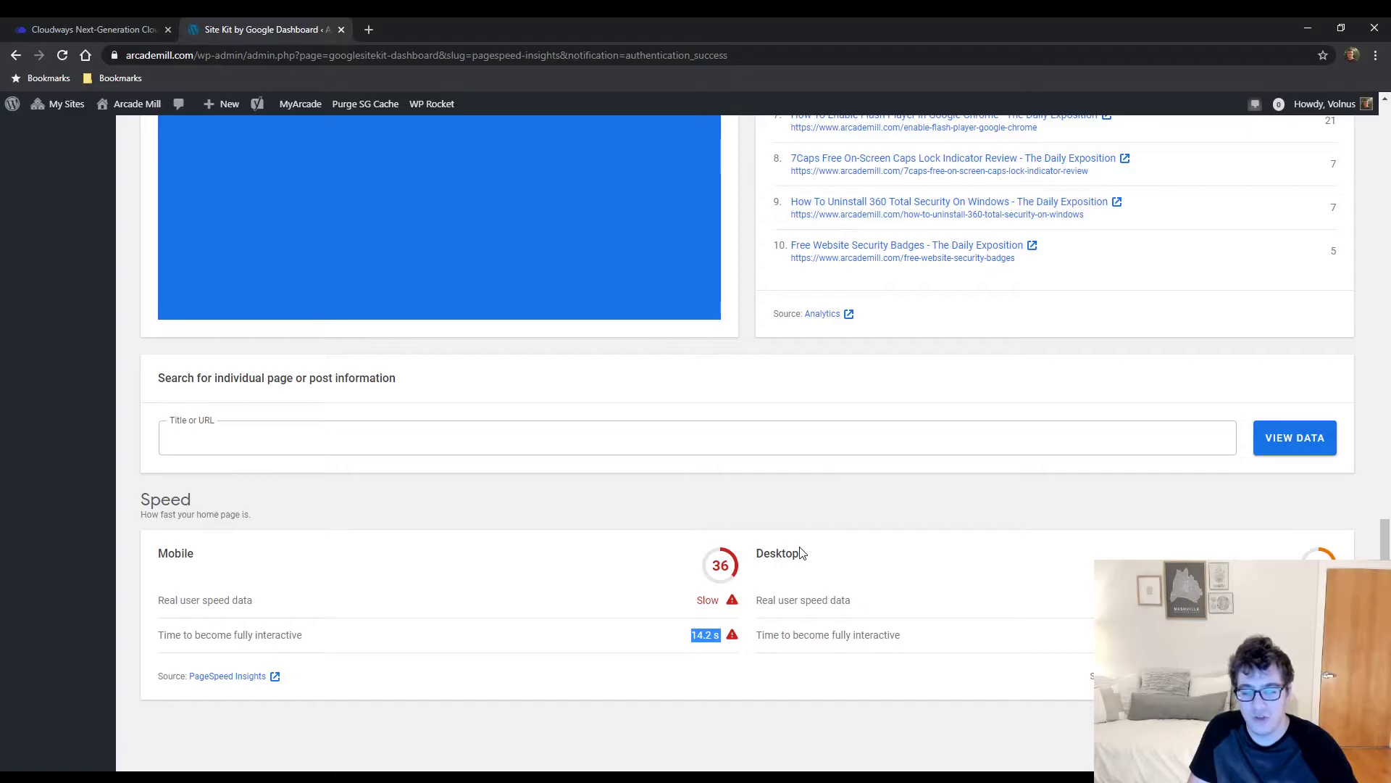
{"action": "mouse_move", "coordinate": [815, 594]}
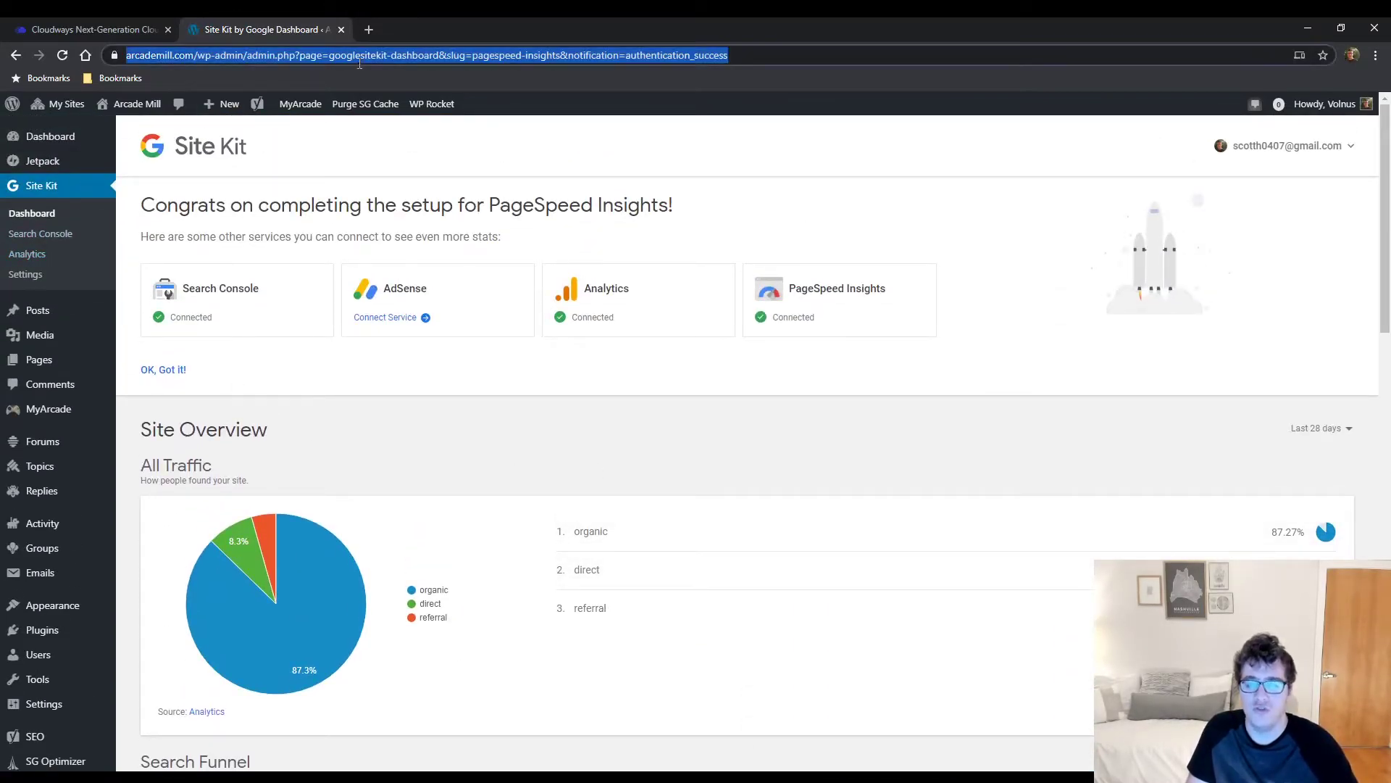
{"action": "type", "text": "dailydrivertips.com/wp-admin"}
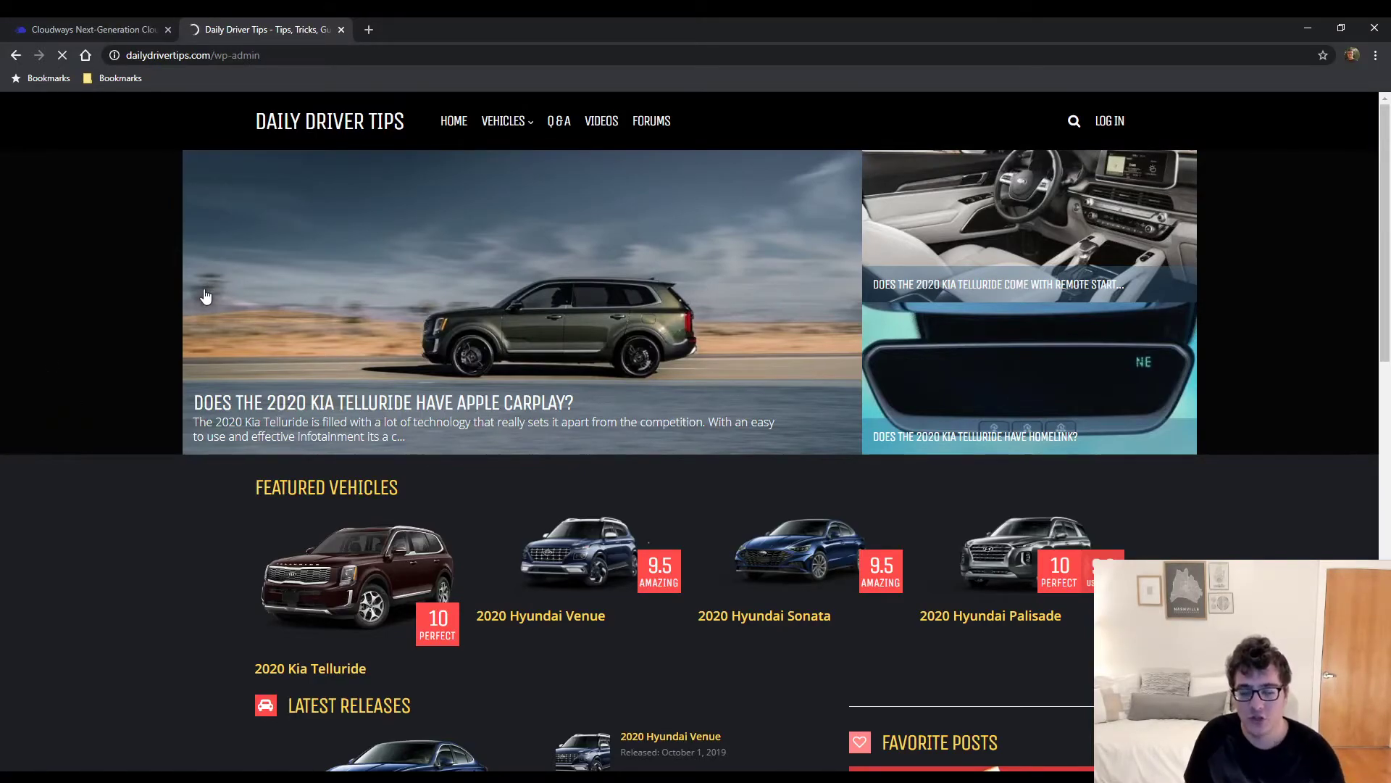
{"action": "mouse_move", "coordinate": [401, 255]}
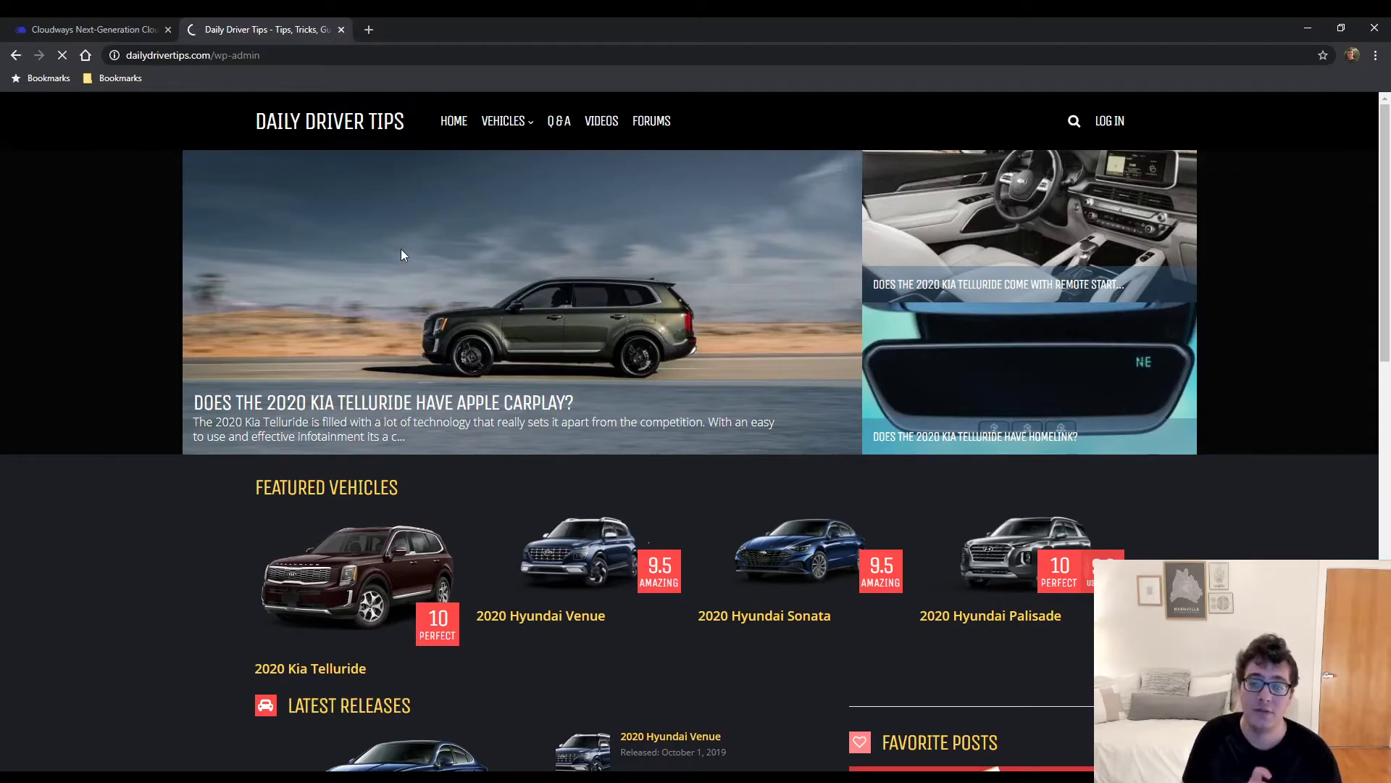
Step: Log in to the Daily Driver Tips admin as scotth0407 after a failed first attempt
{"action": "left_click", "coordinate": [1108, 121]}
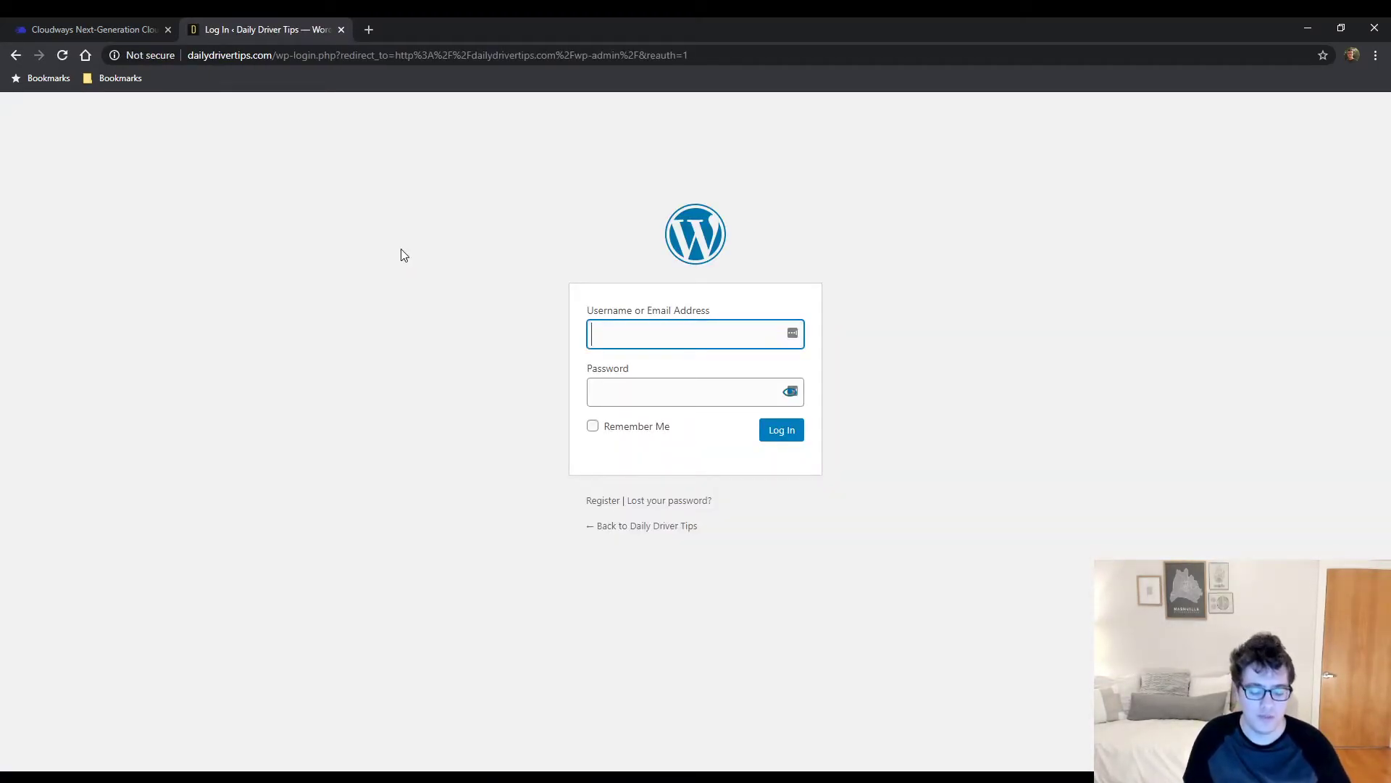
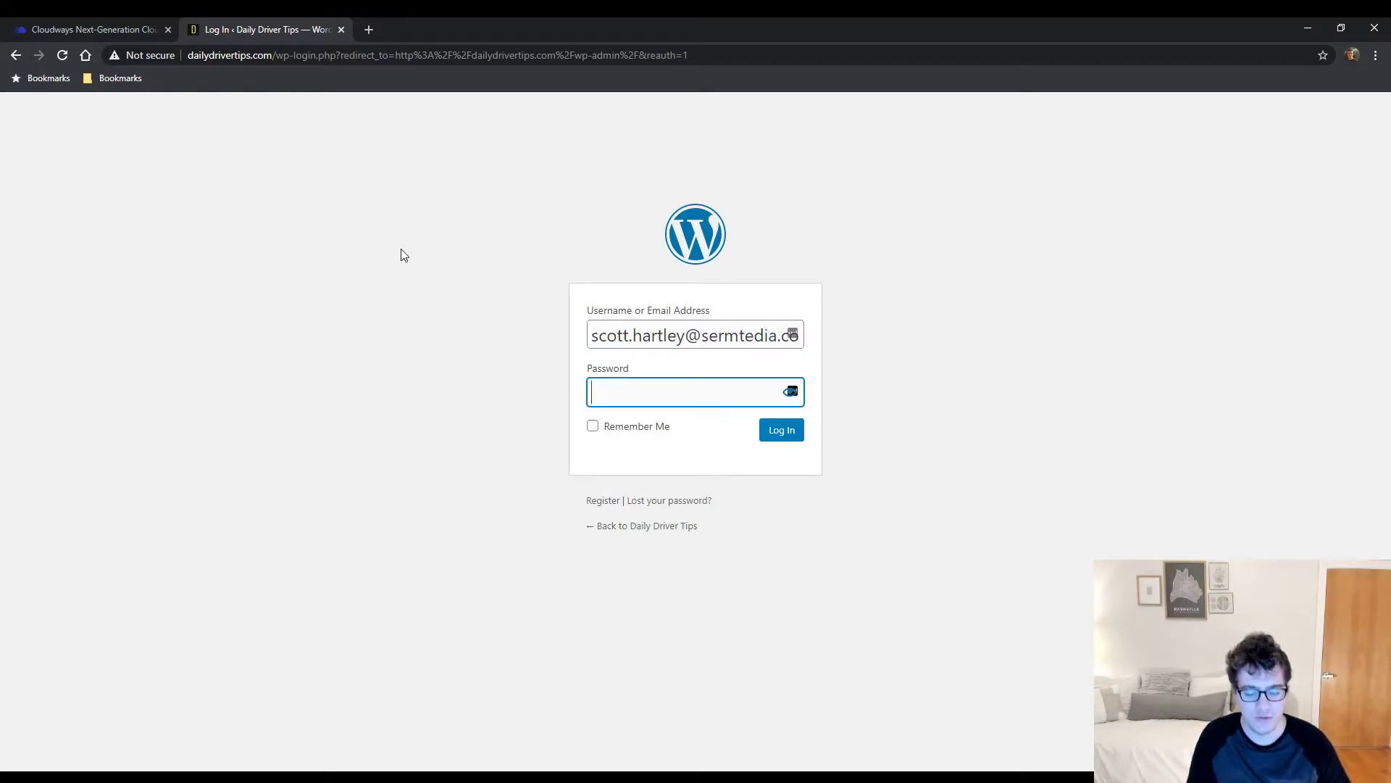
{"action": "type", "text": "password"}
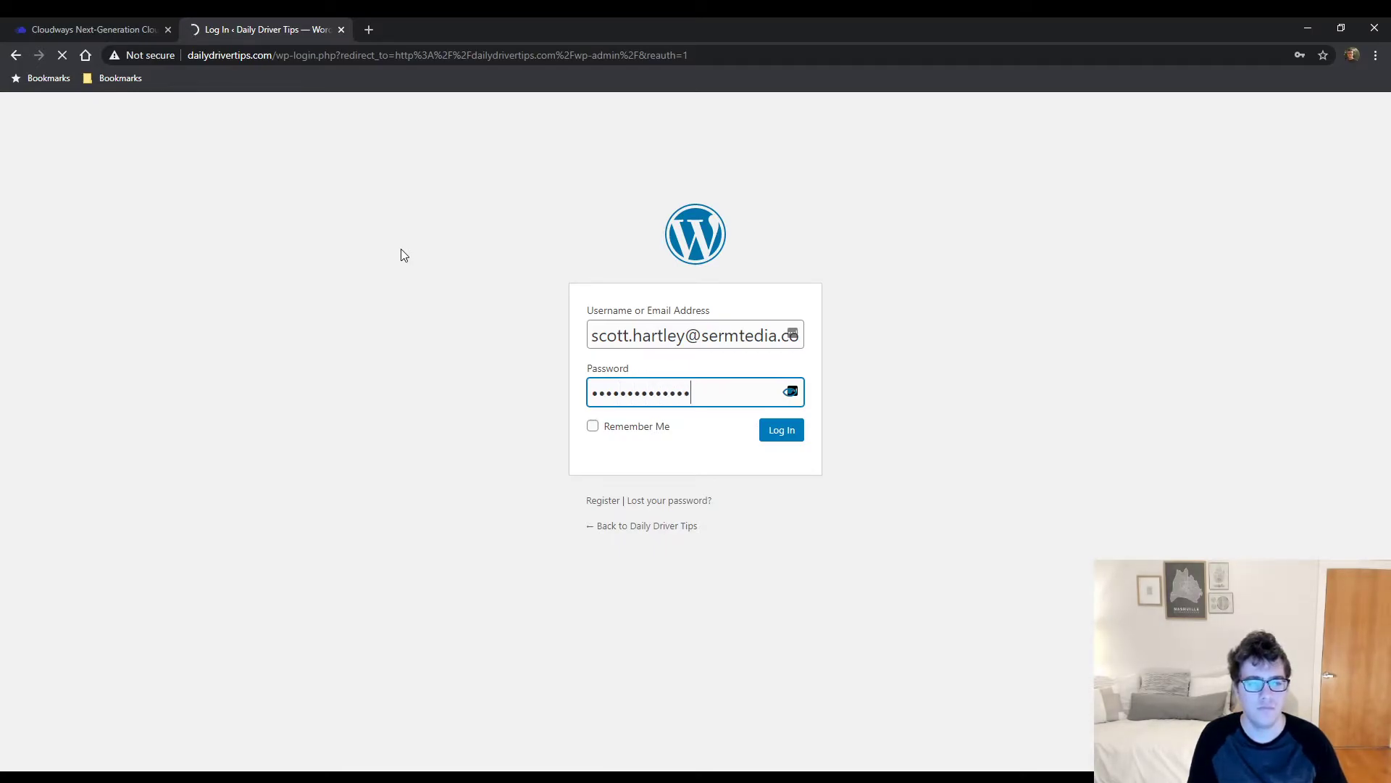
{"action": "left_click", "coordinate": [779, 430]}
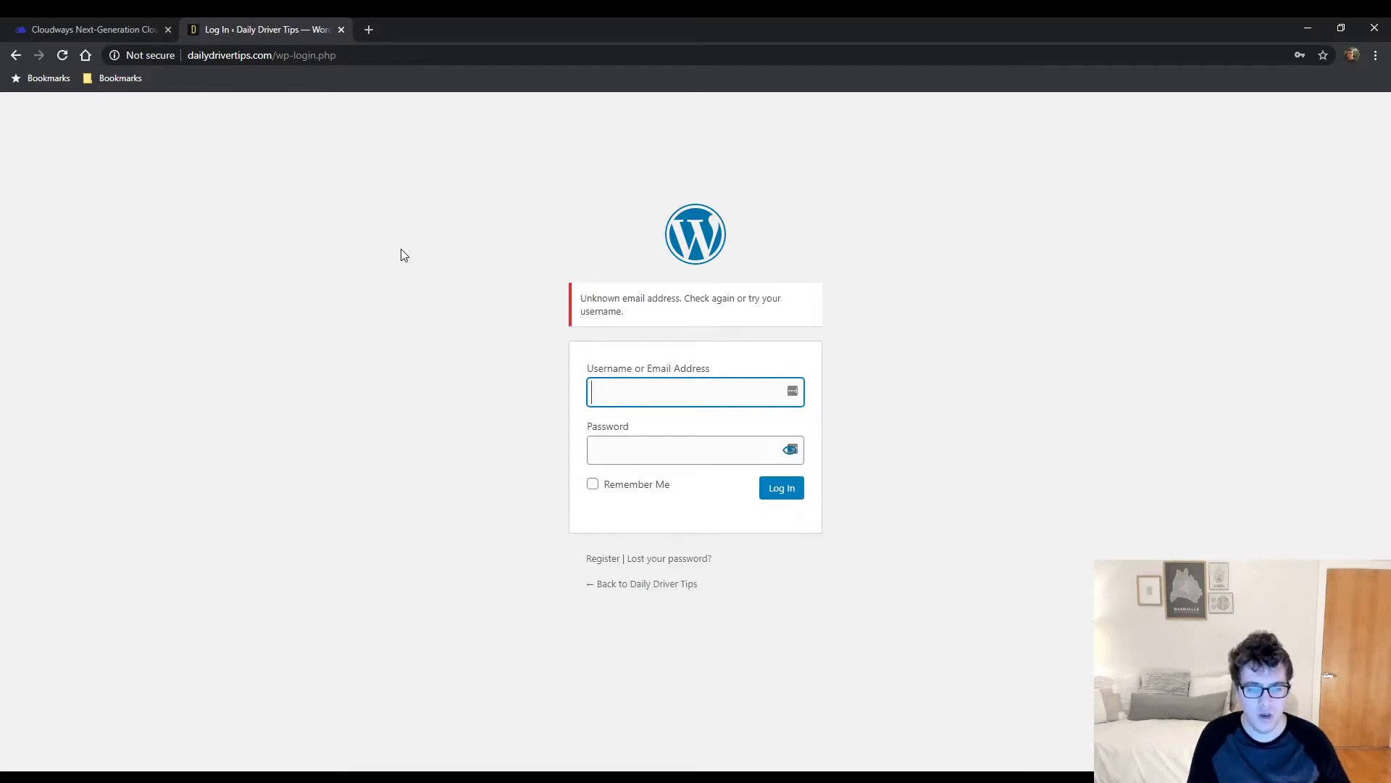
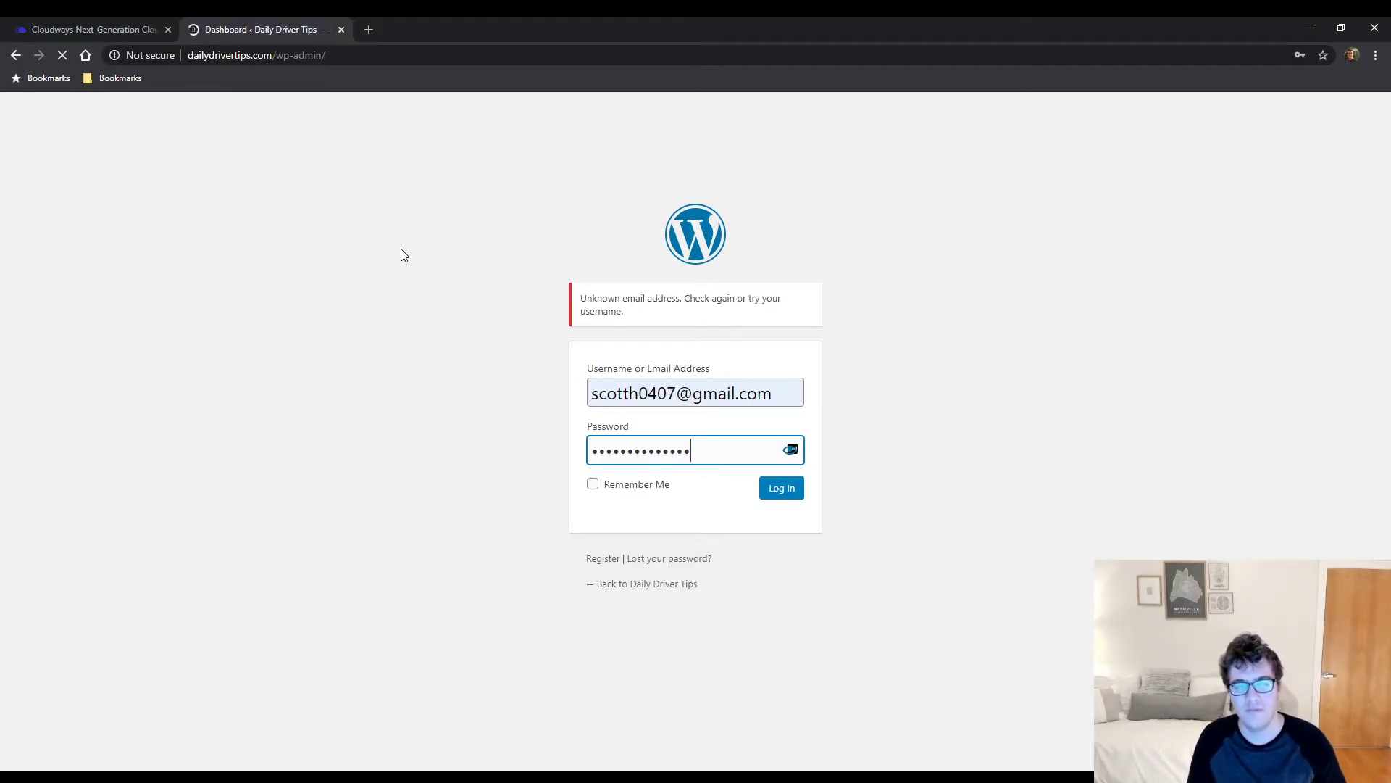
{"action": "left_click", "coordinate": [780, 487]}
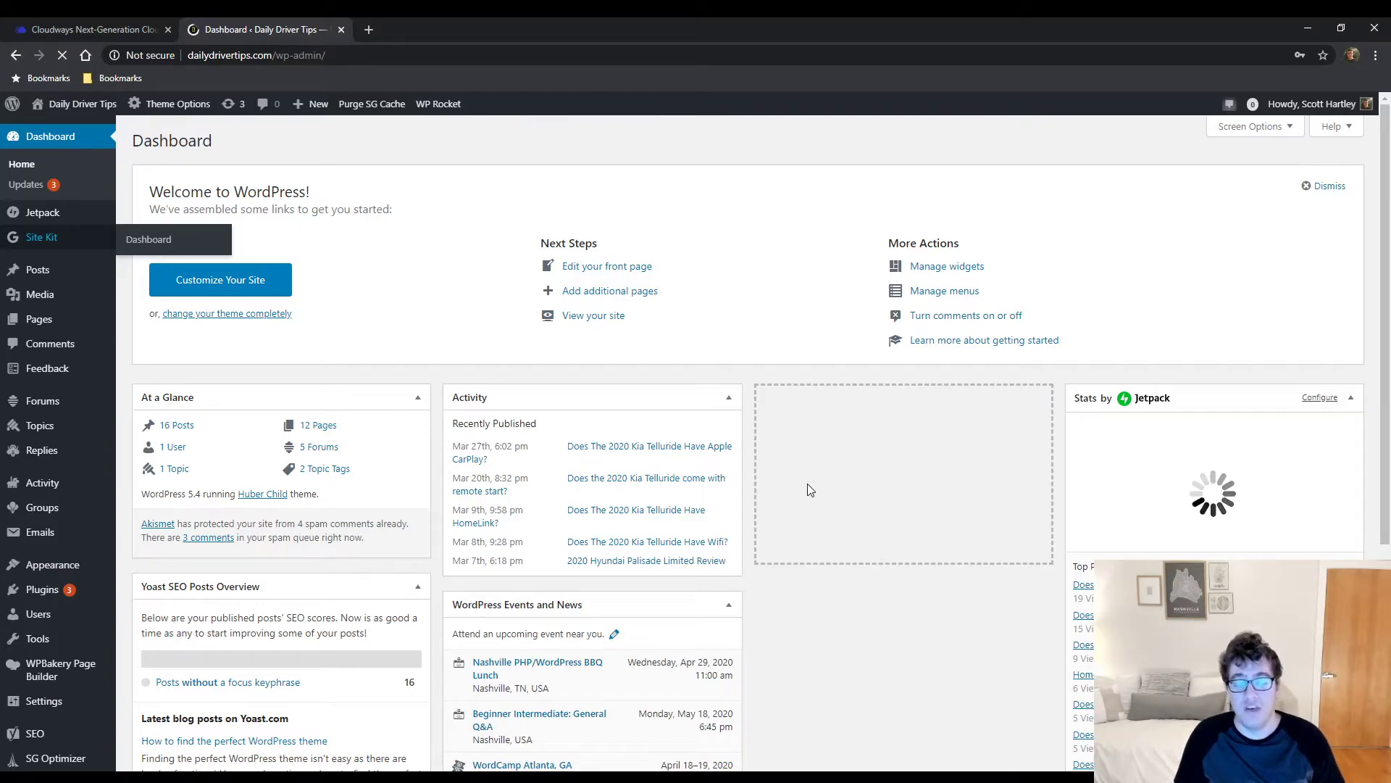
Step: Open Site Kit on Daily Driver Tips and attempt Google sign-in, which fails to load
{"action": "left_click", "coordinate": [42, 237]}
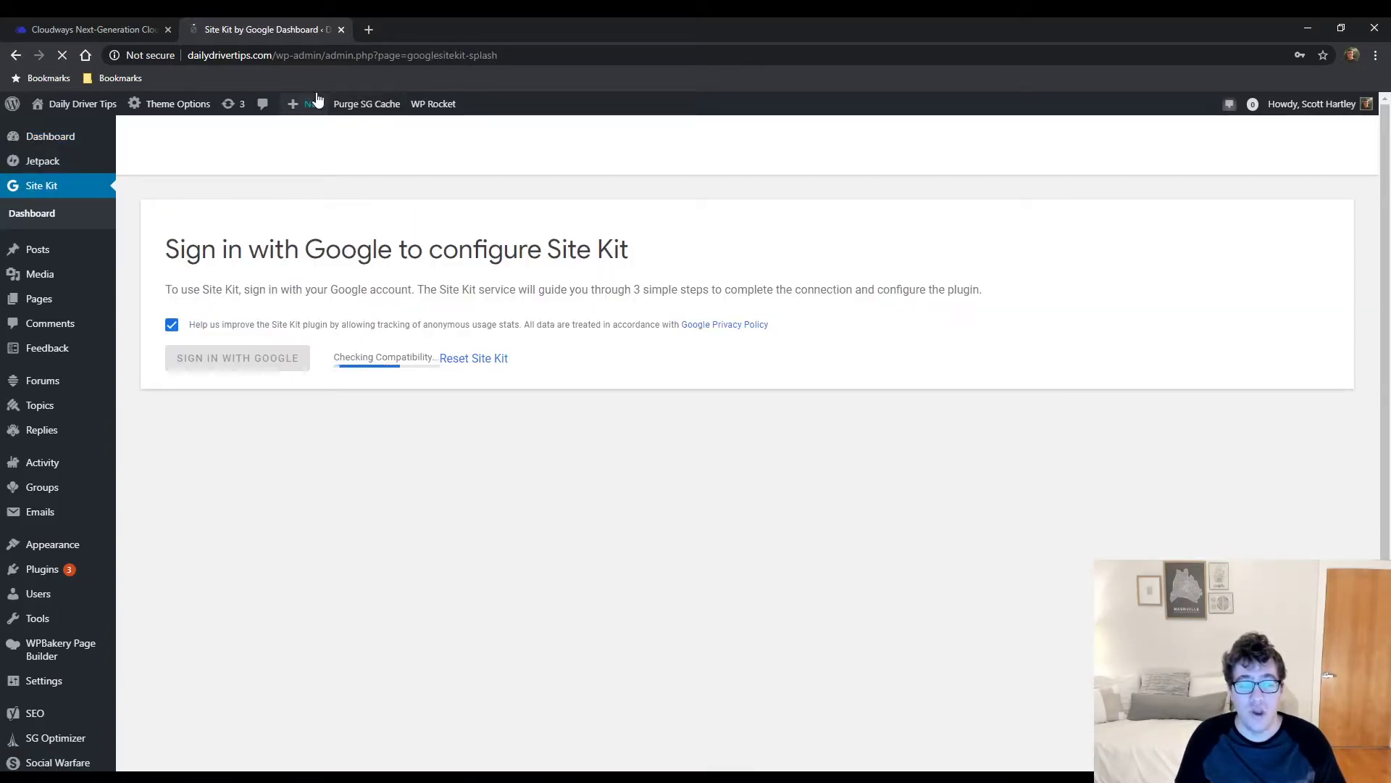
{"action": "mouse_move", "coordinate": [1019, 497]}
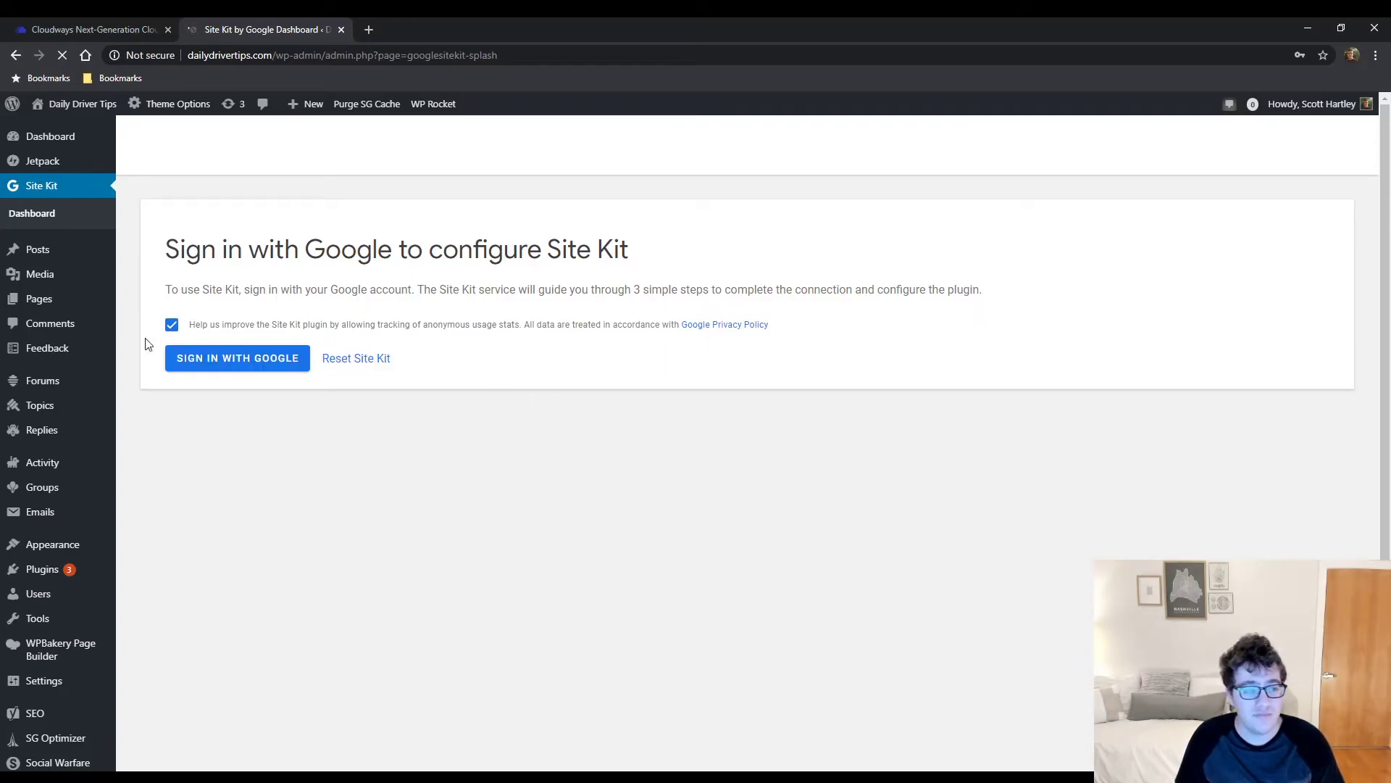
{"action": "left_click", "coordinate": [237, 357]}
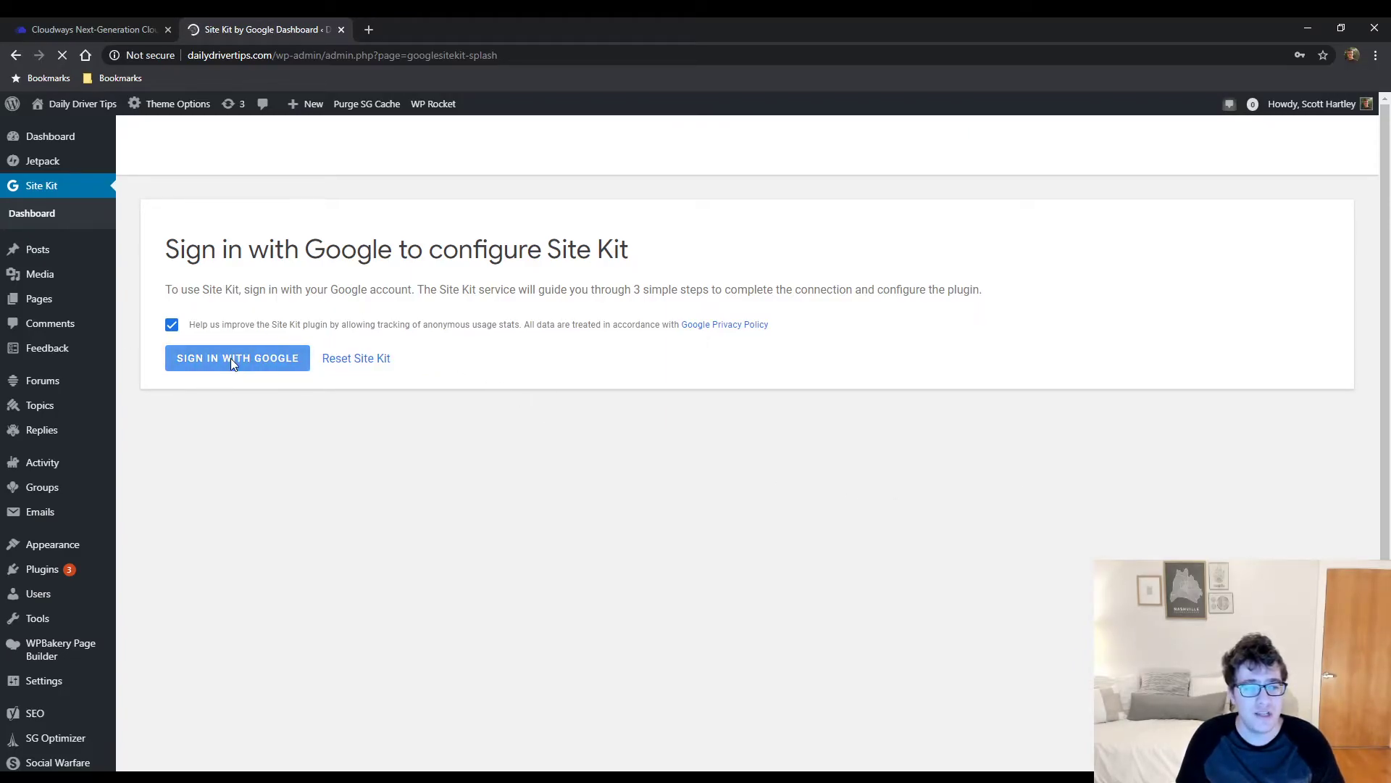
{"action": "left_click", "coordinate": [237, 358]}
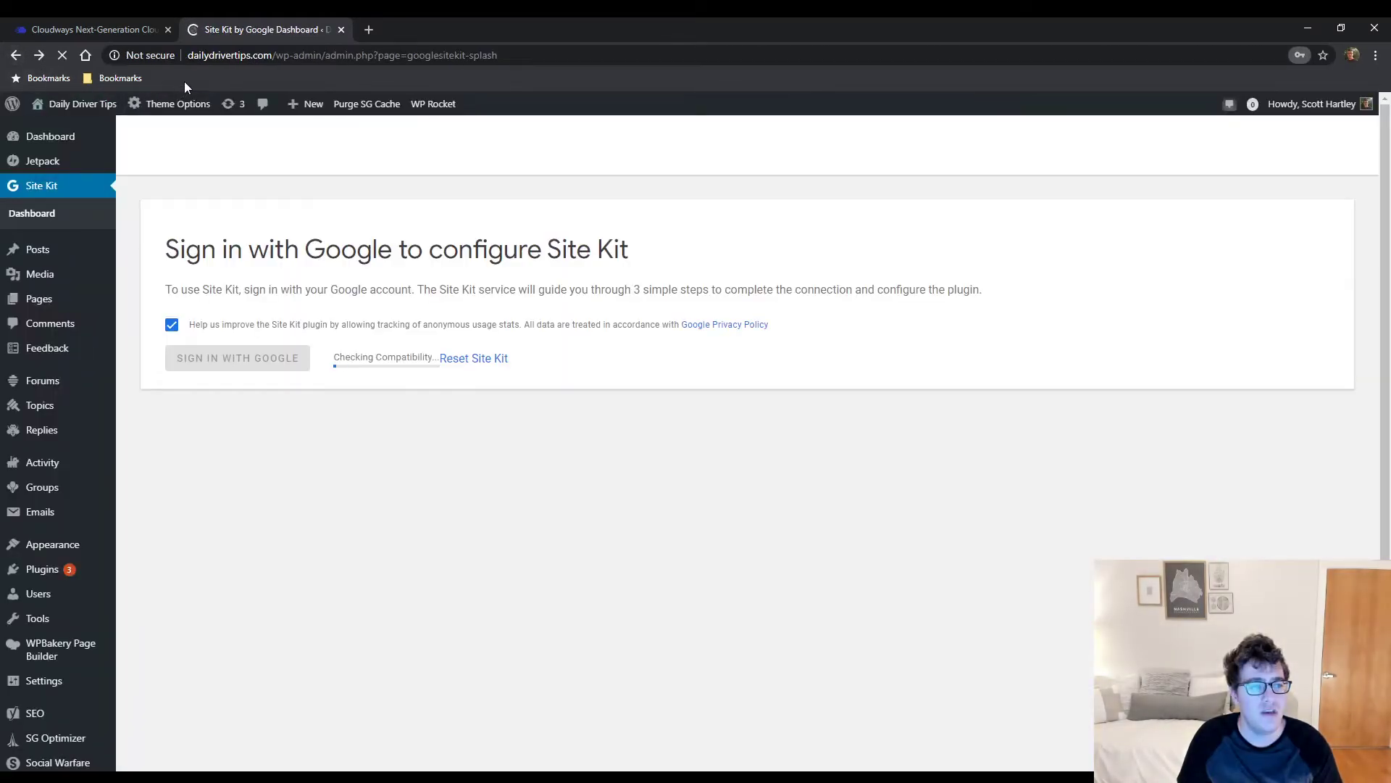
{"action": "left_click", "coordinate": [341, 55]}
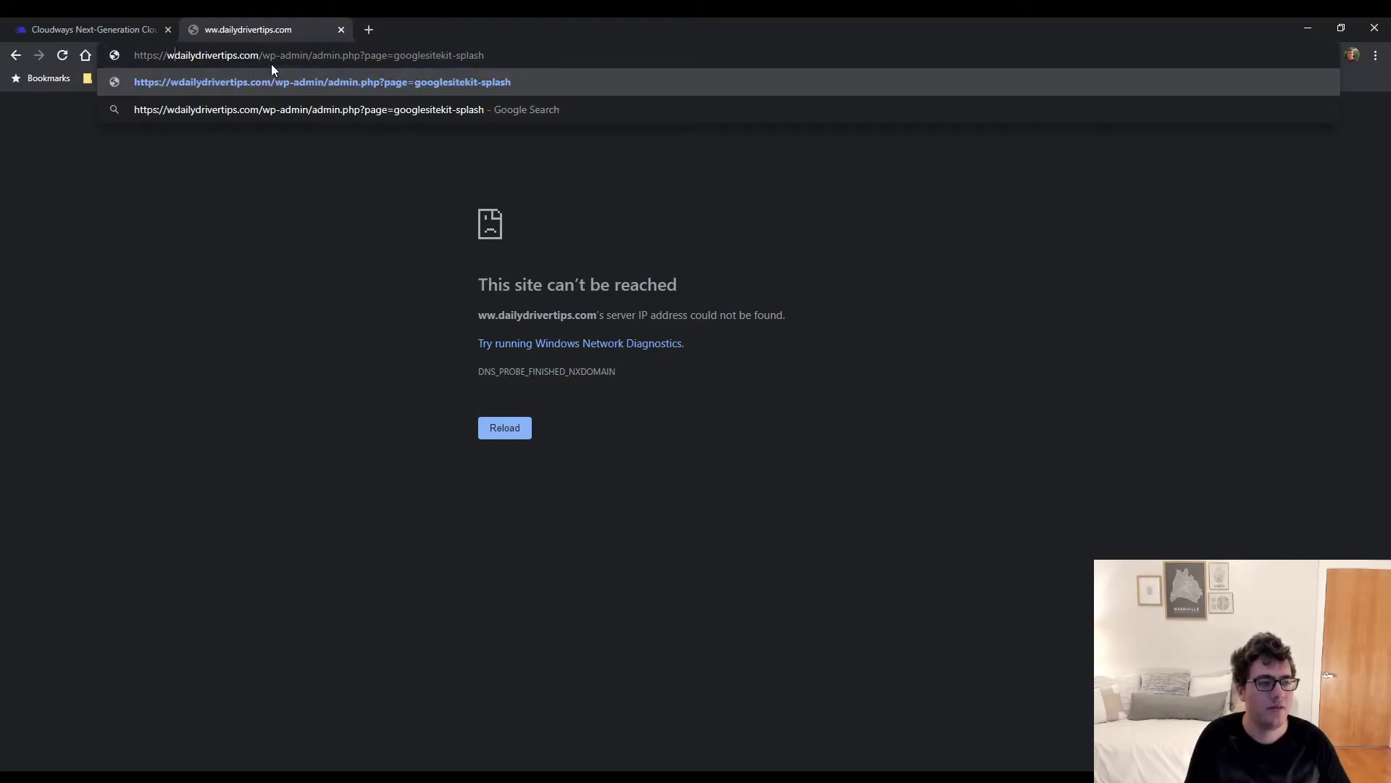
Step: Load the corrected Site Kit admin address and log back in with the password
{"action": "key", "text": "Enter"}
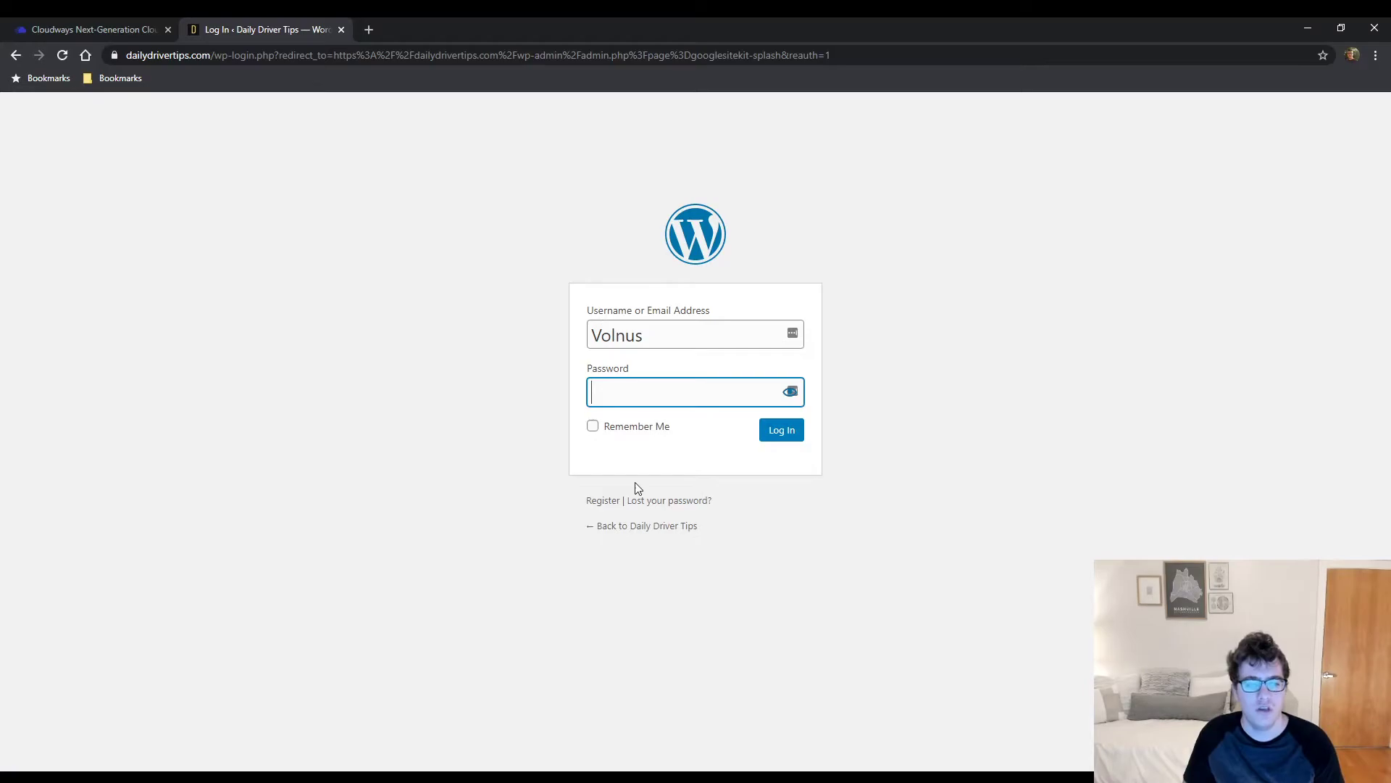
{"action": "type", "text": "•••••"}
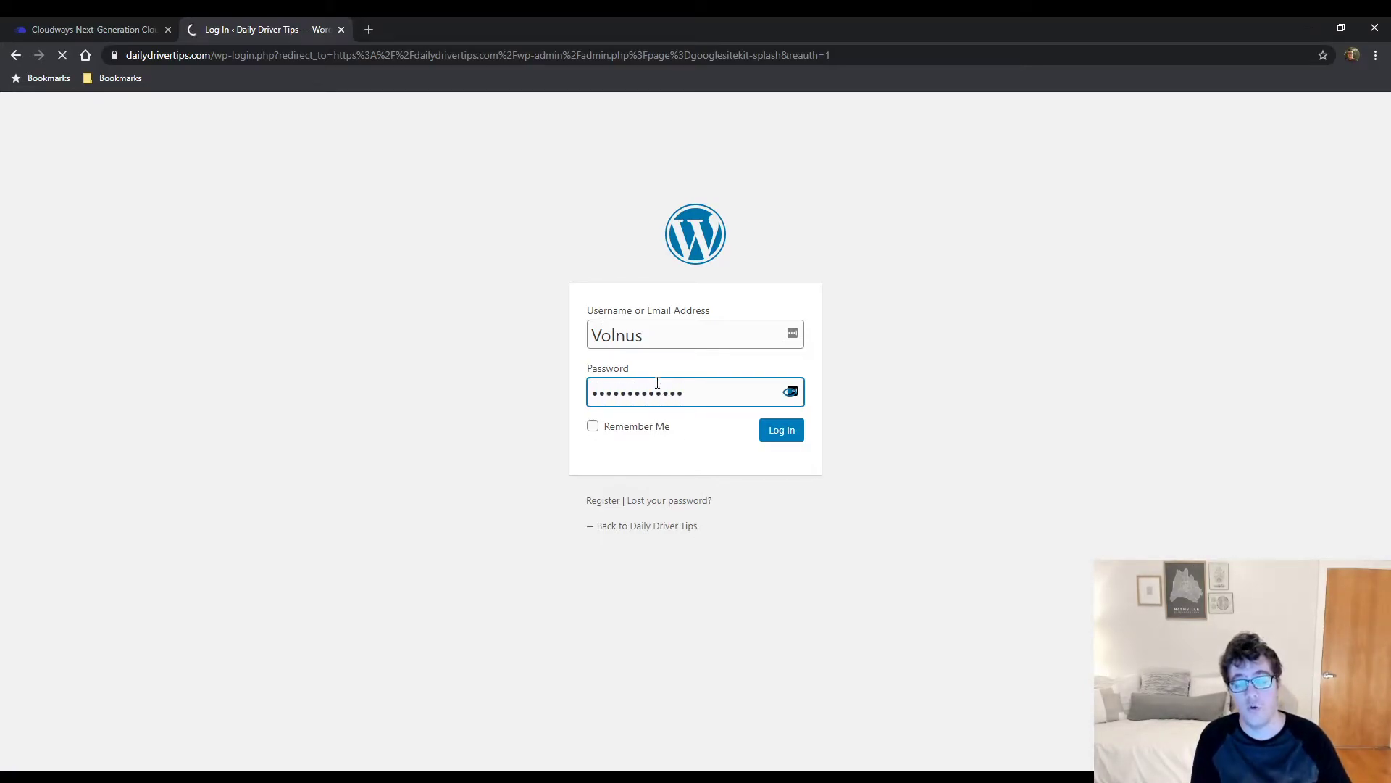
{"action": "left_click", "coordinate": [781, 430]}
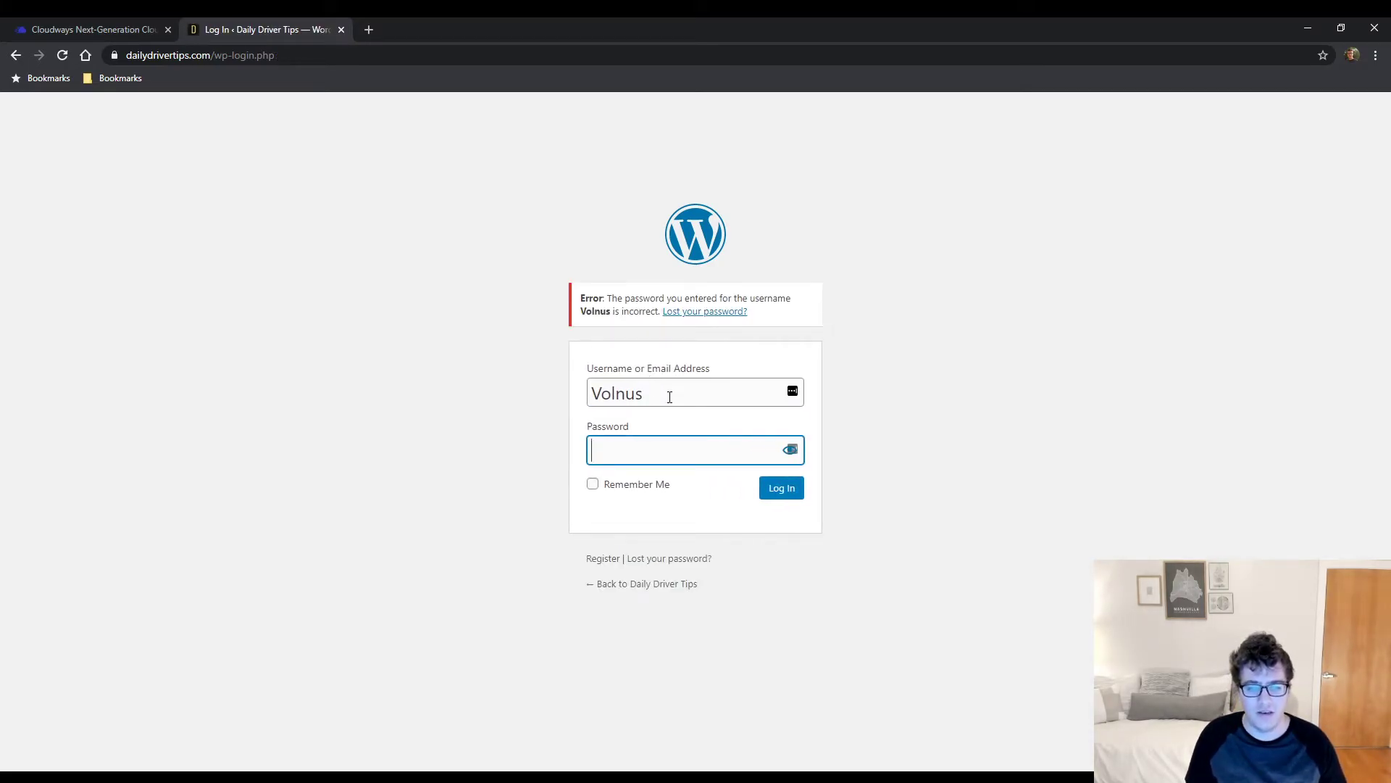
{"action": "type", "text": "password"}
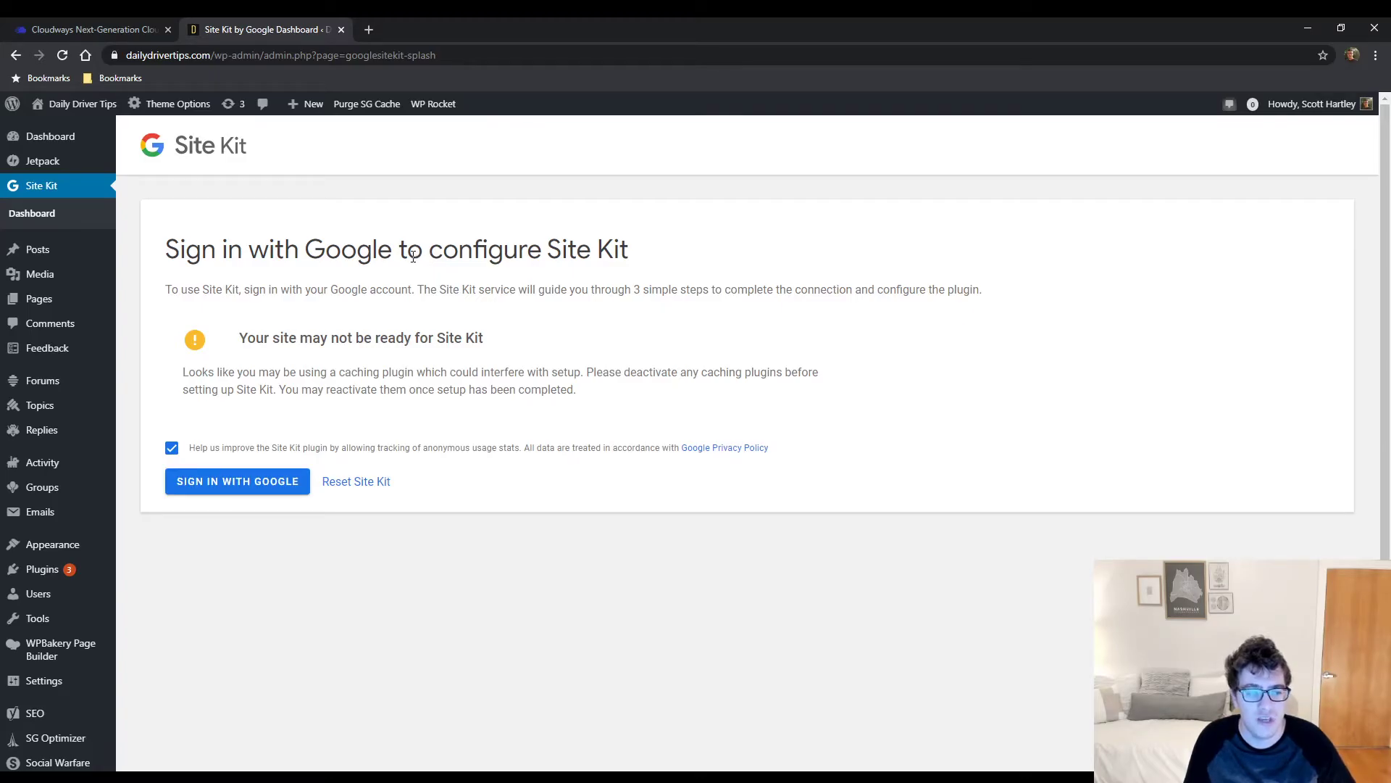
{"action": "mouse_move", "coordinate": [237, 481]}
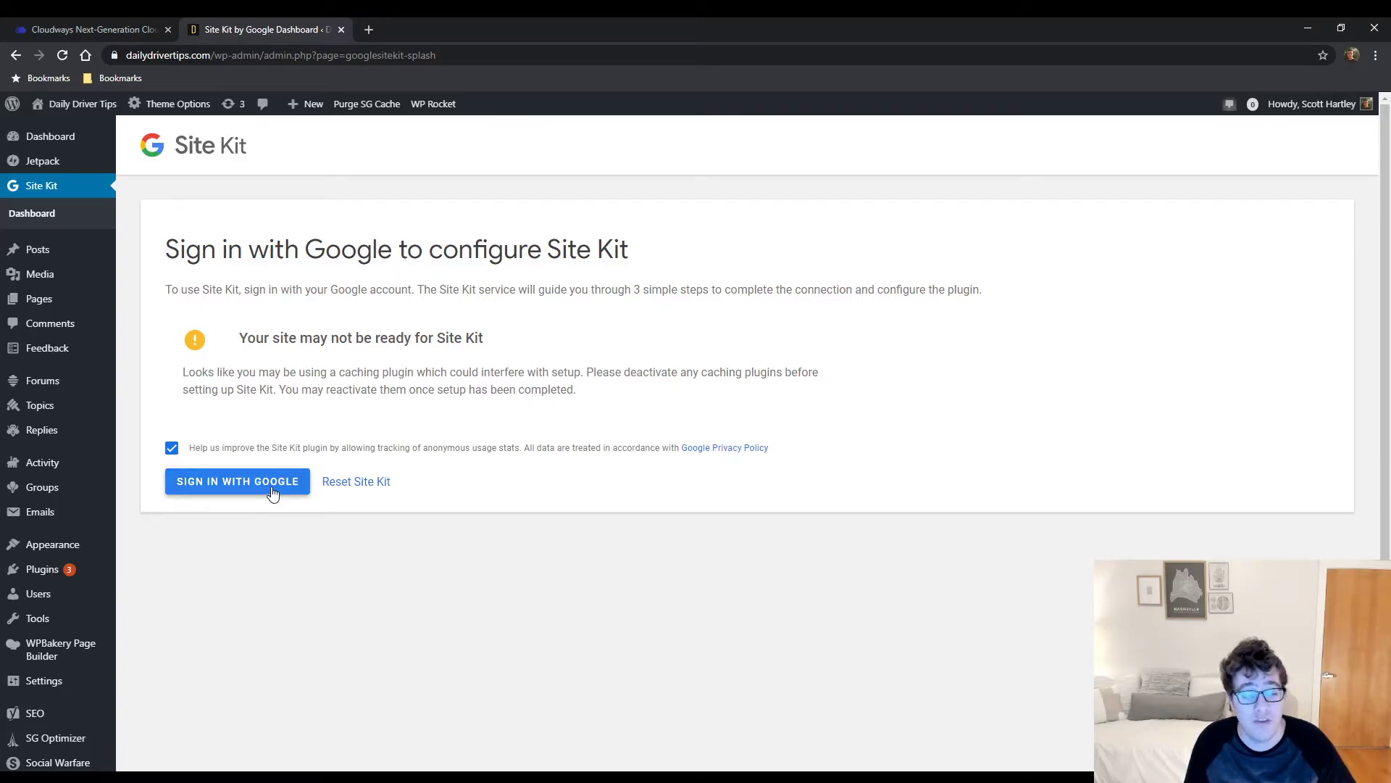
Step: Sign in with the chosen Google account, allow access, and open the Daily Driver Tips dashboard
{"action": "left_click", "coordinate": [237, 481]}
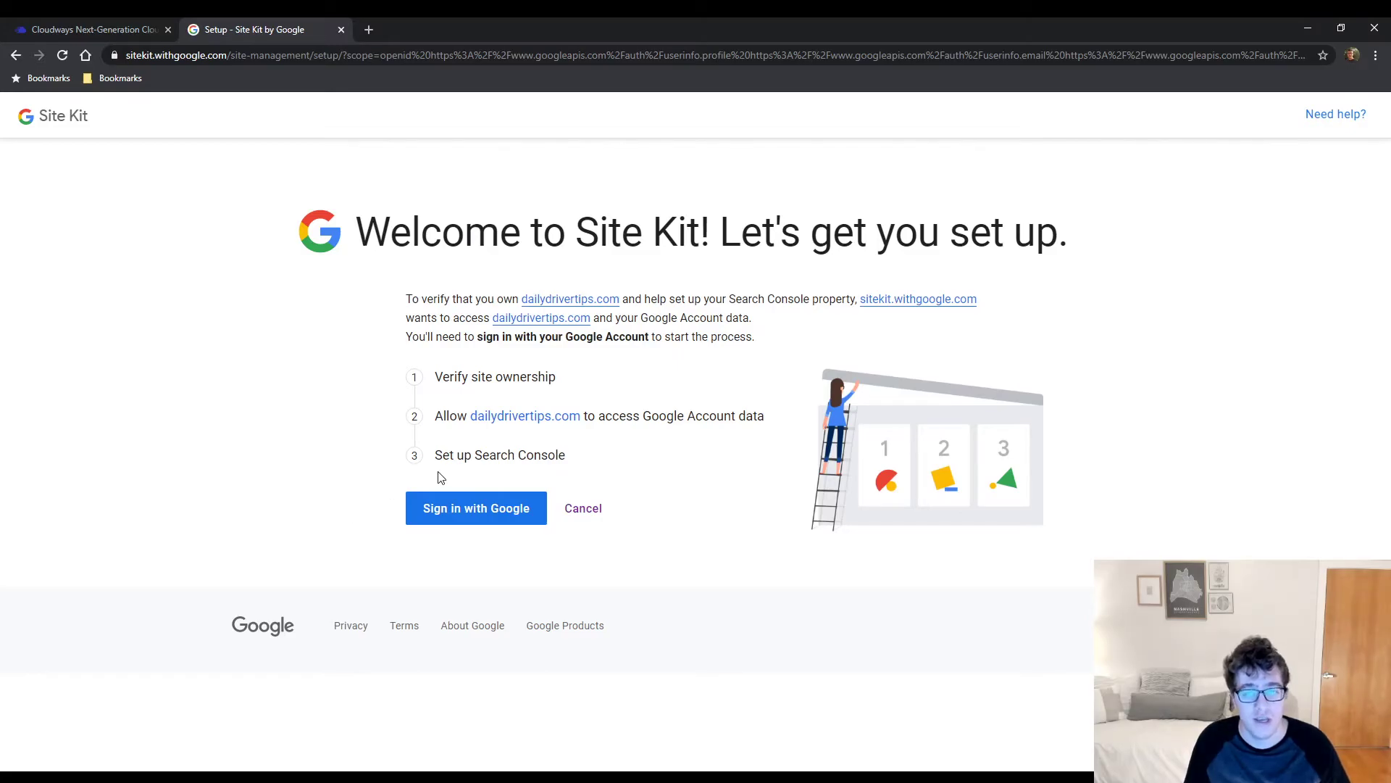
{"action": "left_click", "coordinate": [475, 507]}
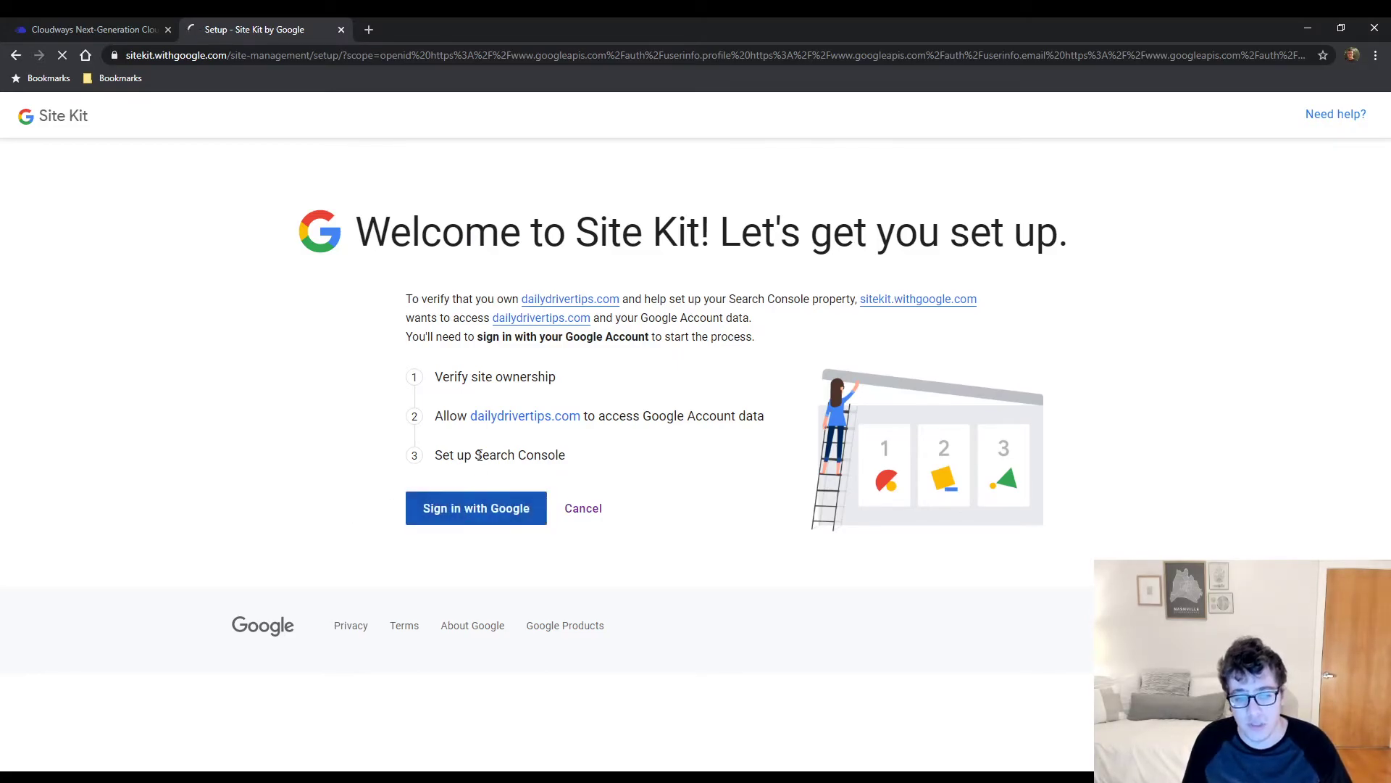
{"action": "left_click", "coordinate": [475, 507]}
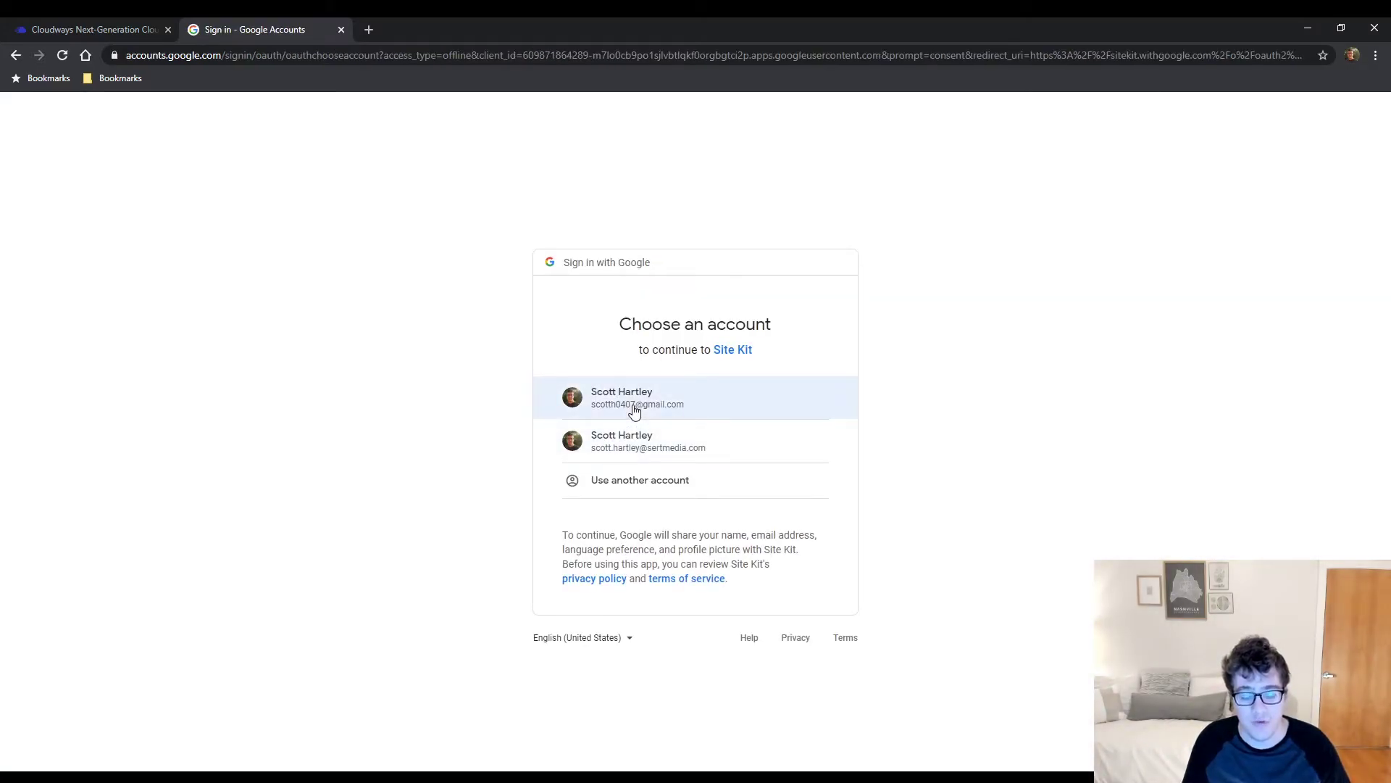
{"action": "left_click", "coordinate": [637, 398]}
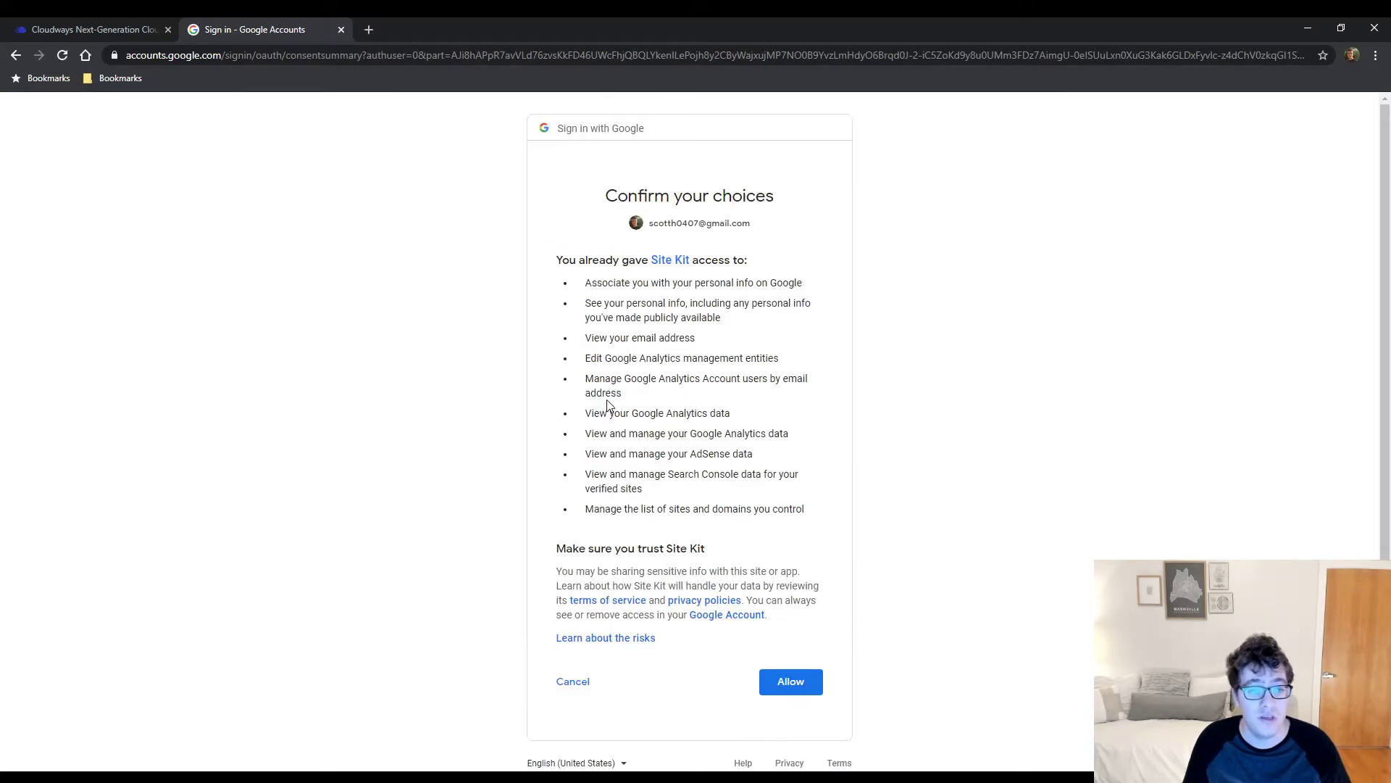
{"action": "left_click", "coordinate": [790, 681]}
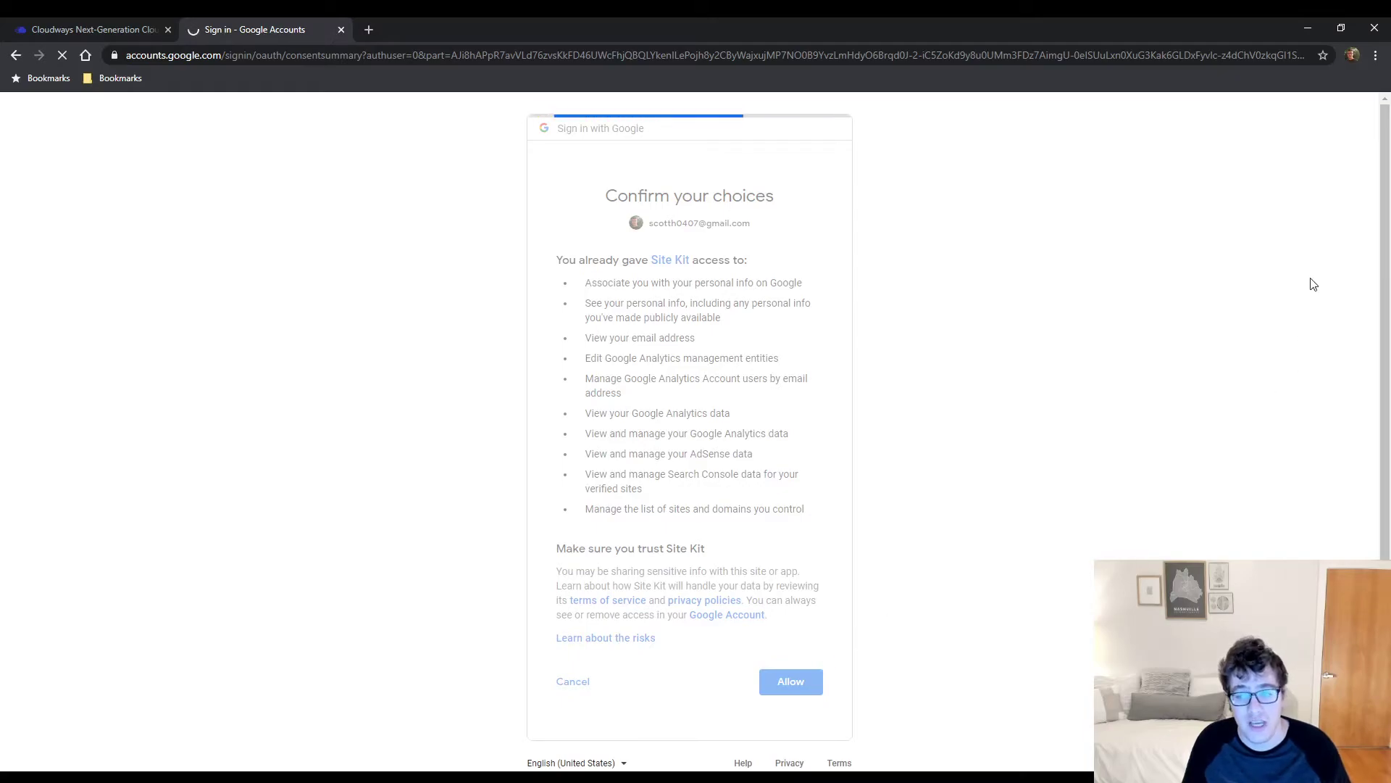
{"action": "left_click", "coordinate": [789, 681]}
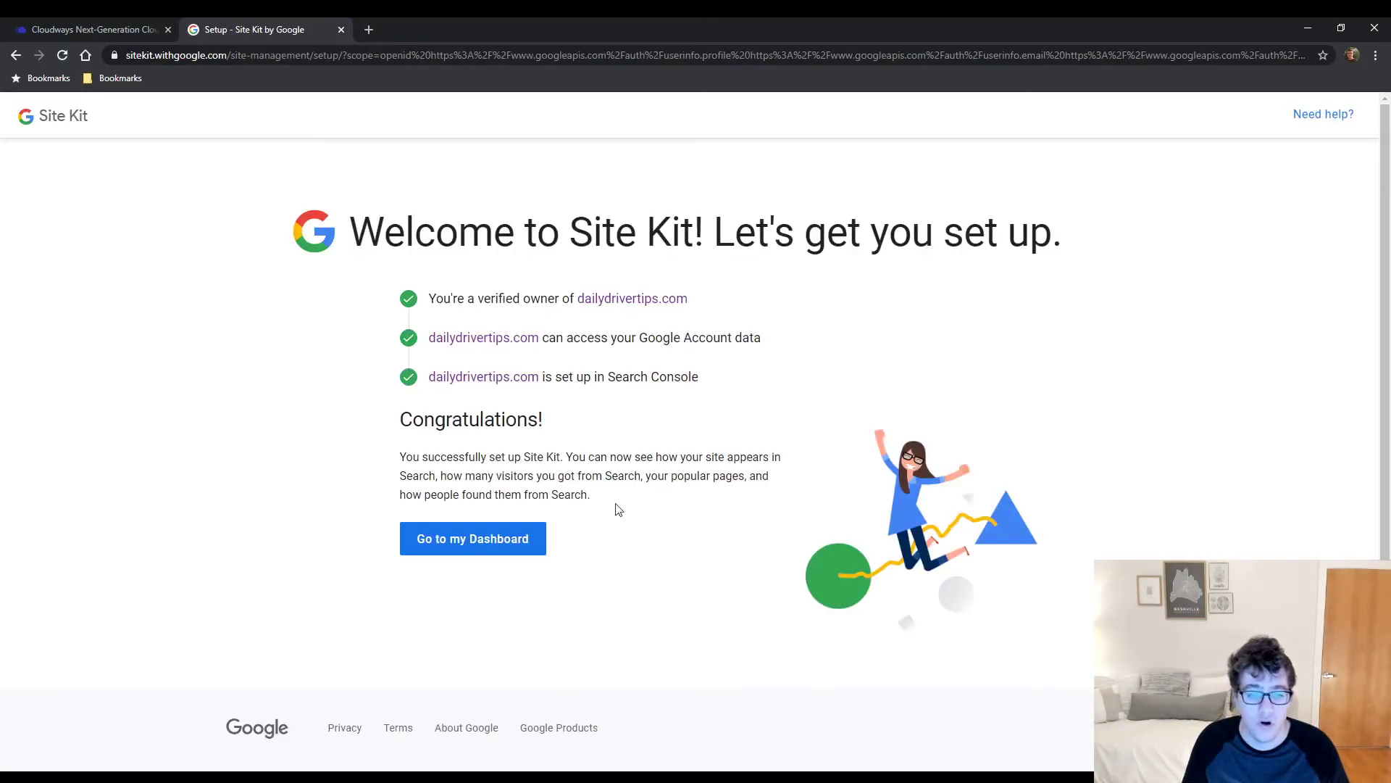
{"action": "left_click", "coordinate": [471, 538]}
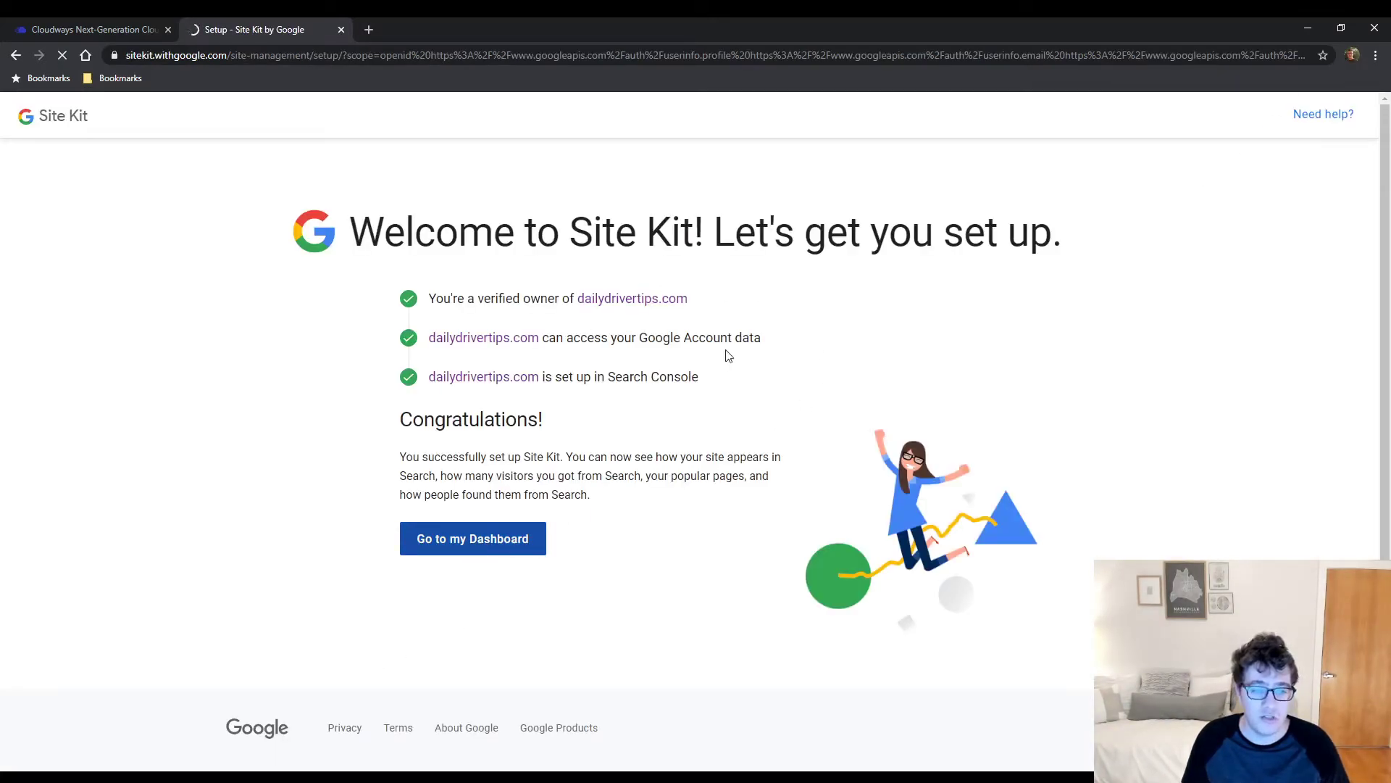
{"action": "mouse_move", "coordinate": [732, 399]}
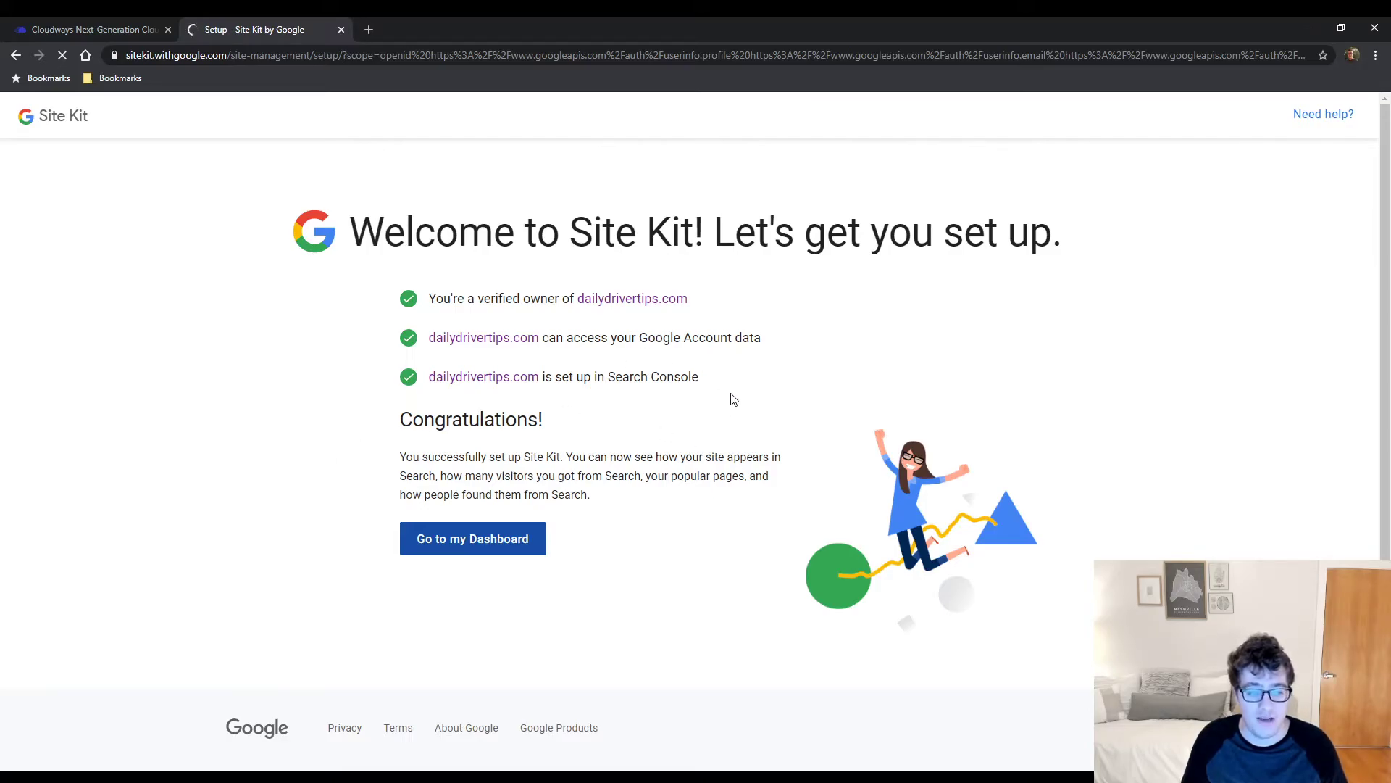
{"action": "left_click", "coordinate": [472, 538]}
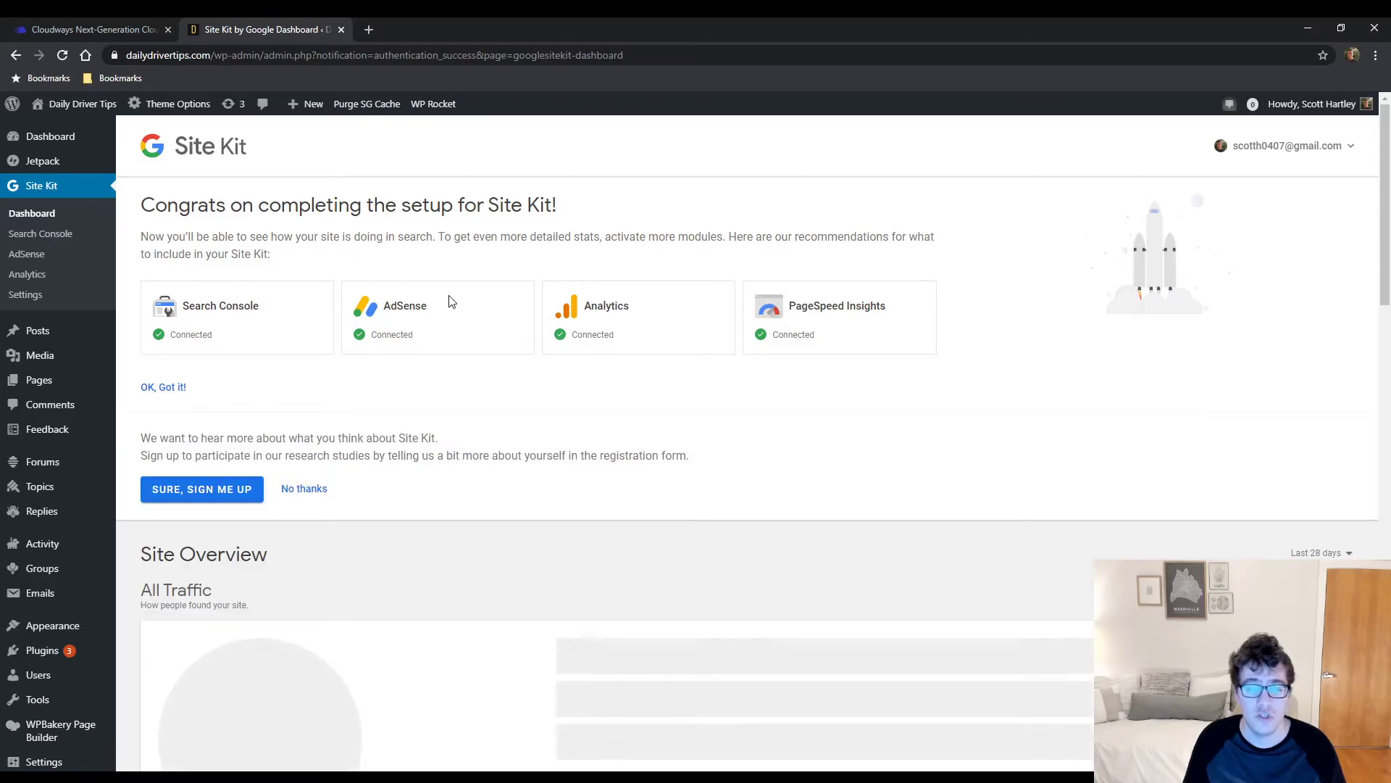
Step: Change the Site Overview reporting period to Last 90 days
{"action": "scroll", "scroll_direction": "down", "scroll_amount": 3}
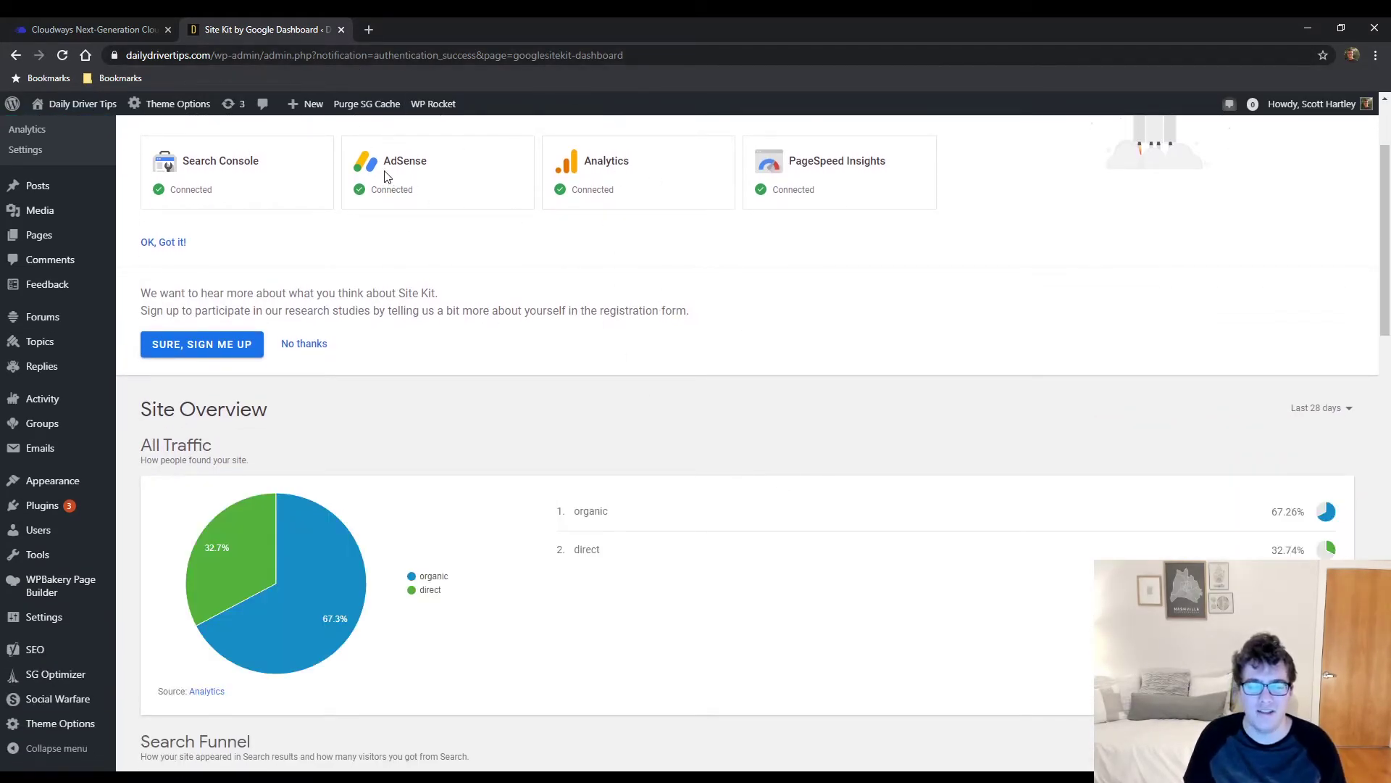
{"action": "scroll", "scroll_direction": "down", "scroll_amount": 3}
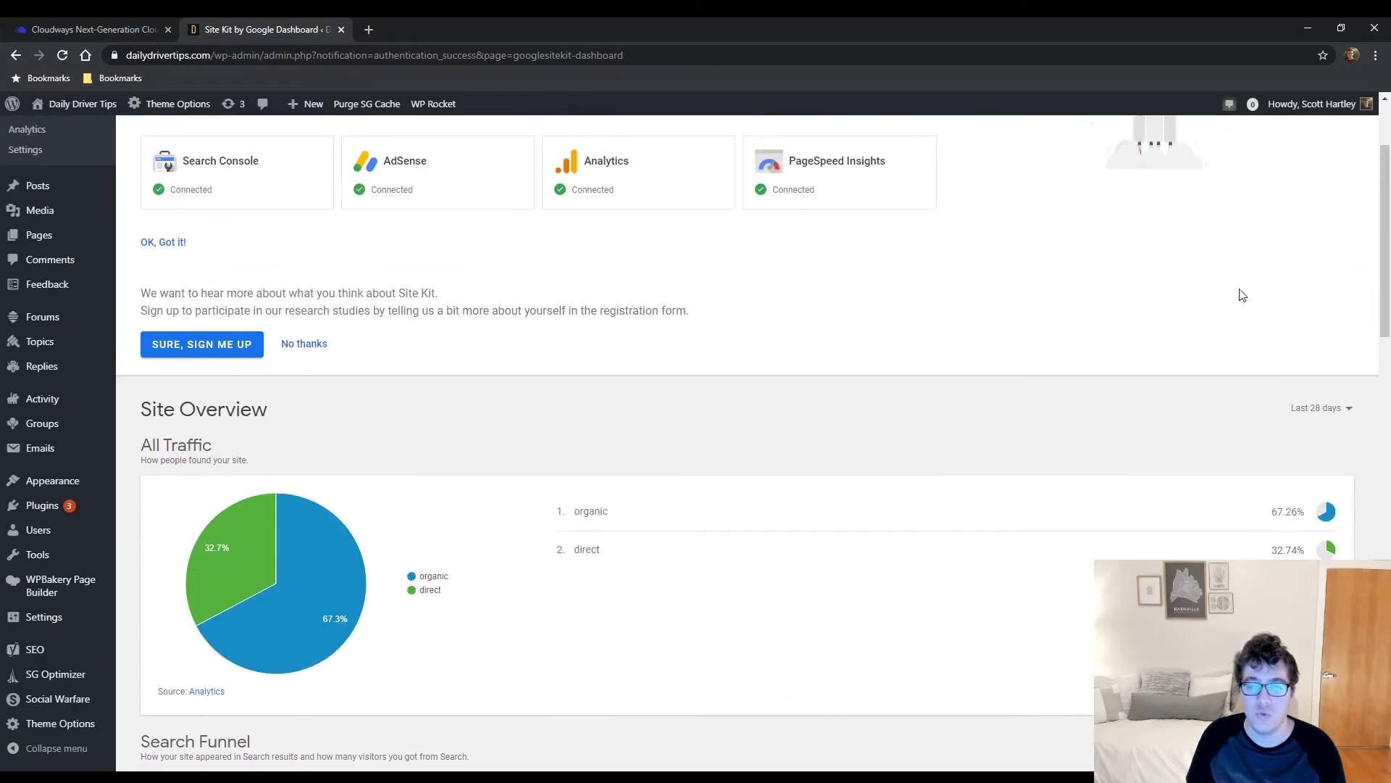
{"action": "left_click", "coordinate": [1320, 407]}
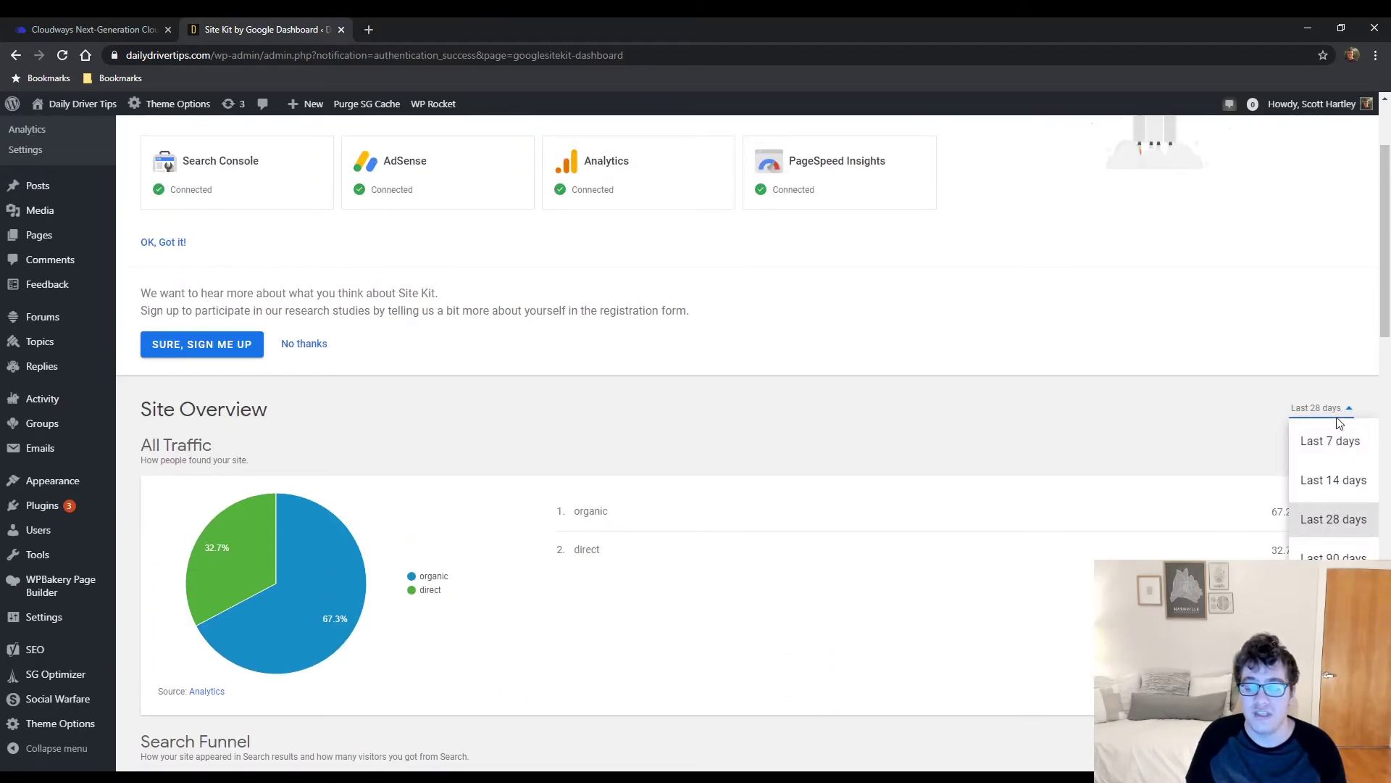
{"action": "mouse_move", "coordinate": [1229, 543]}
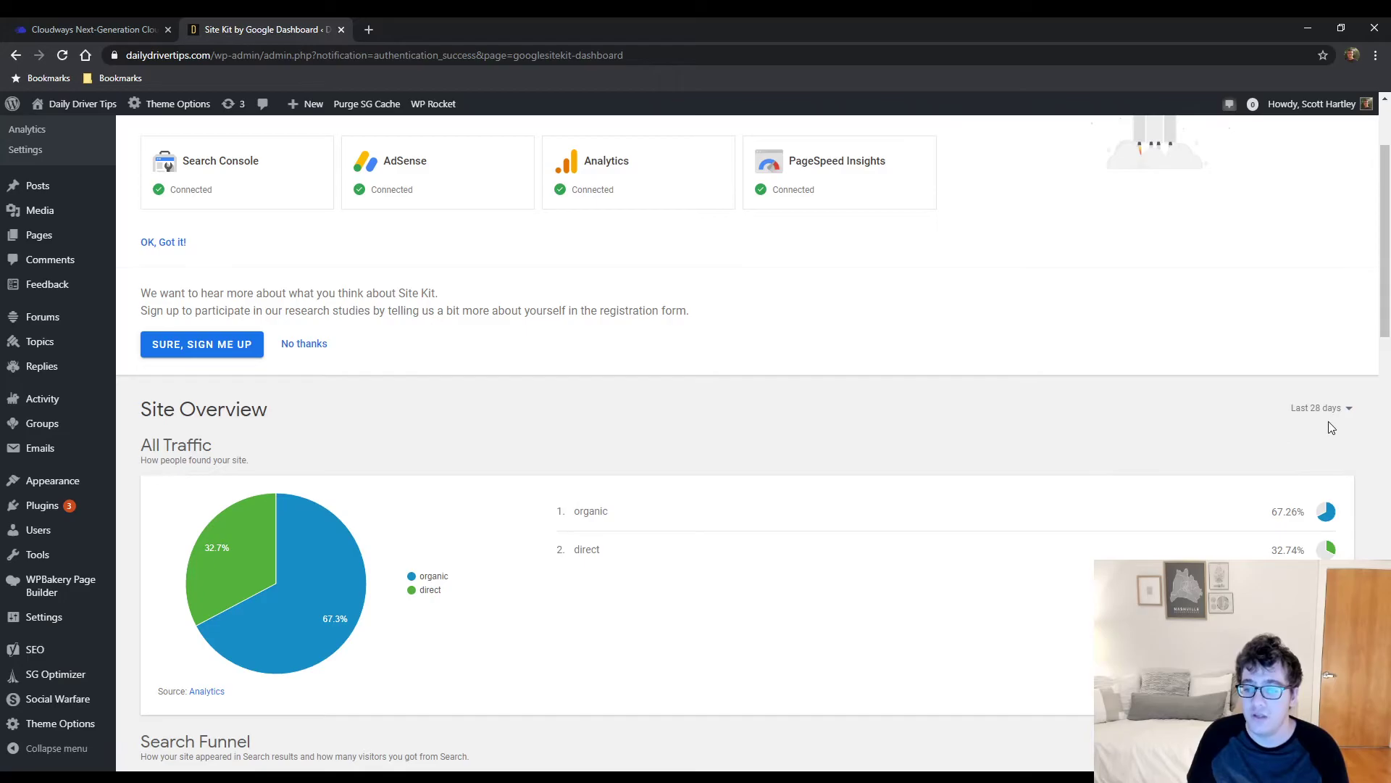
{"action": "left_click", "coordinate": [1320, 408]}
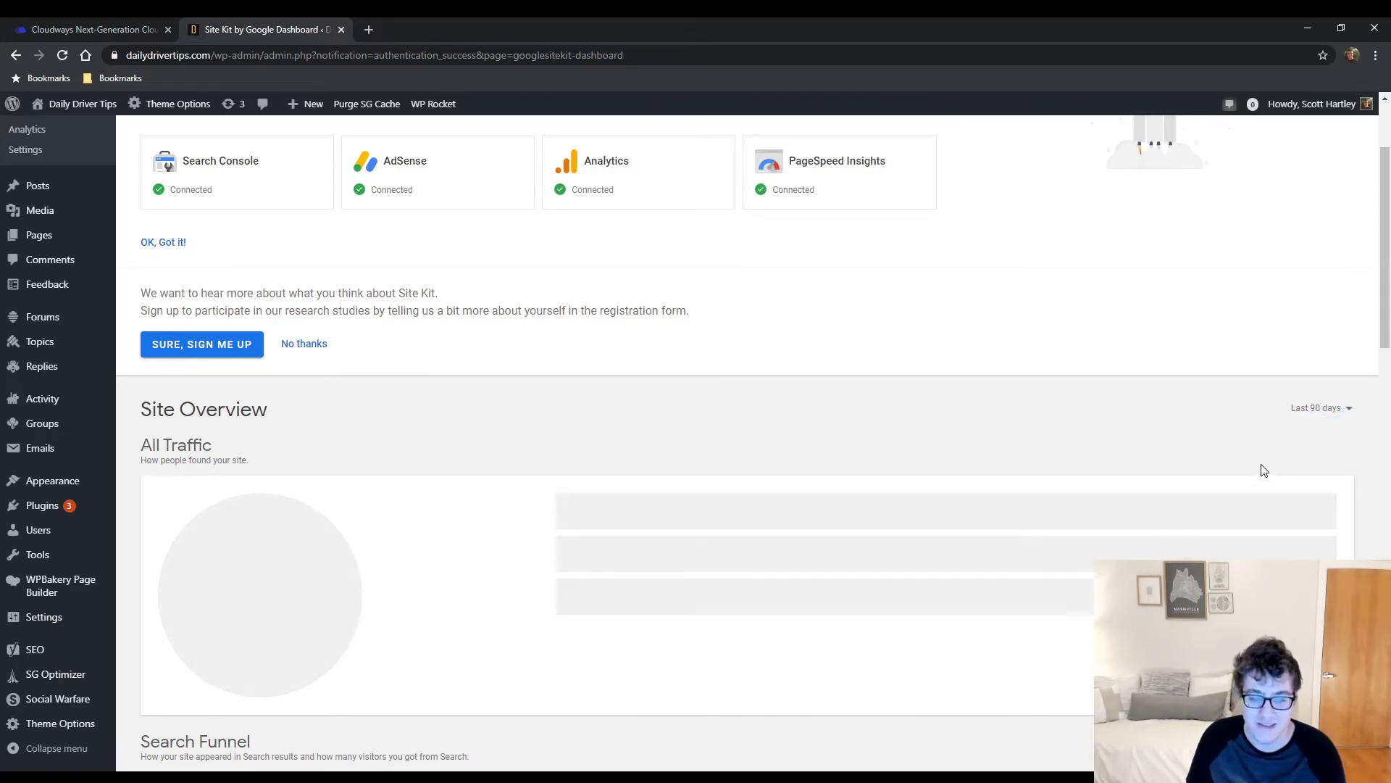
{"action": "mouse_move", "coordinate": [1064, 401]}
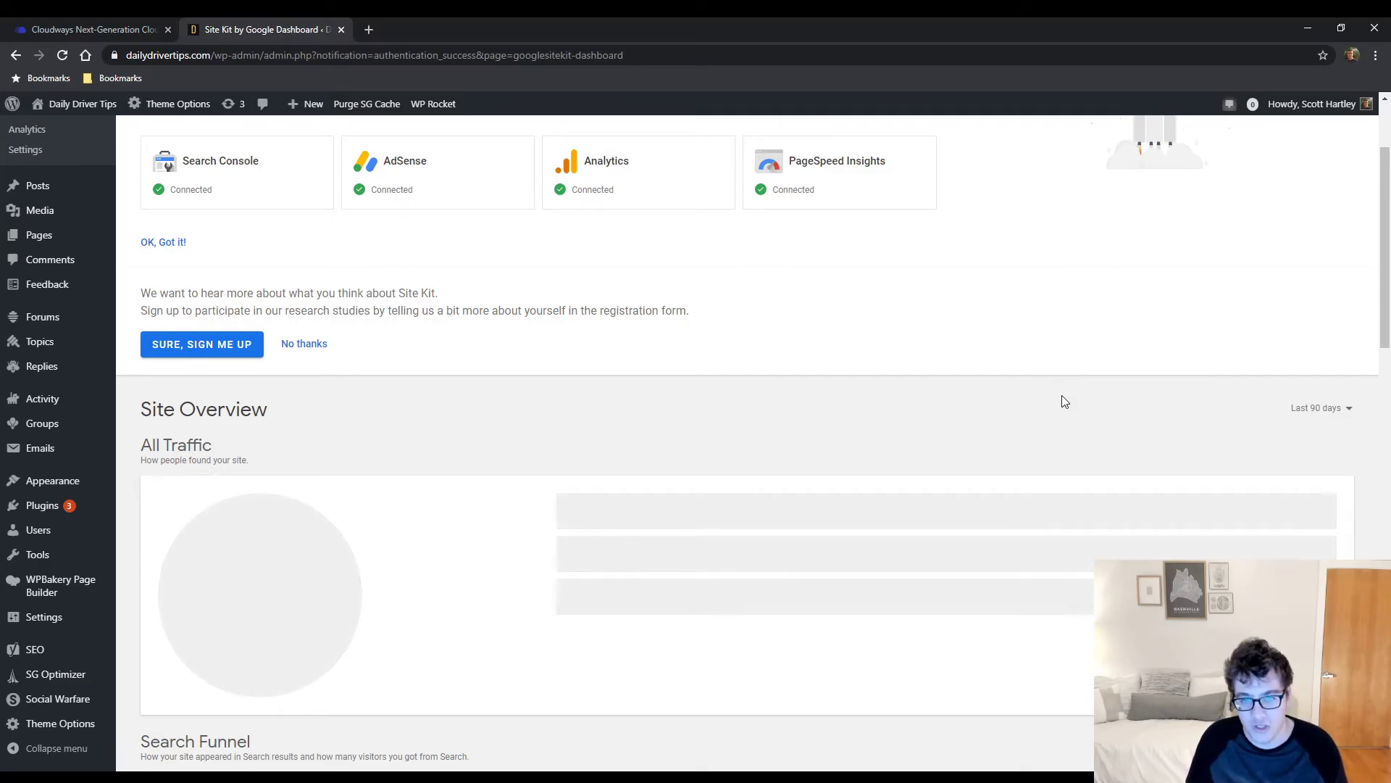
{"action": "scroll", "scroll_direction": "down", "scroll_amount": 3}
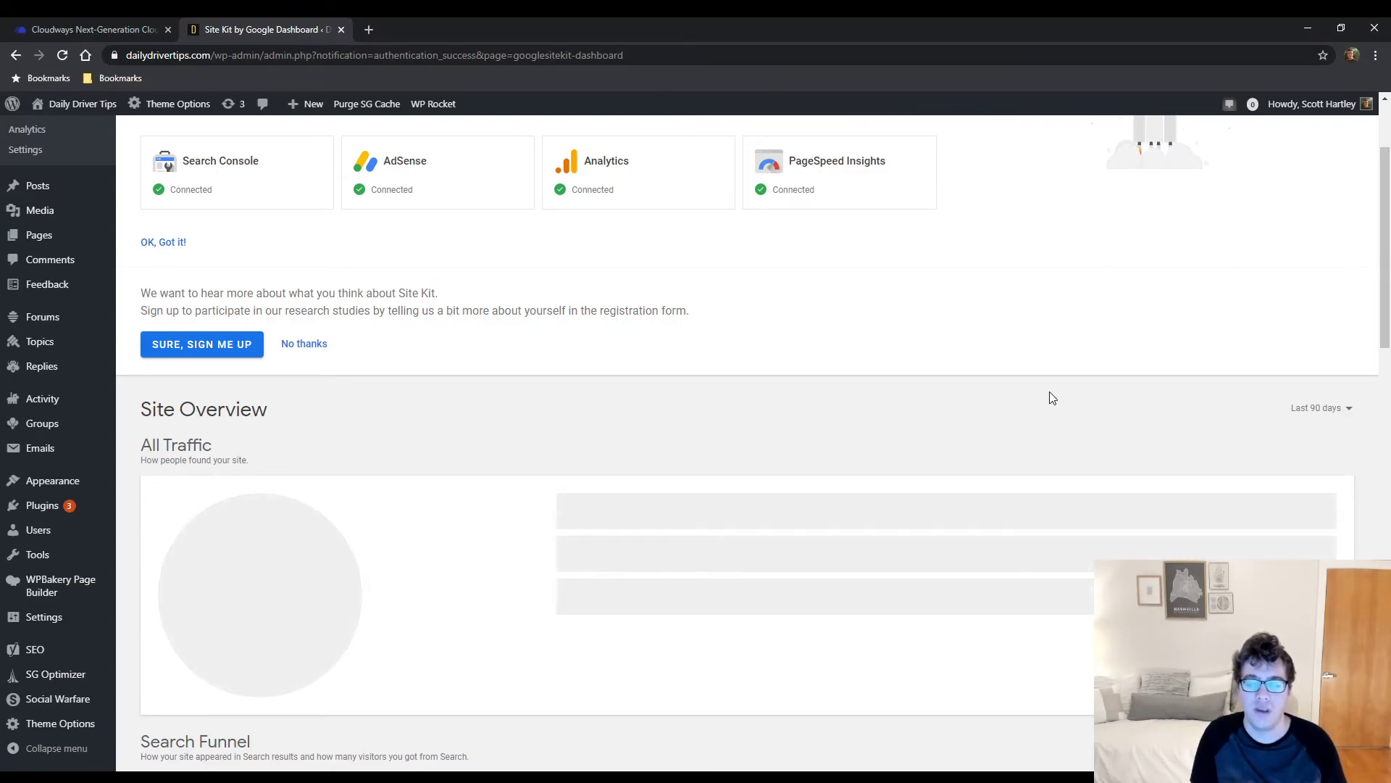
{"action": "scroll", "scroll_direction": "down", "scroll_amount": 3}
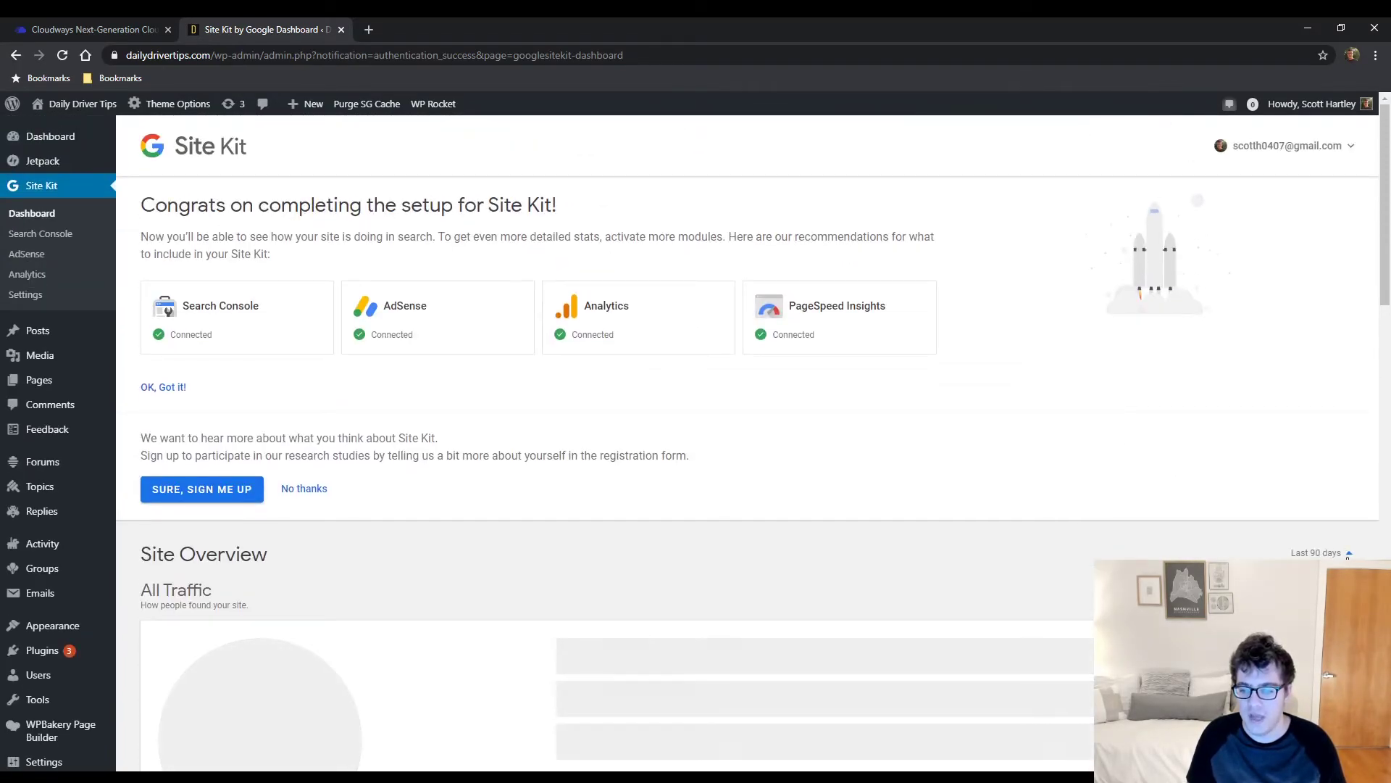
Step: Switch to Last 14 days and review Search Funnel (1.9K impressions, 184 clicks) and Popularity
{"action": "left_click", "coordinate": [1321, 553]}
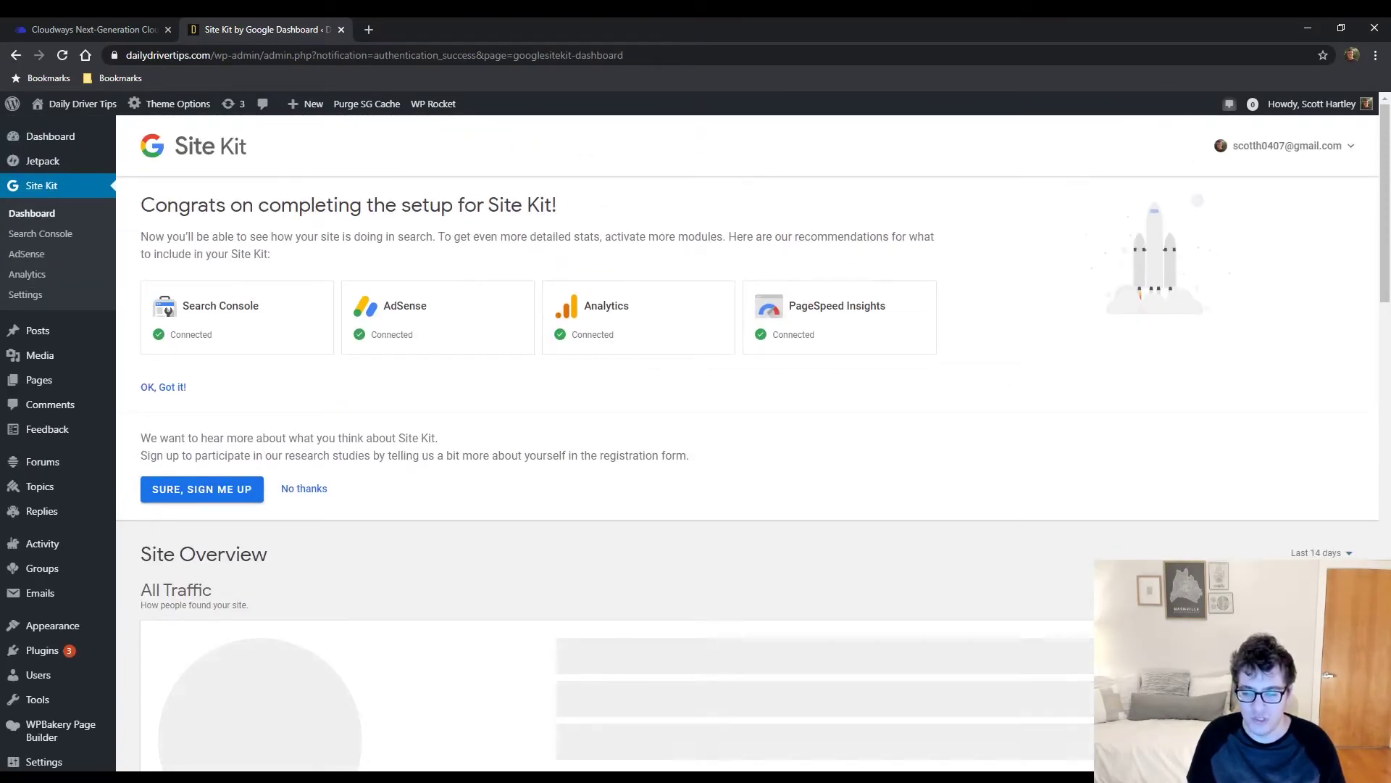
{"action": "scroll", "scroll_direction": "down", "scroll_amount": 3}
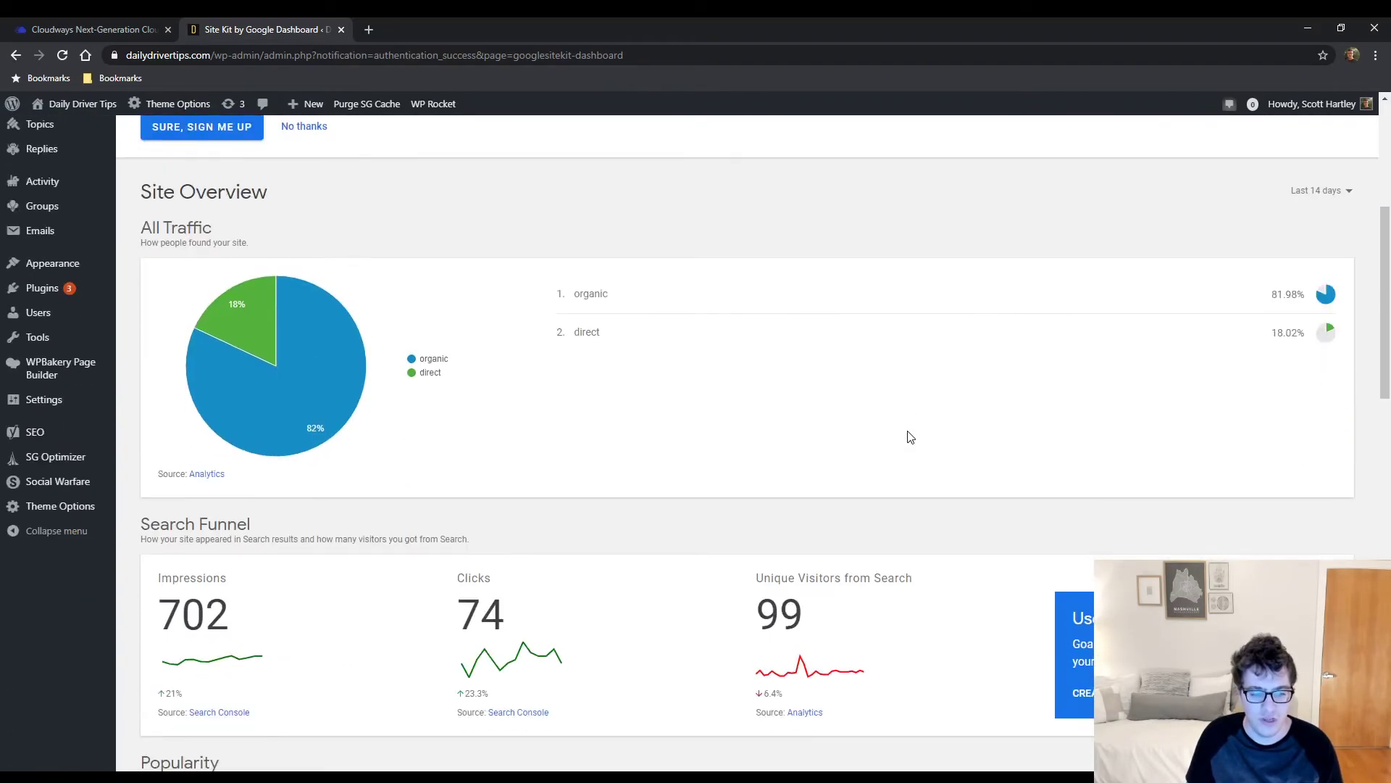
{"action": "scroll", "scroll_direction": "down", "scroll_amount": 3}
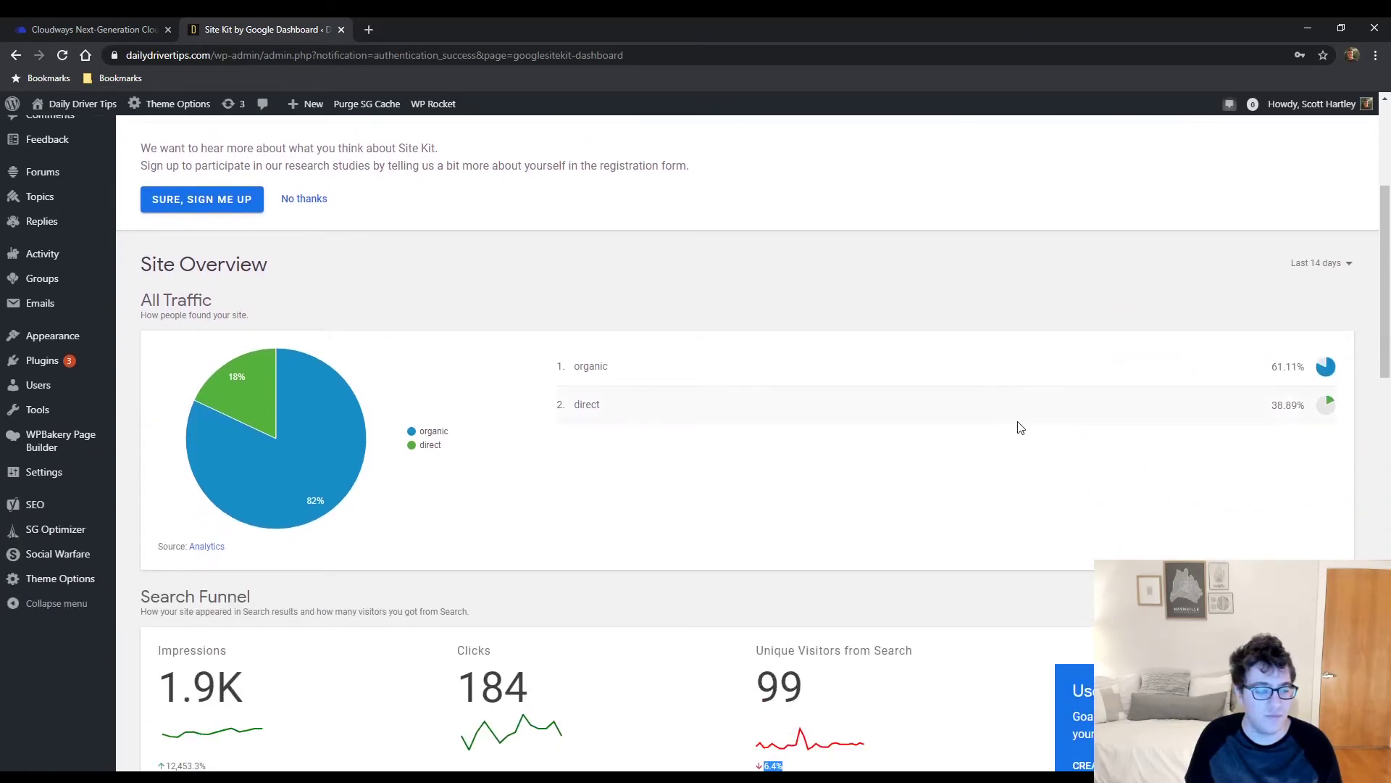
{"action": "scroll", "scroll_direction": "down", "scroll_amount": 3}
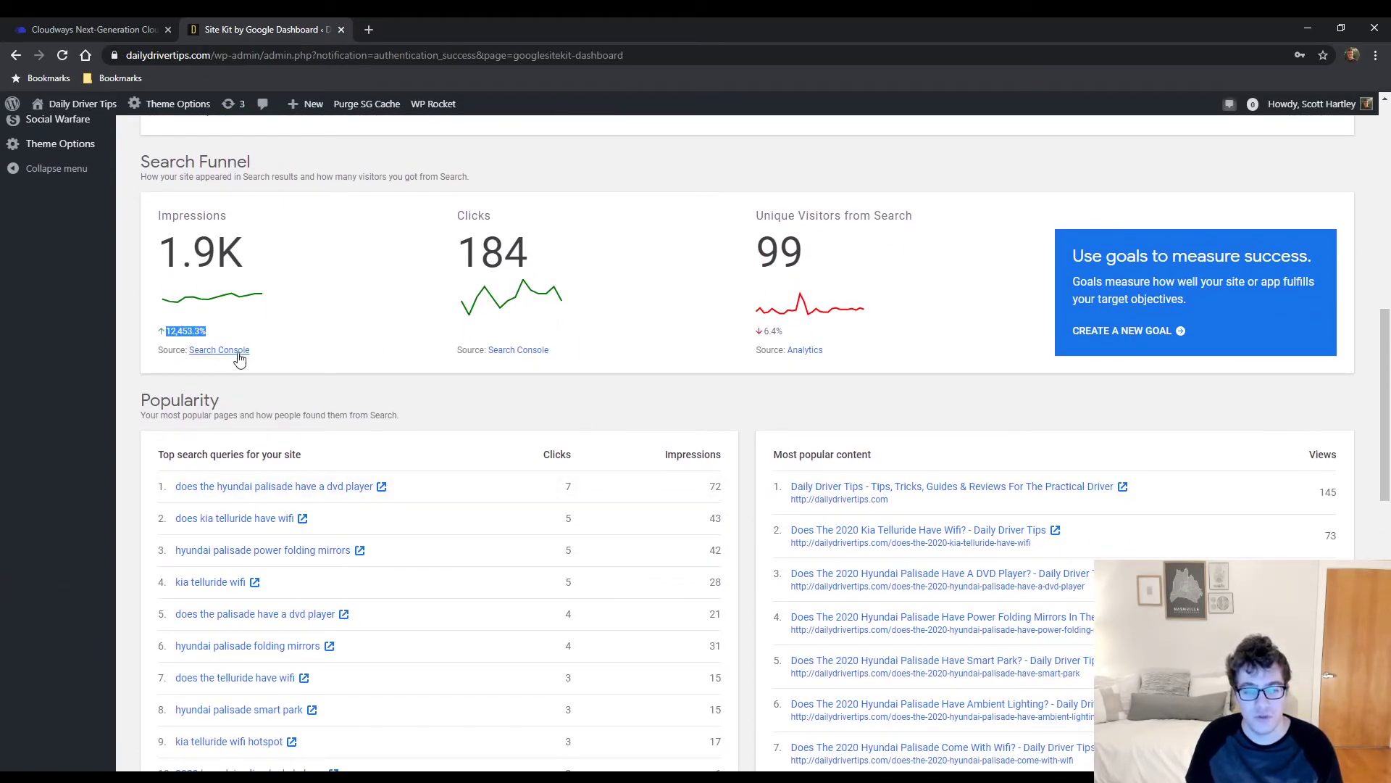
{"action": "mouse_move", "coordinate": [684, 320]}
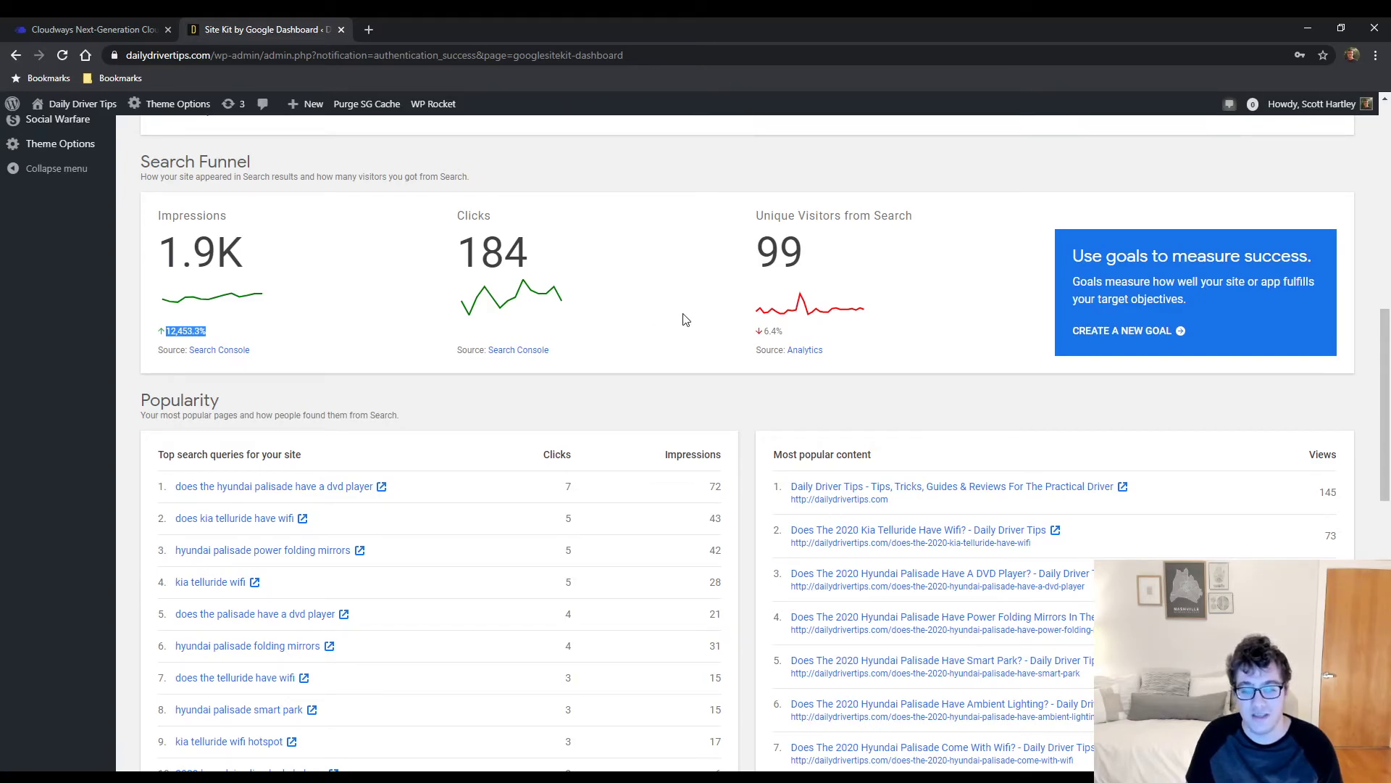
{"action": "scroll", "scroll_direction": "down", "scroll_amount": 3}
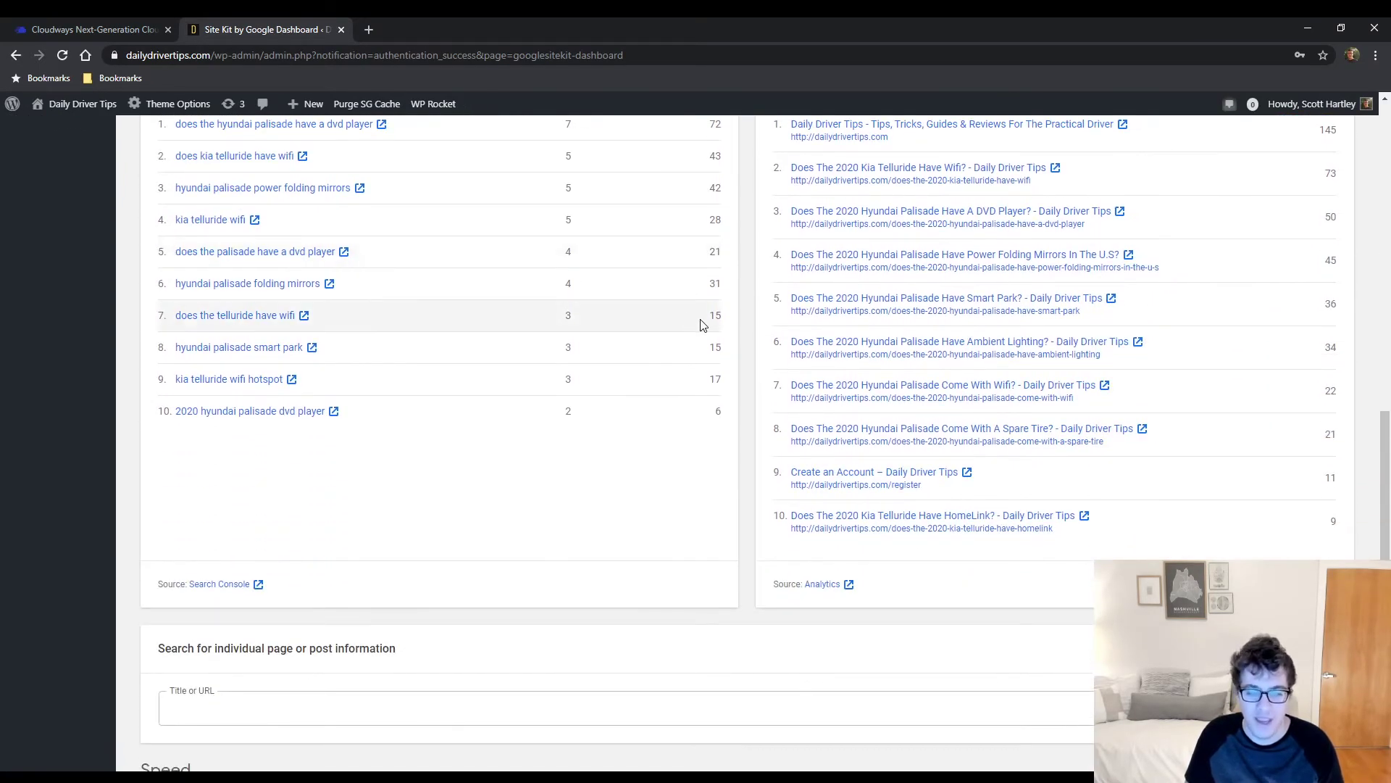
Step: Browse the Popularity tables, then load dailydrivertips.com in a new browser tab
{"action": "scroll", "scroll_direction": "up", "scroll_amount": 3}
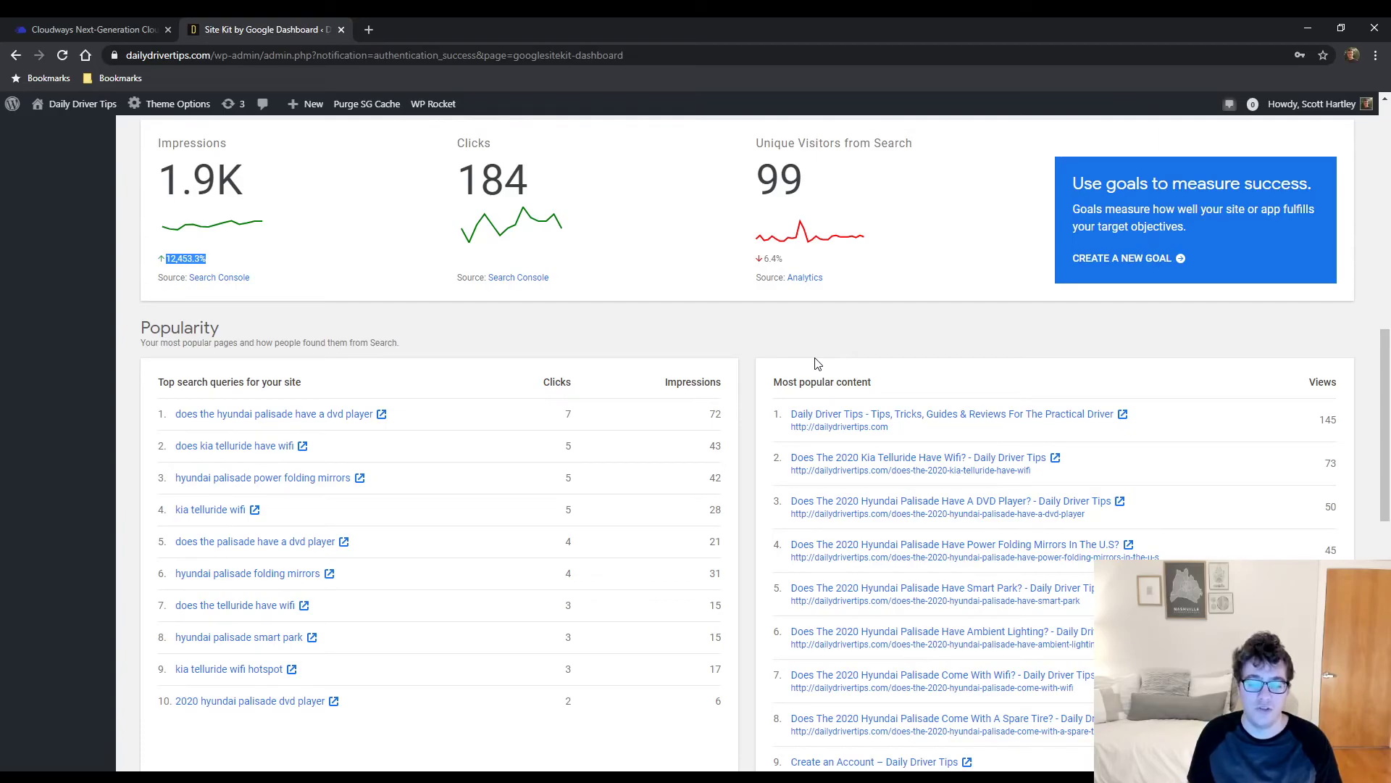
{"action": "scroll", "scroll_direction": "down", "scroll_amount": 3}
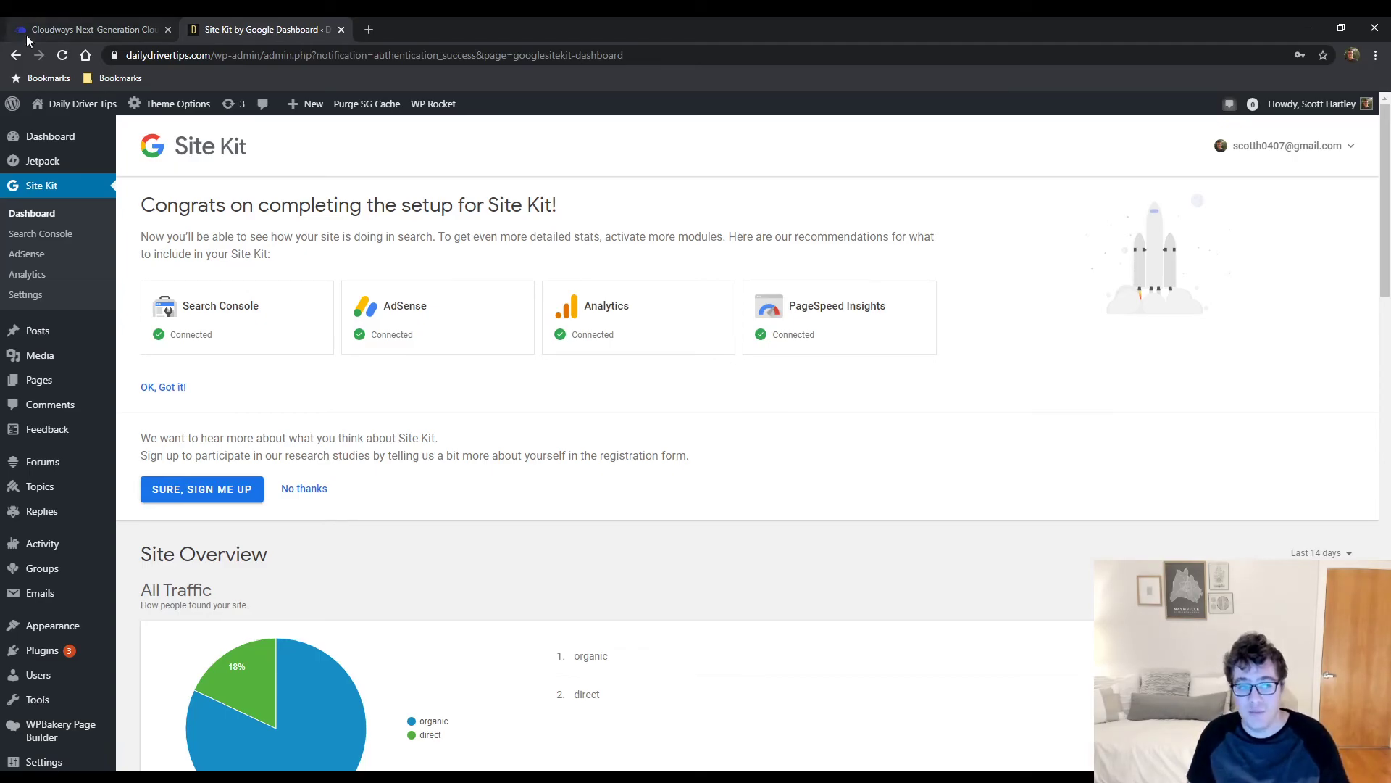
{"action": "left_click", "coordinate": [541, 29]}
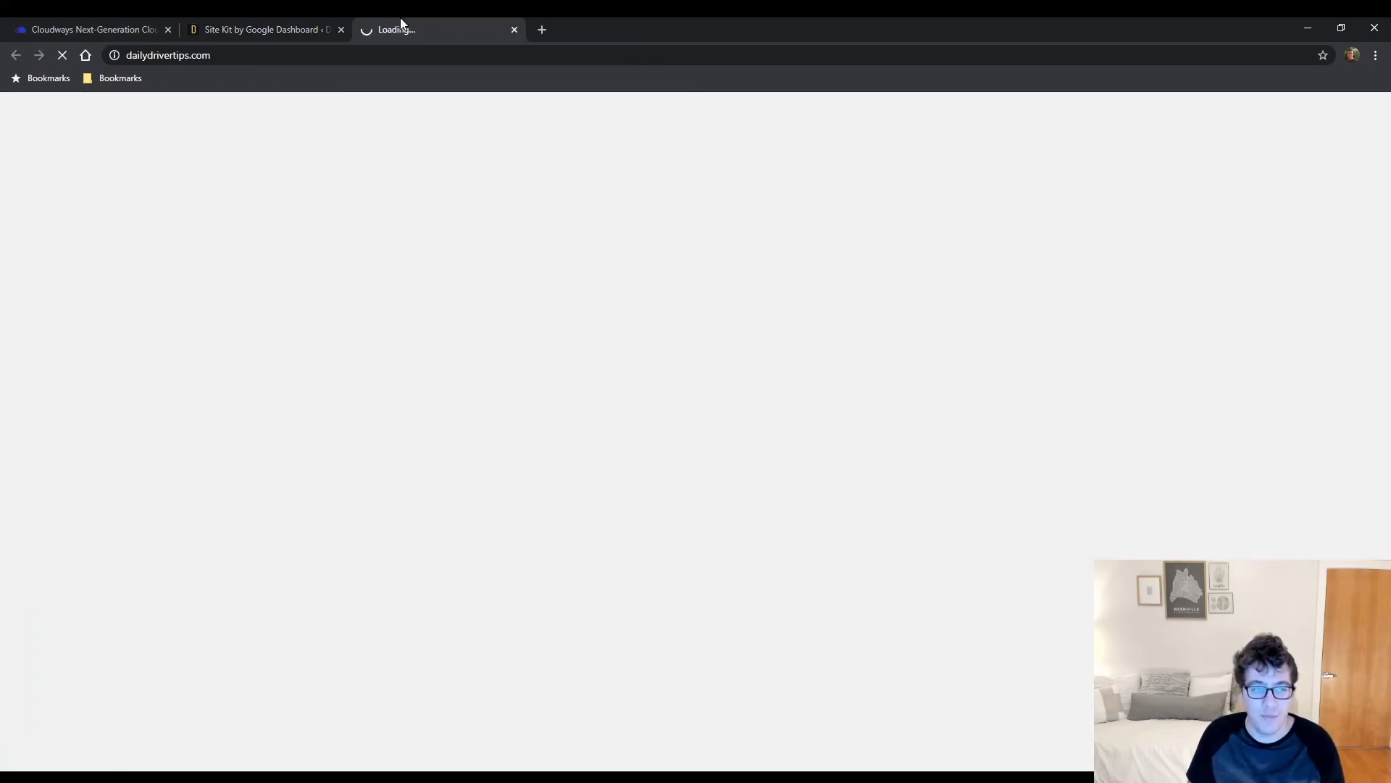